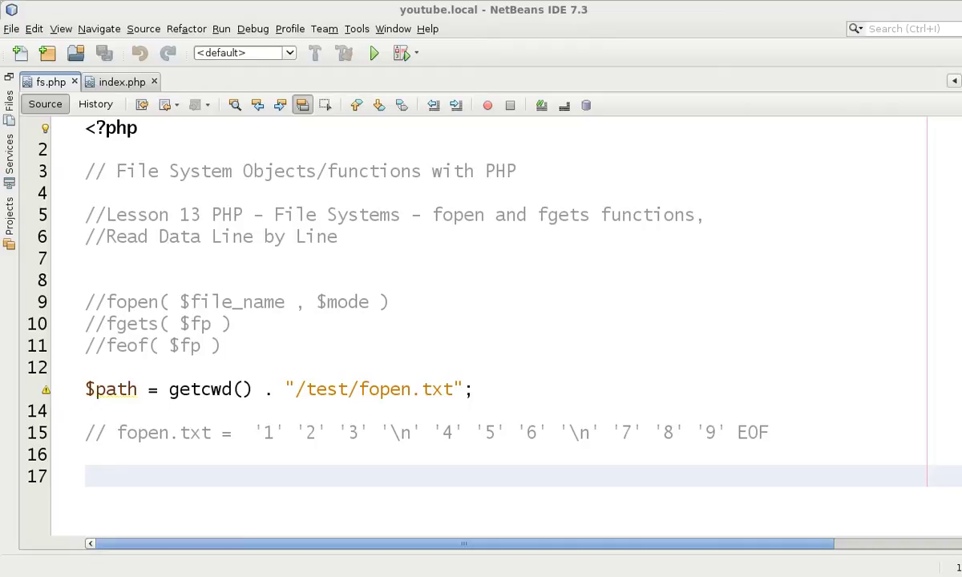
pyautogui.moveTo(871, 449)
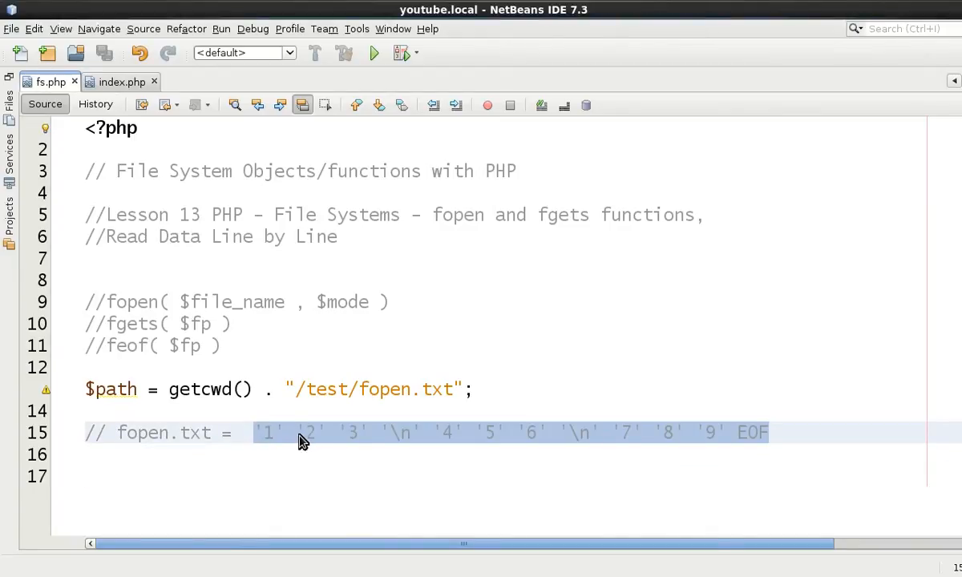
# Step: Review the fopen.txt contents comment, highlighting bytes '1'–'9', the first newline, the EOF marker and the file name
pyautogui.click(255, 432)
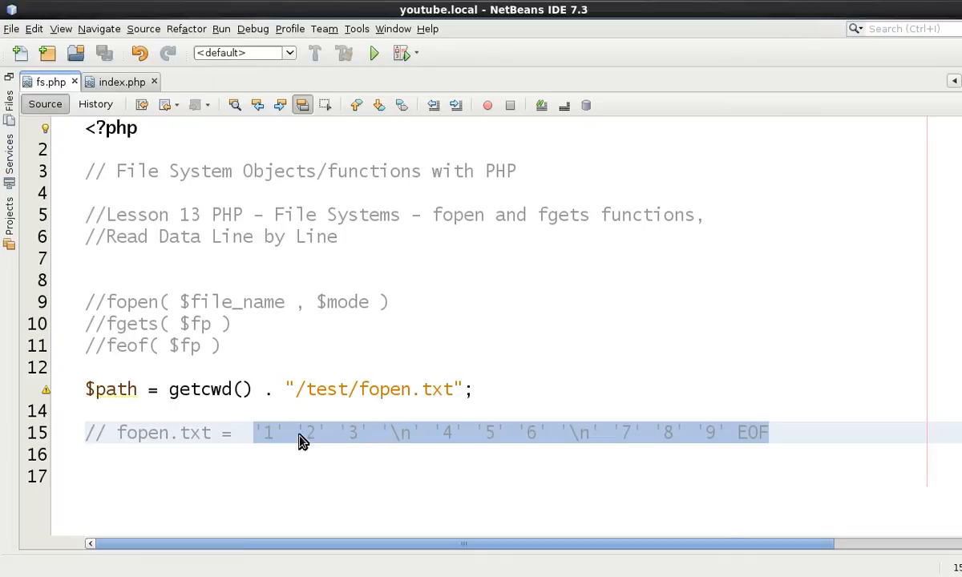
pyautogui.click(255, 432)
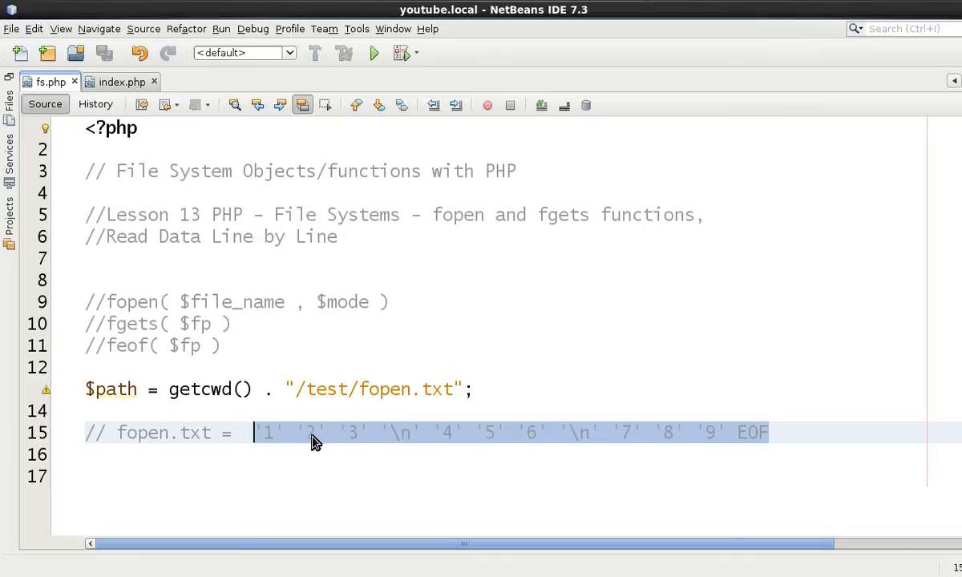
pyautogui.click(401, 433)
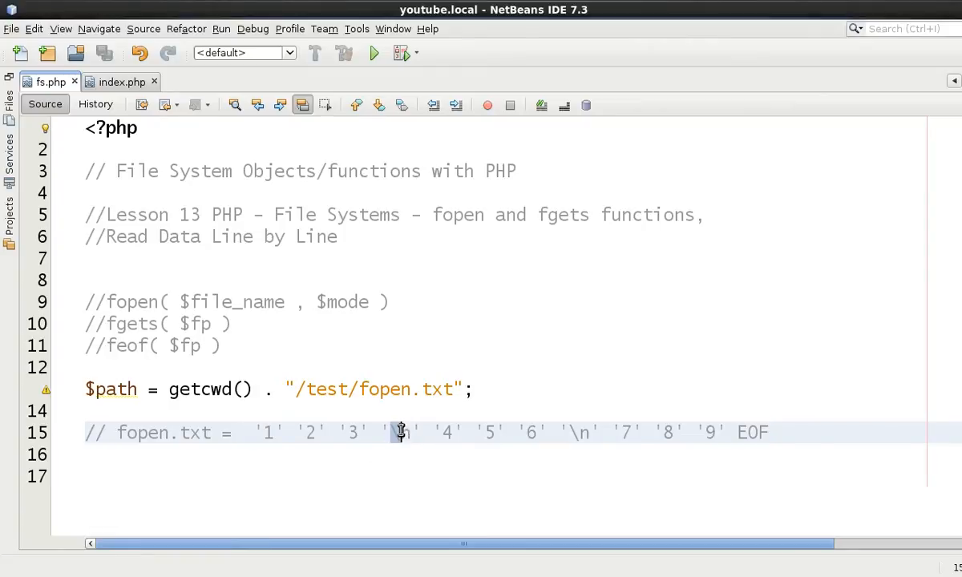
pyautogui.doubleClick(401, 432)
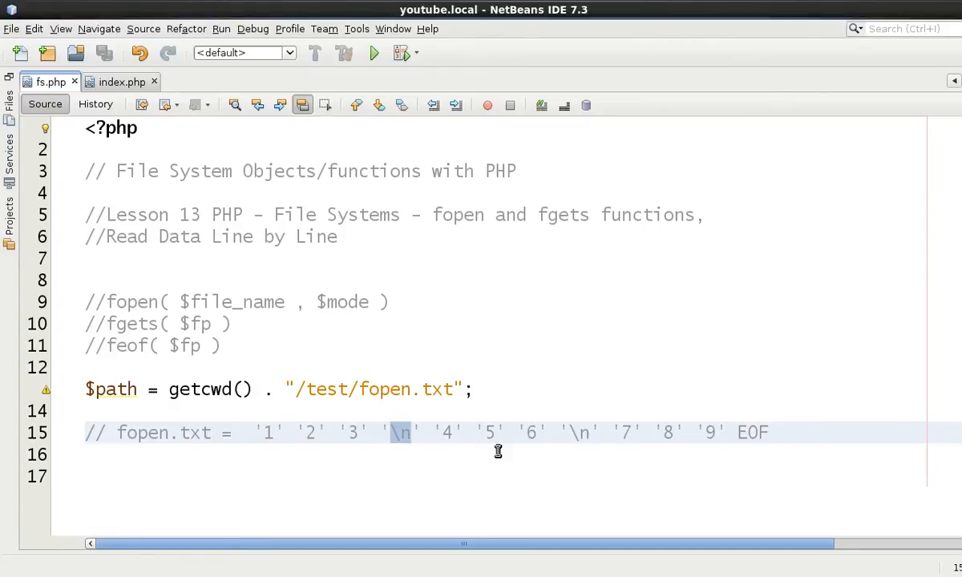
pyautogui.moveTo(747, 445)
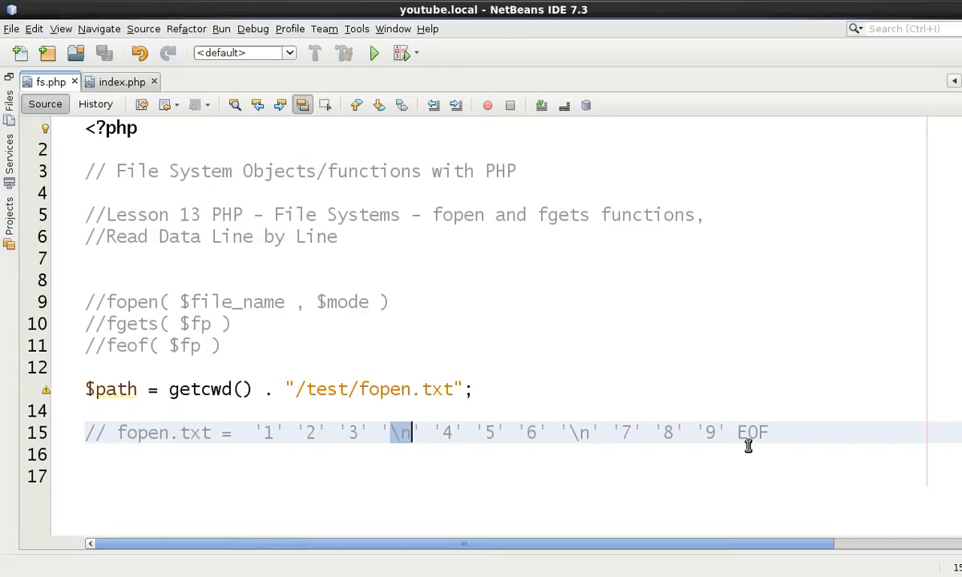
pyautogui.doubleClick(752, 433)
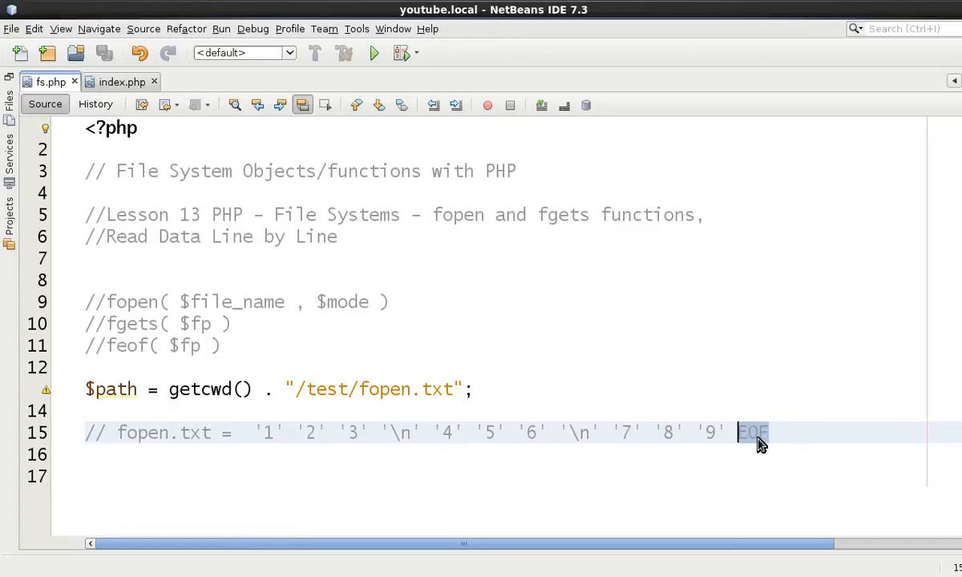
pyautogui.moveTo(266, 433)
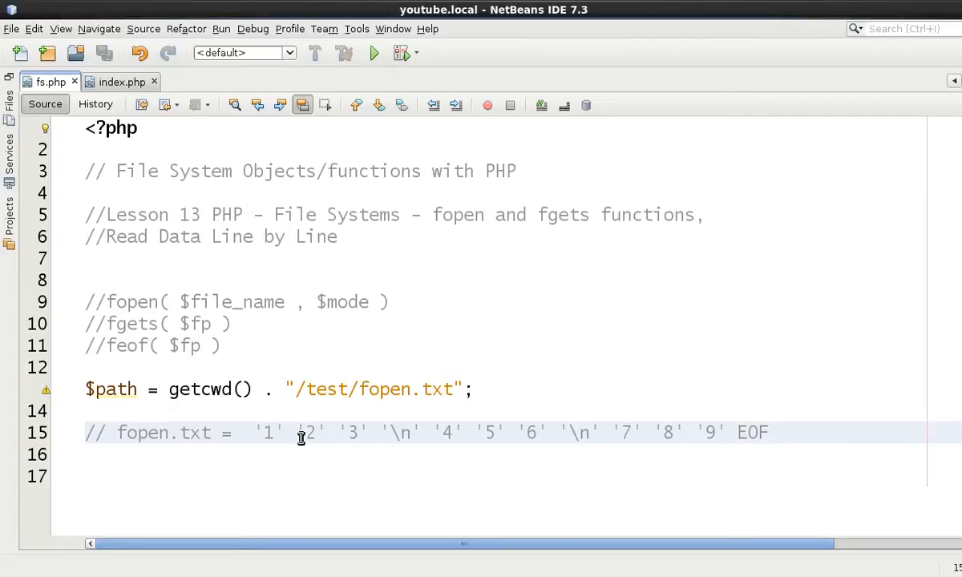
pyautogui.doubleClick(268, 433)
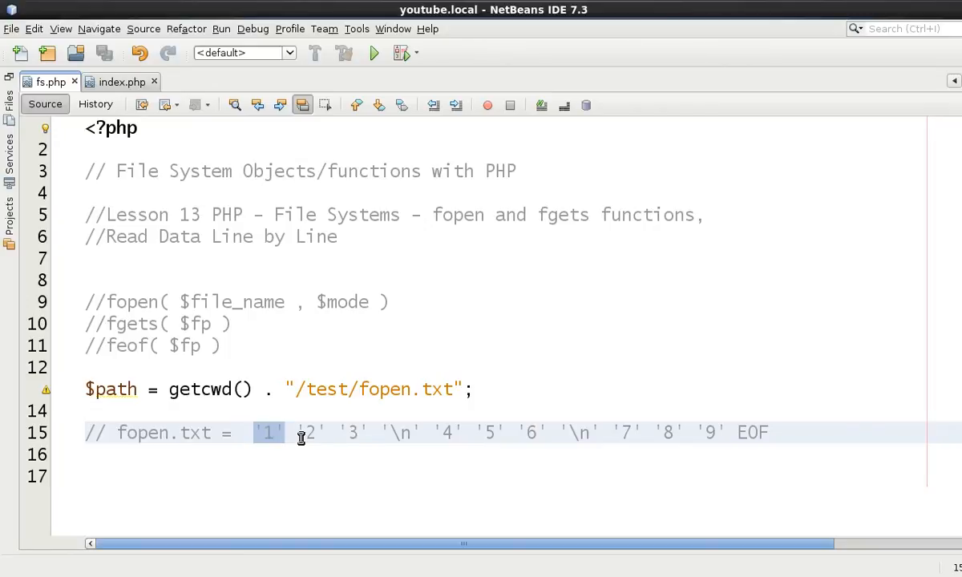
pyautogui.click(302, 433)
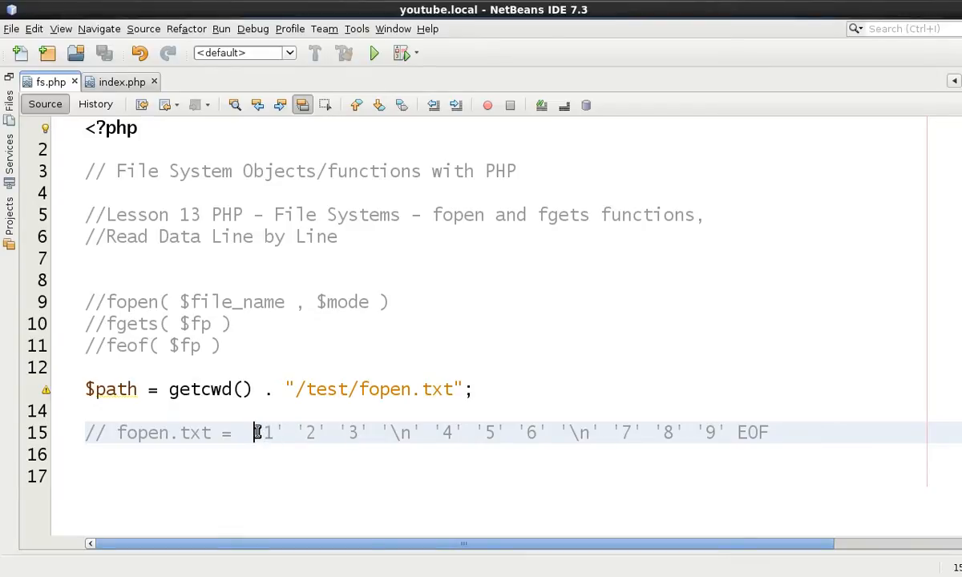
pyautogui.moveTo(382, 432)
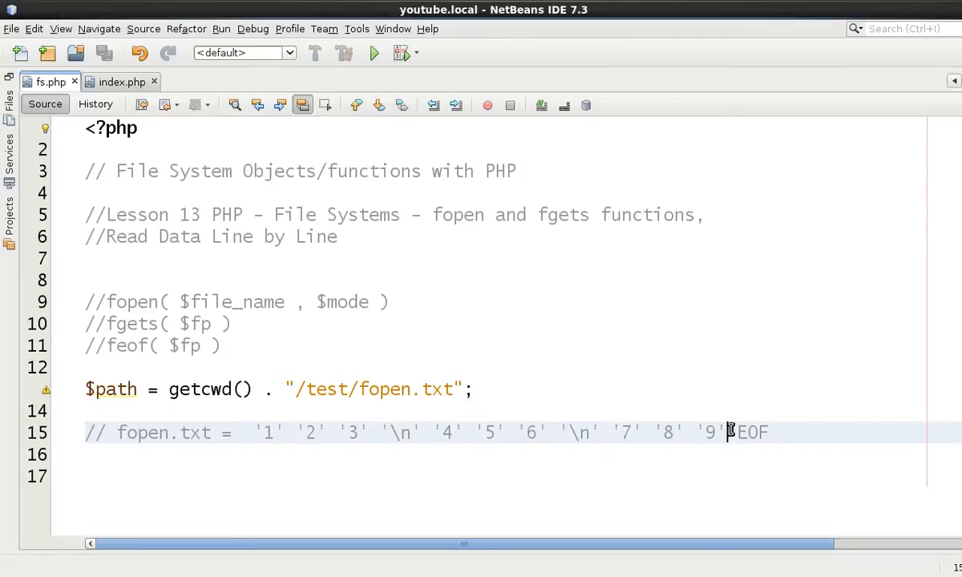
pyautogui.moveTo(729, 433); pyautogui.dragTo(257, 432)
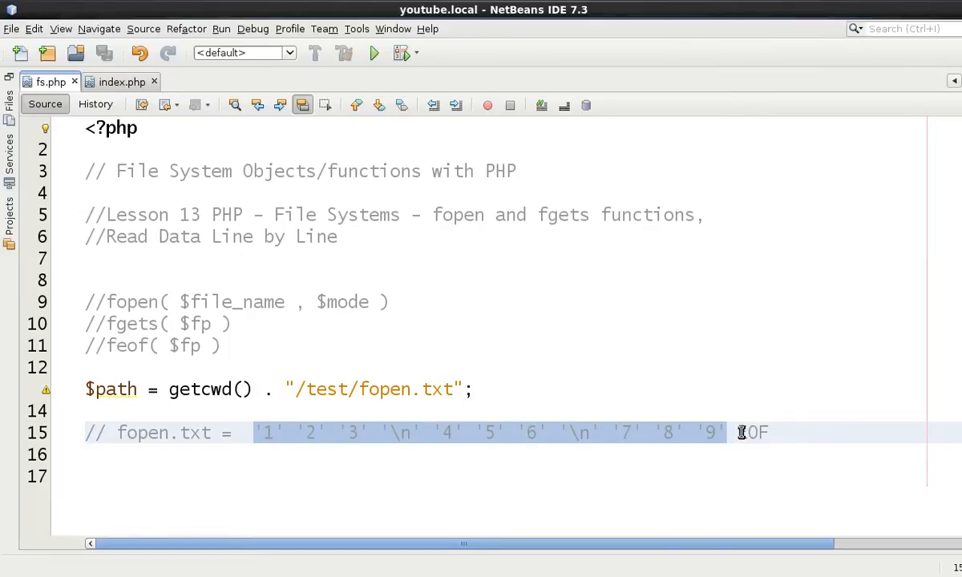
pyautogui.doubleClick(752, 433)
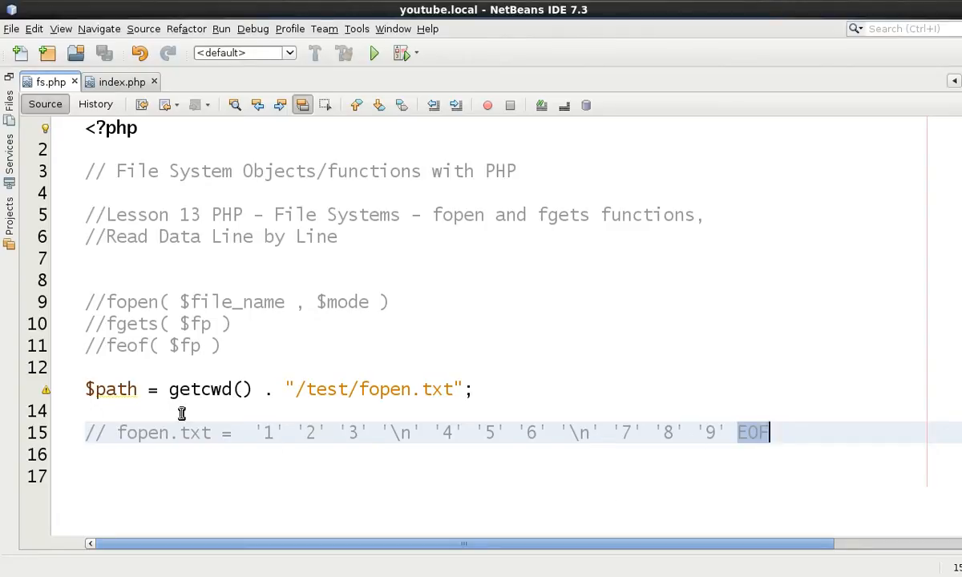
pyautogui.doubleClick(163, 432)
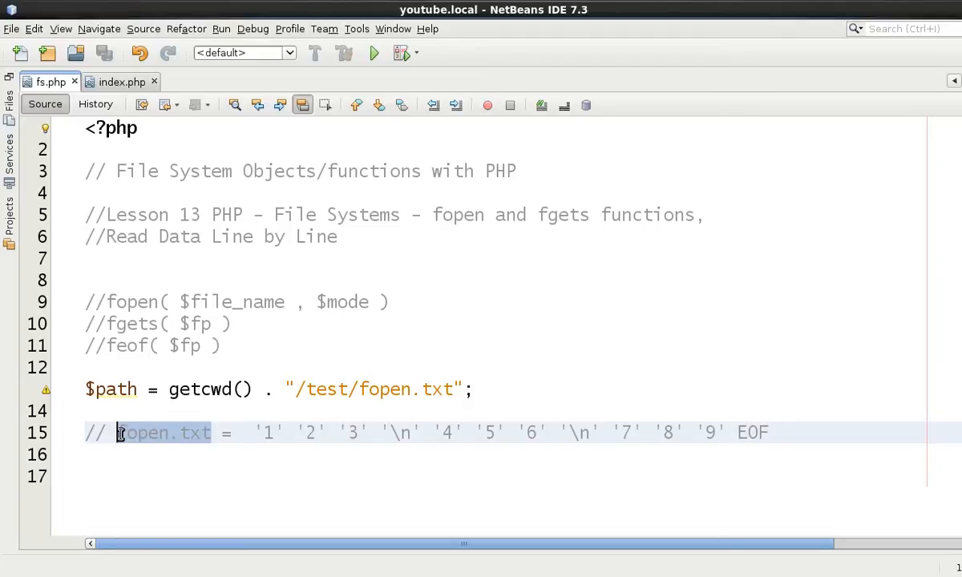
pyautogui.click(279, 433)
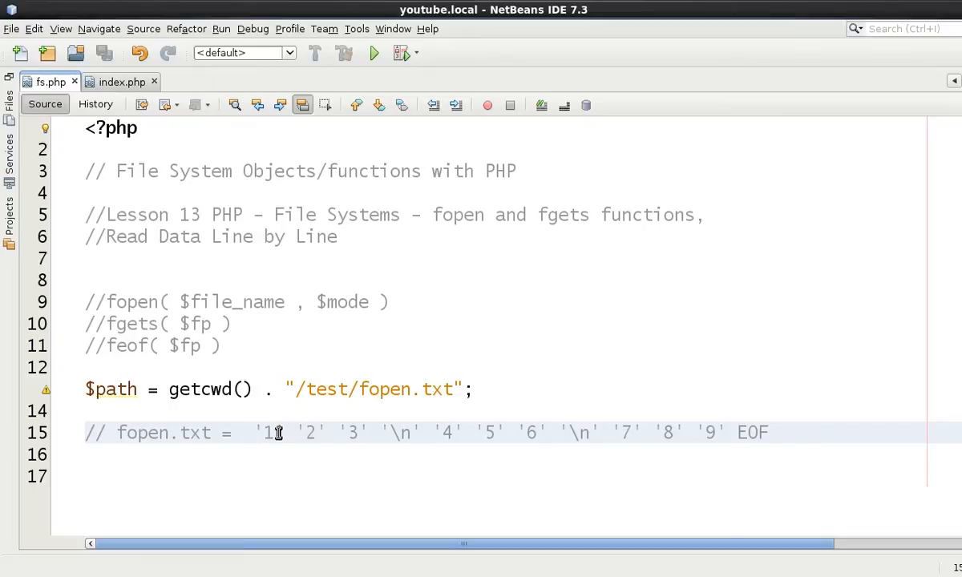
pyautogui.click(253, 433)
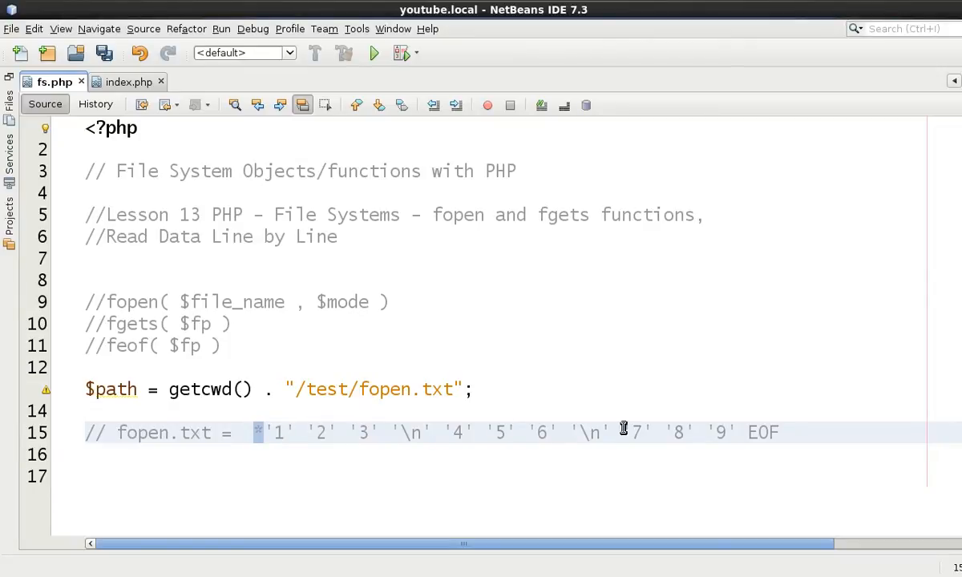
pyautogui.moveTo(537, 432)
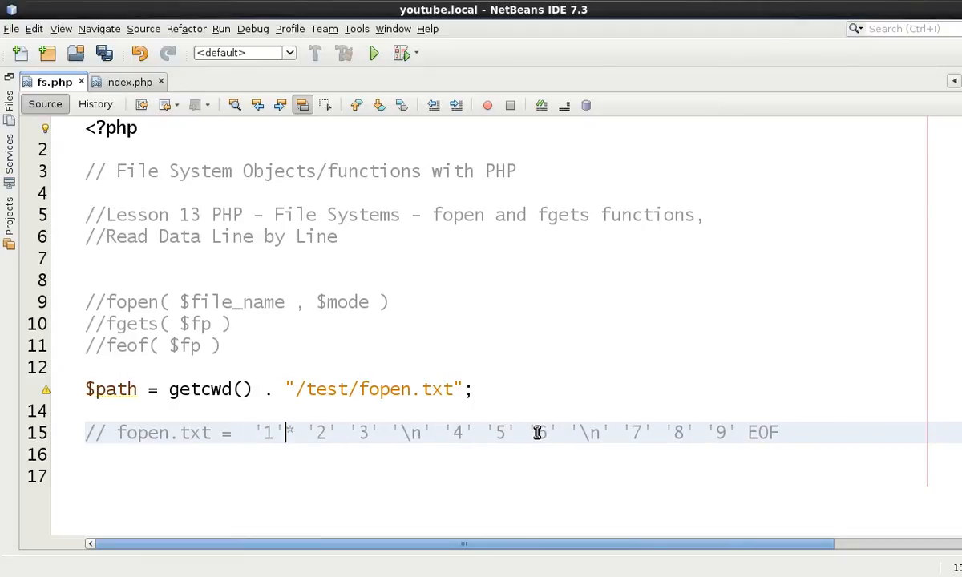
# Step: Insert an asterisk marker after the '3' in the contents comment
pyautogui.doubleClick(267, 433)
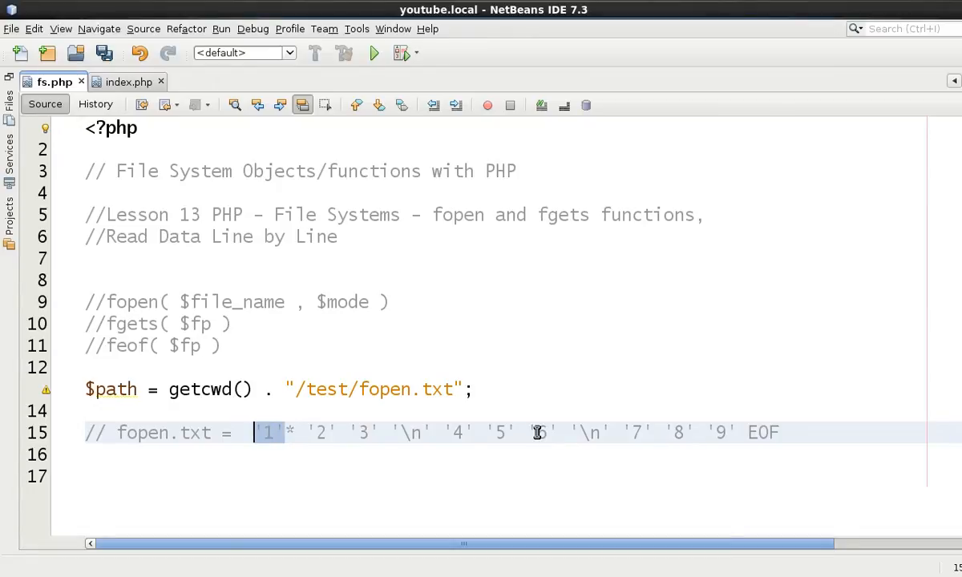
pyautogui.click(298, 433)
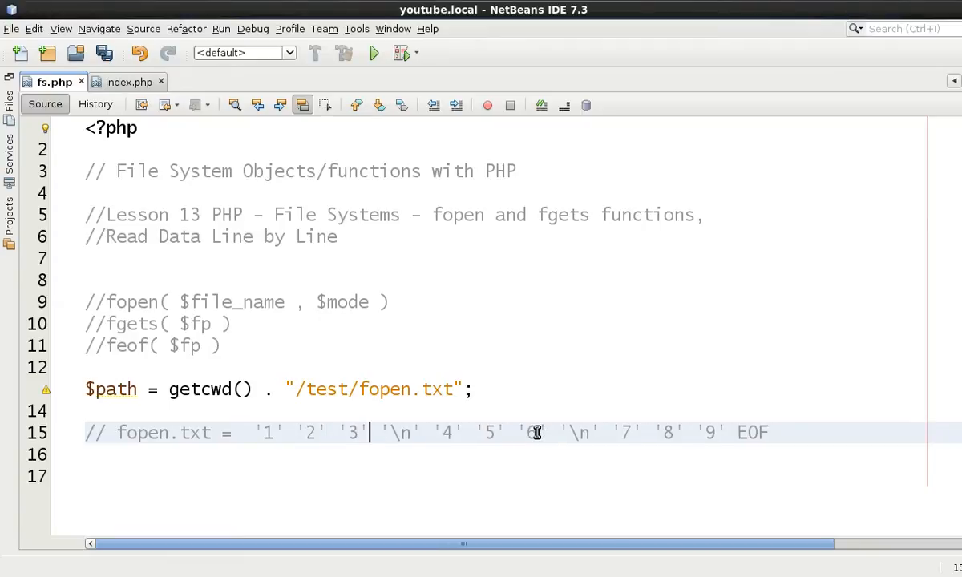
pyautogui.write('*')
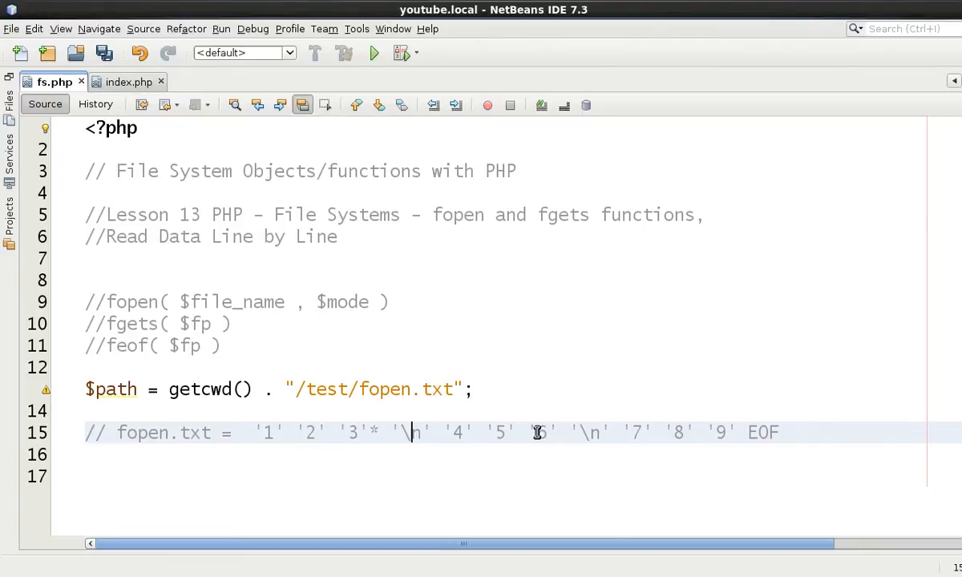
pyautogui.write('n')
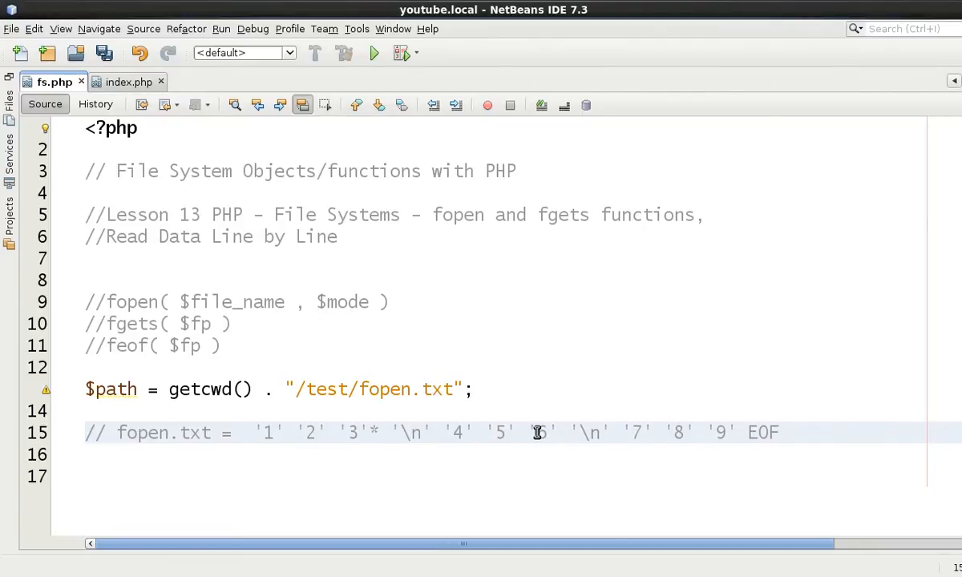
pyautogui.doubleClick(763, 433)
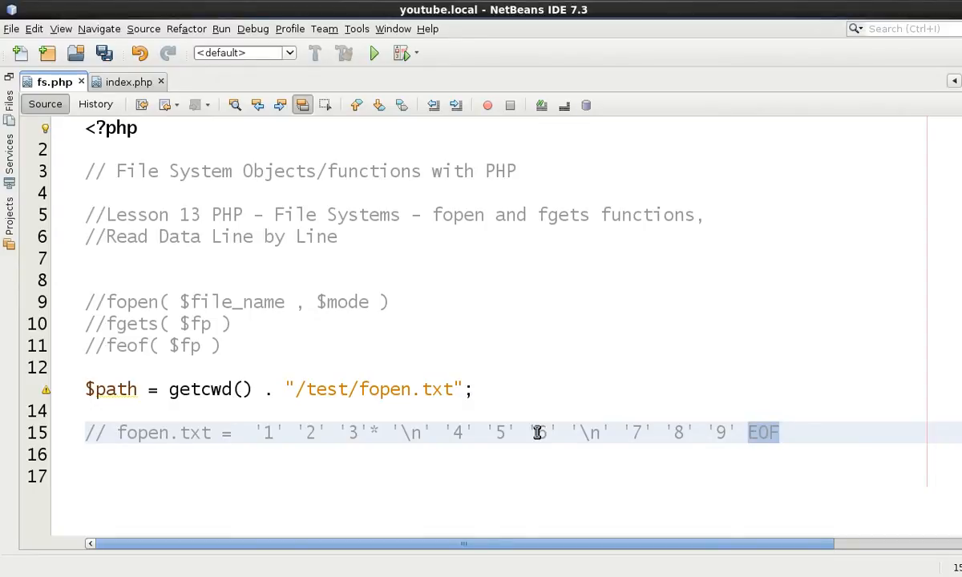
pyautogui.click(778, 432)
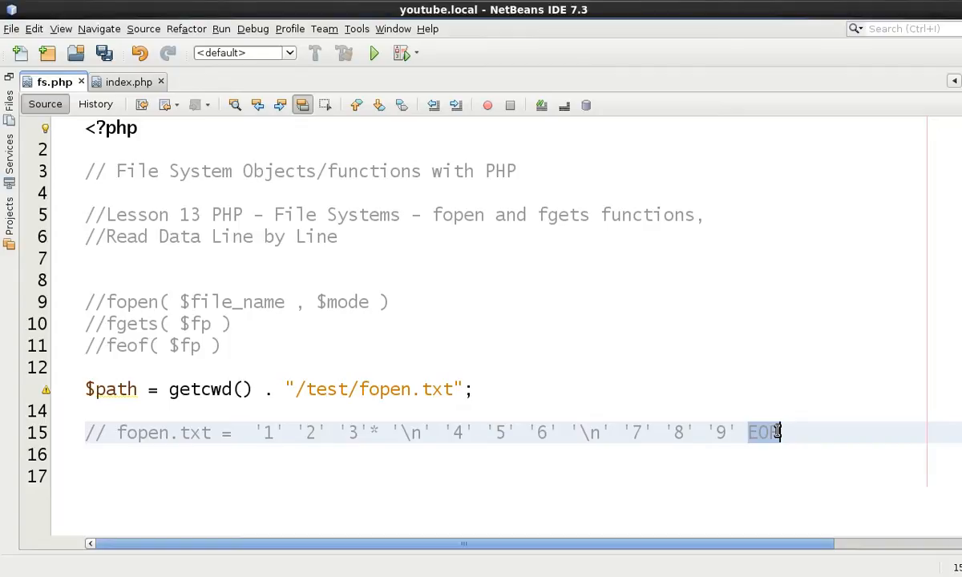
pyautogui.moveTo(426, 340)
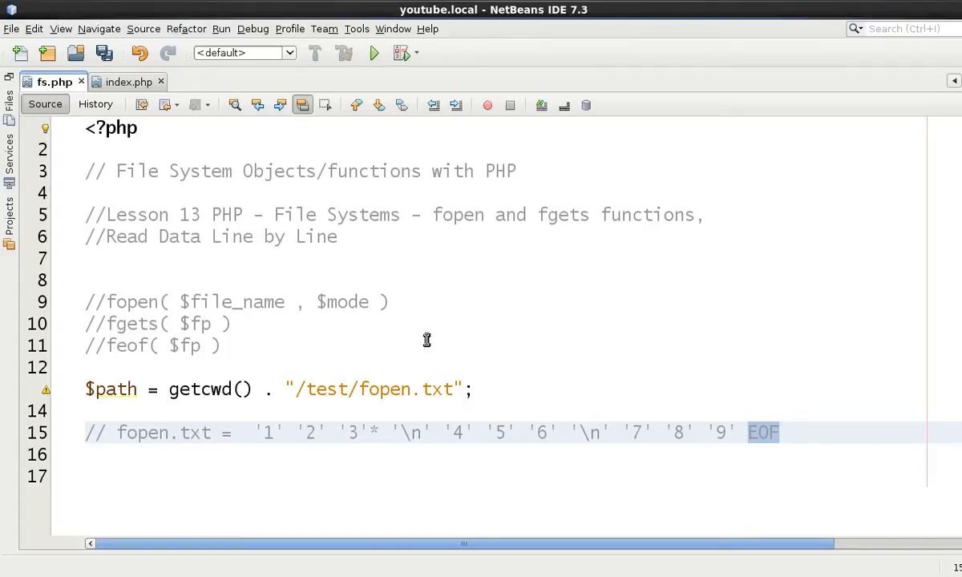
# Step: Clean the contents comment to read bytes '1'–'9', two newline markers, then EOF, without the stray asterisk
pyautogui.click(385, 433)
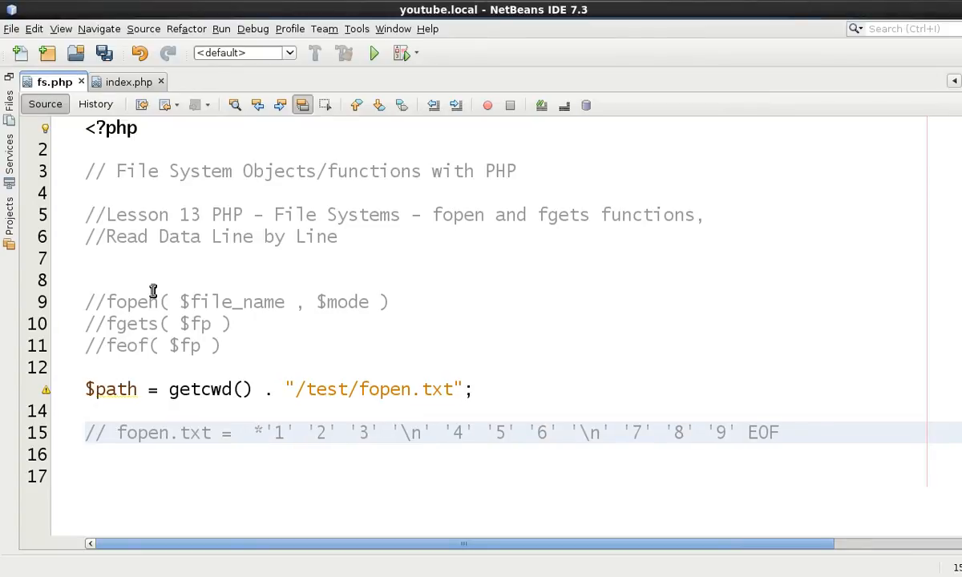
pyautogui.click(265, 433)
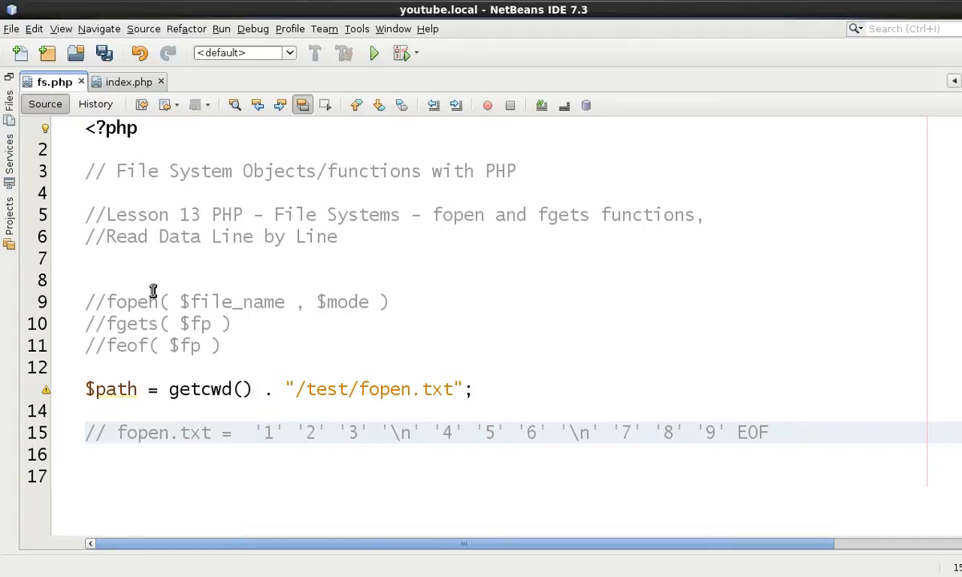
pyautogui.click(391, 432)
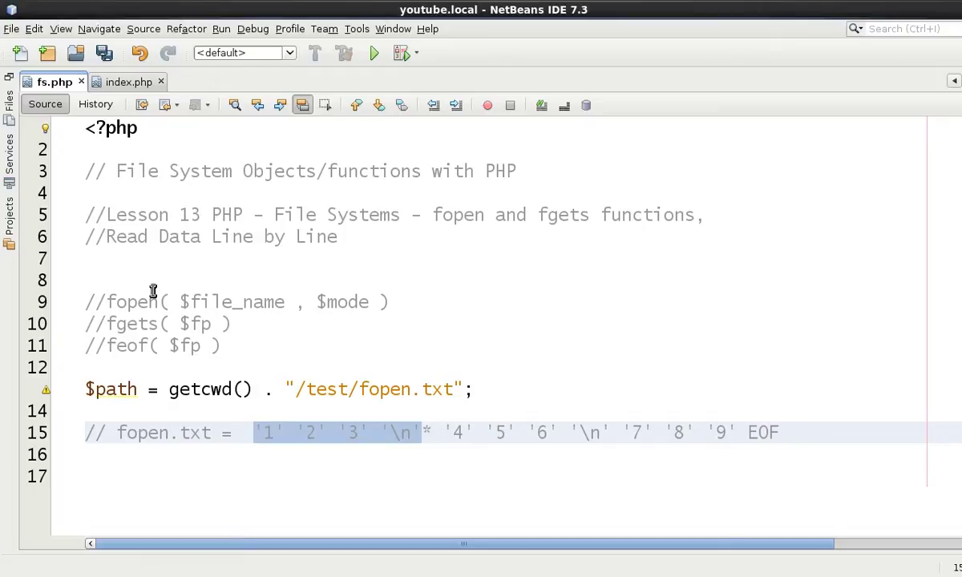
pyautogui.click(410, 433)
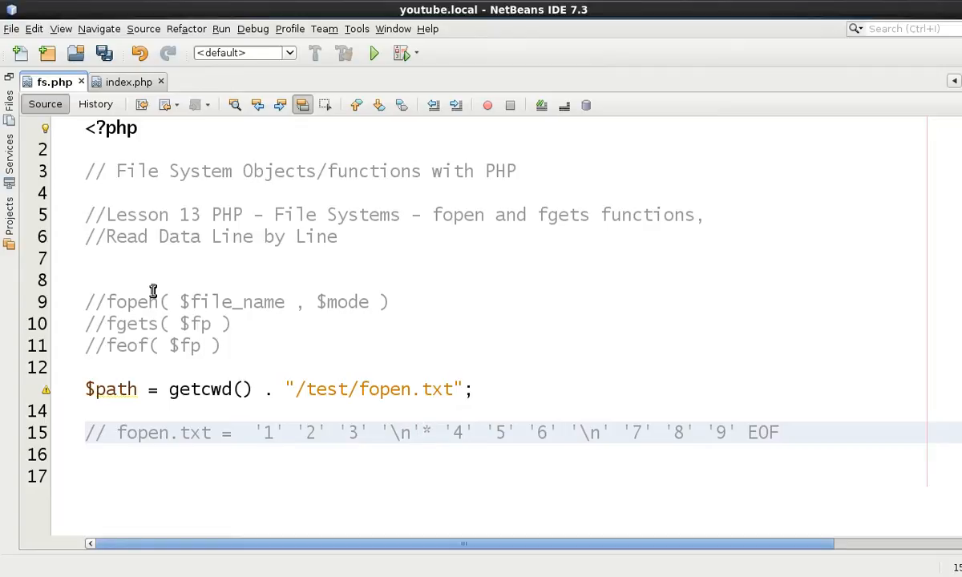
pyautogui.click(429, 432)
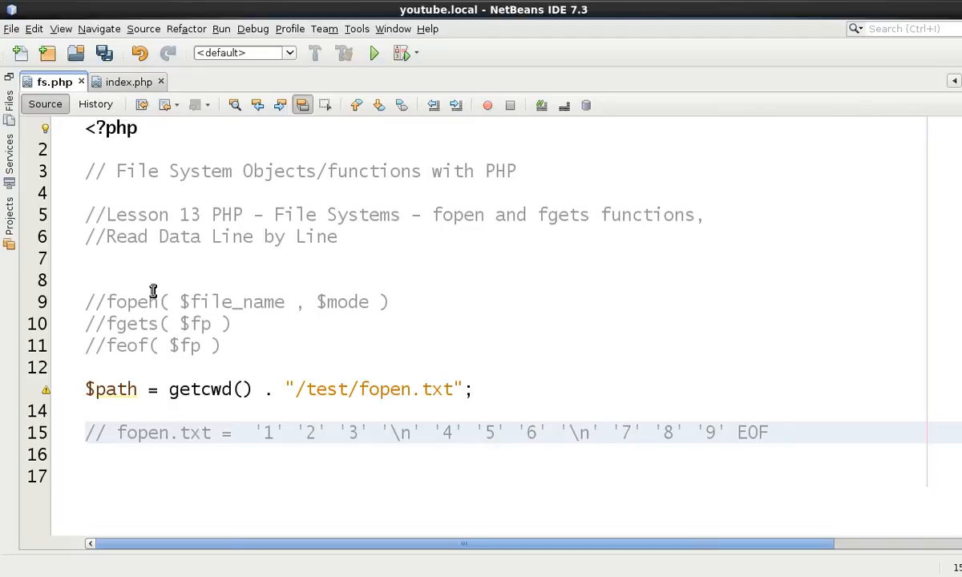
pyautogui.write('*')
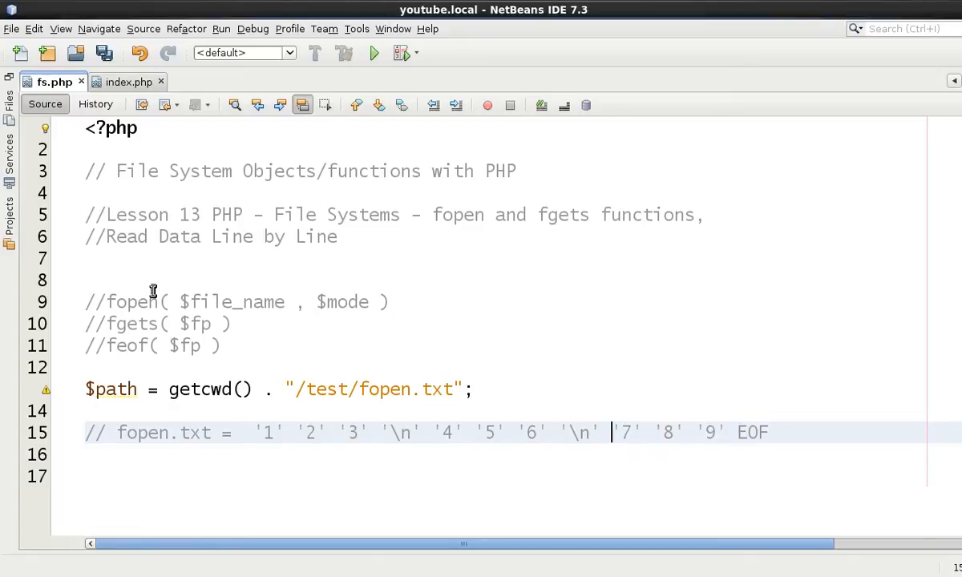
pyautogui.click(548, 433)
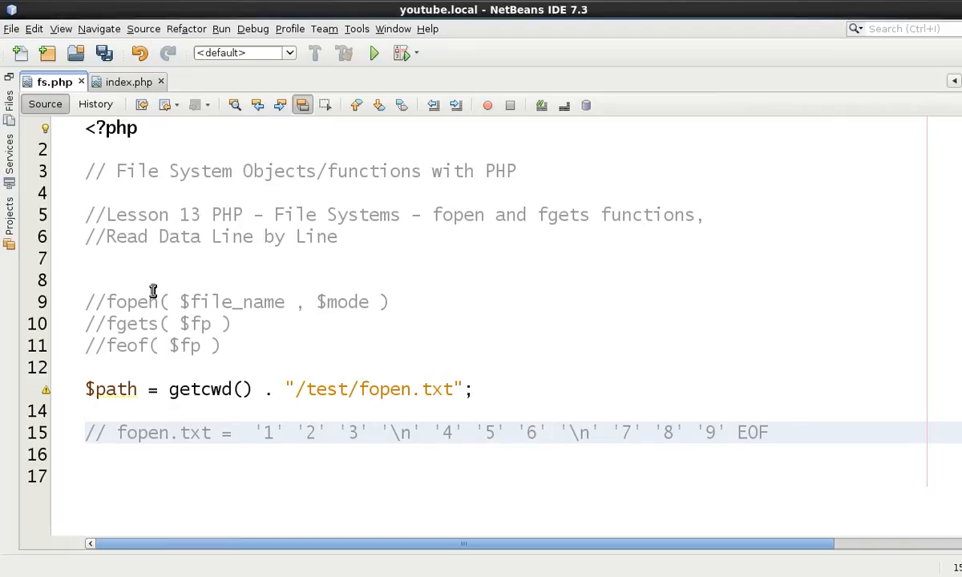
pyautogui.click(548, 433)
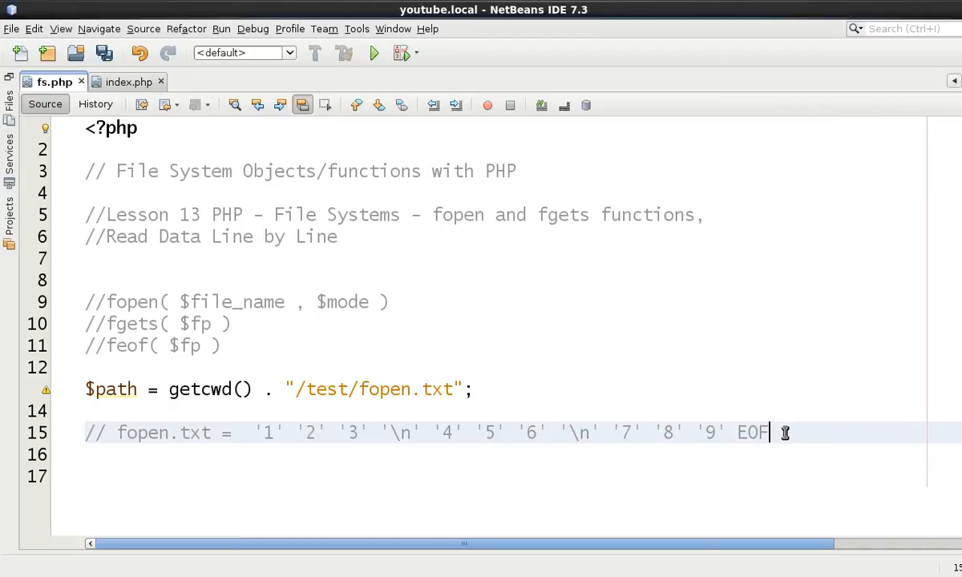
# Step: Add if( file_exists( $path ) ) { $fp = fopen( $path , "r" ); } below the comment
pyautogui.press('enter')
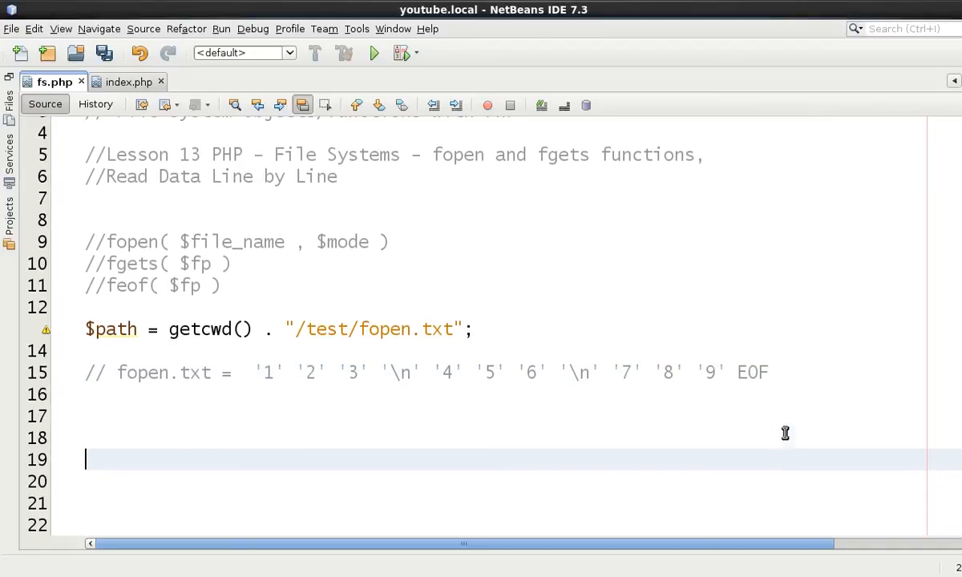
pyautogui.write('if( )')
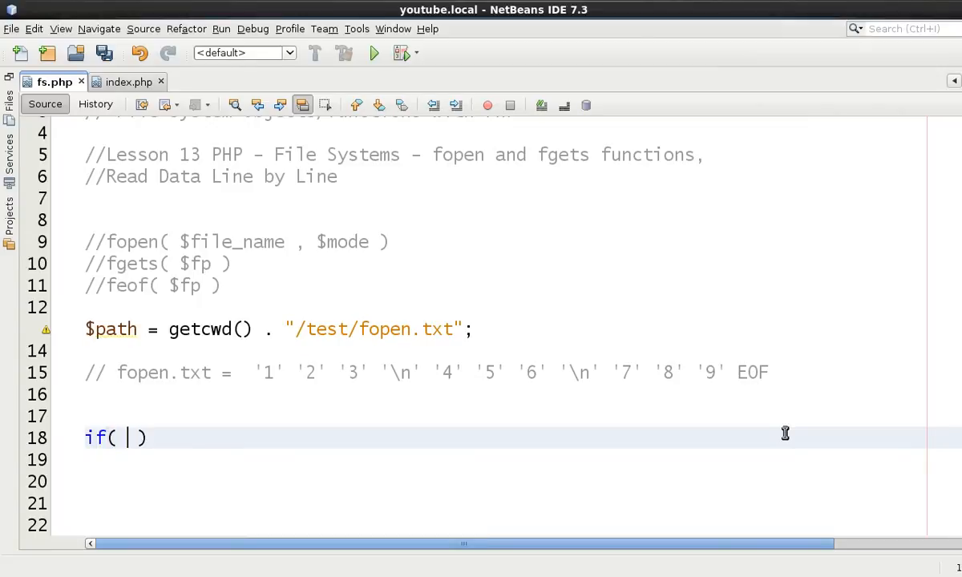
pyautogui.write('file_exists(')
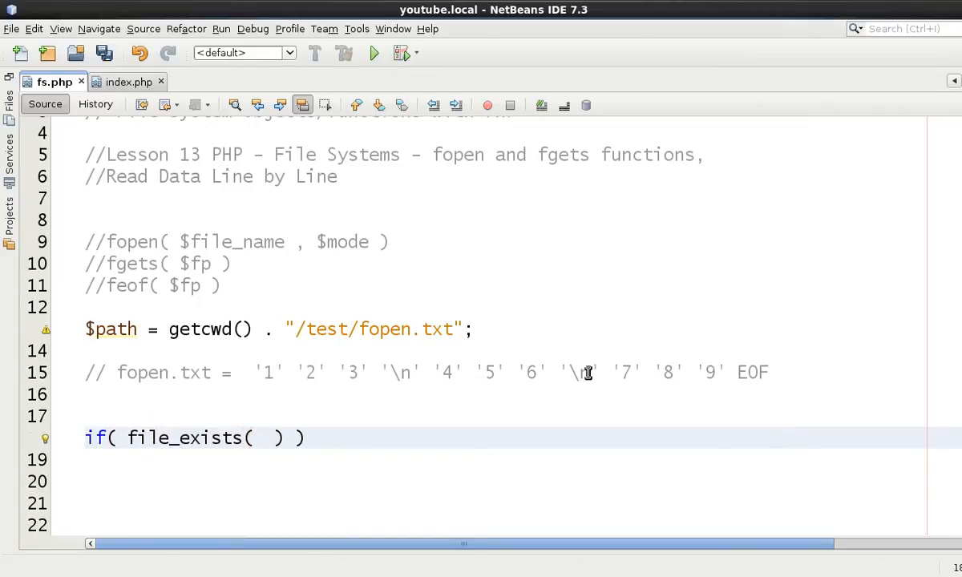
pyautogui.write('$path')
pyautogui.click(503, 460)
pyautogui.write('{')
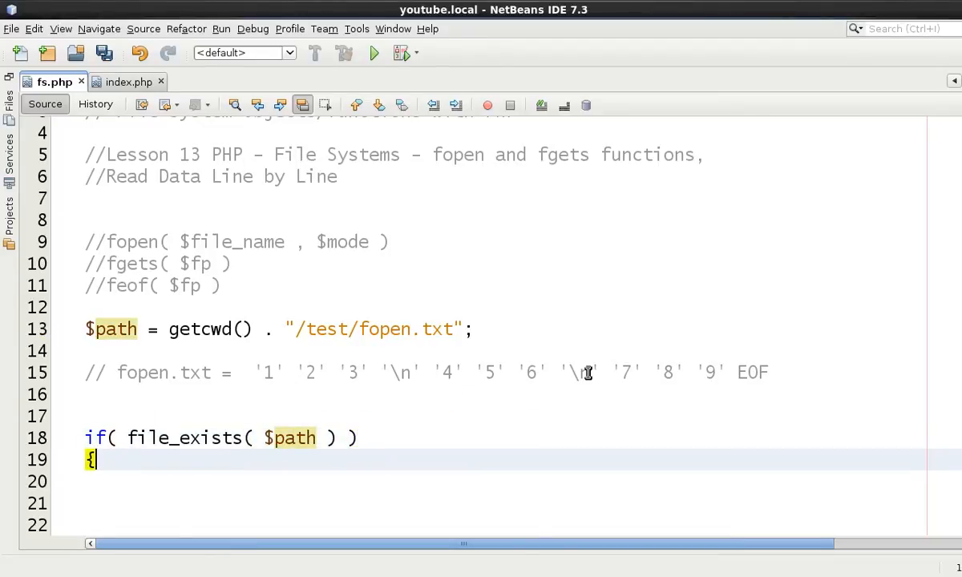
pyautogui.write('$fp =')
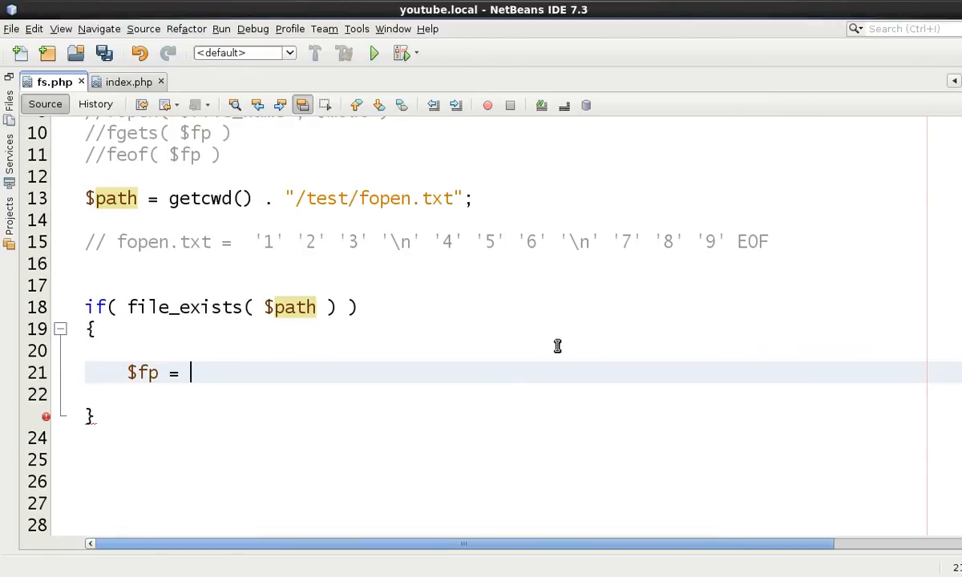
pyautogui.write('fopen( $path')
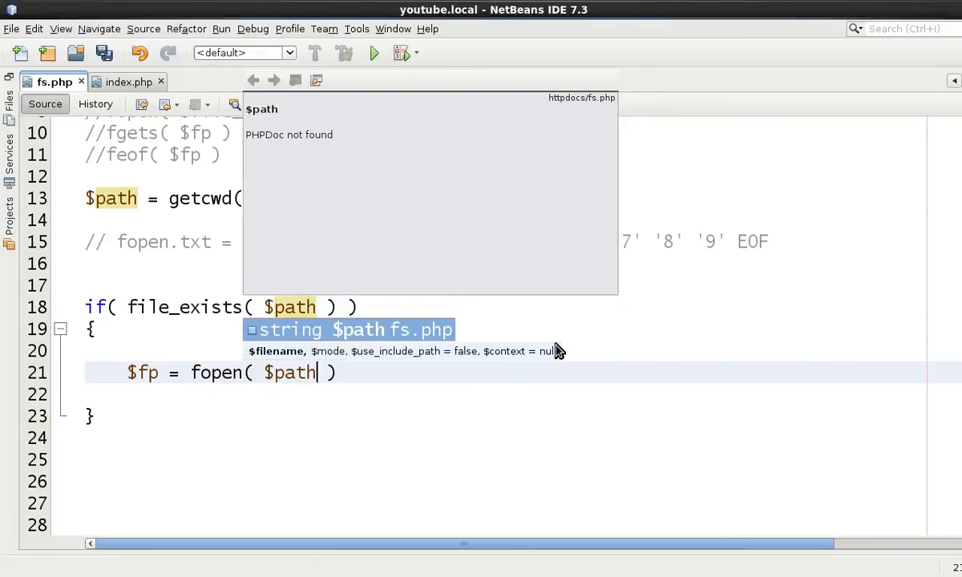
pyautogui.write(', "r')
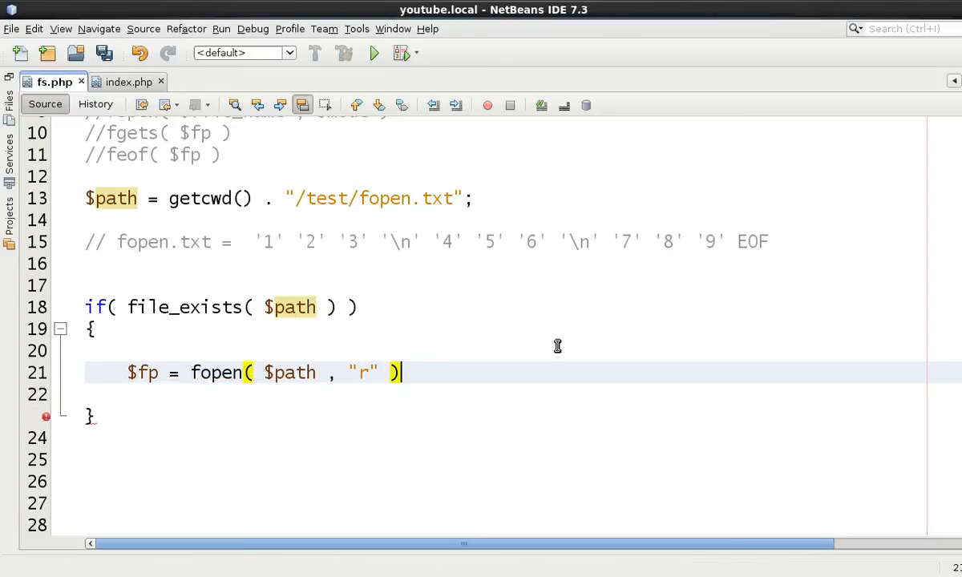
pyautogui.write(';')
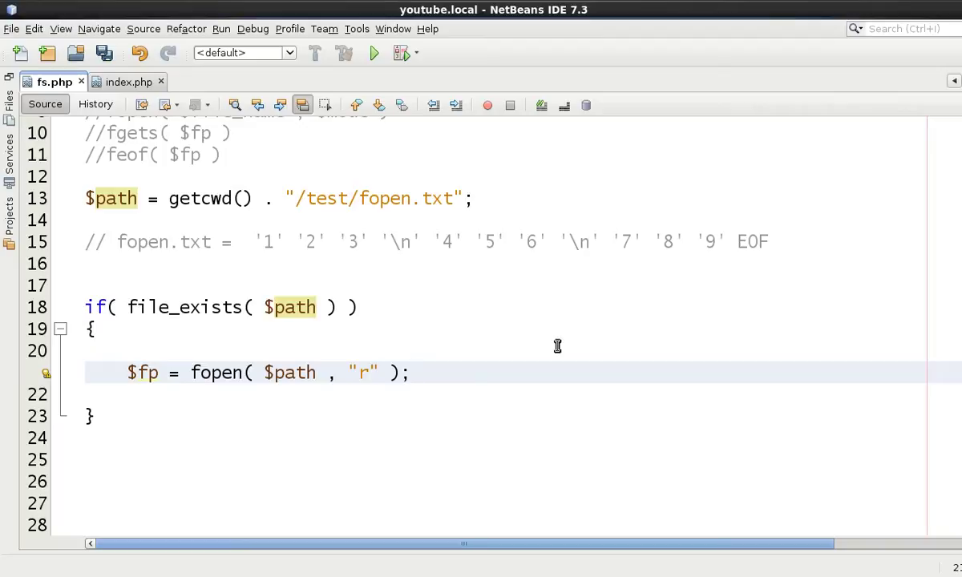
pyautogui.press('enter')
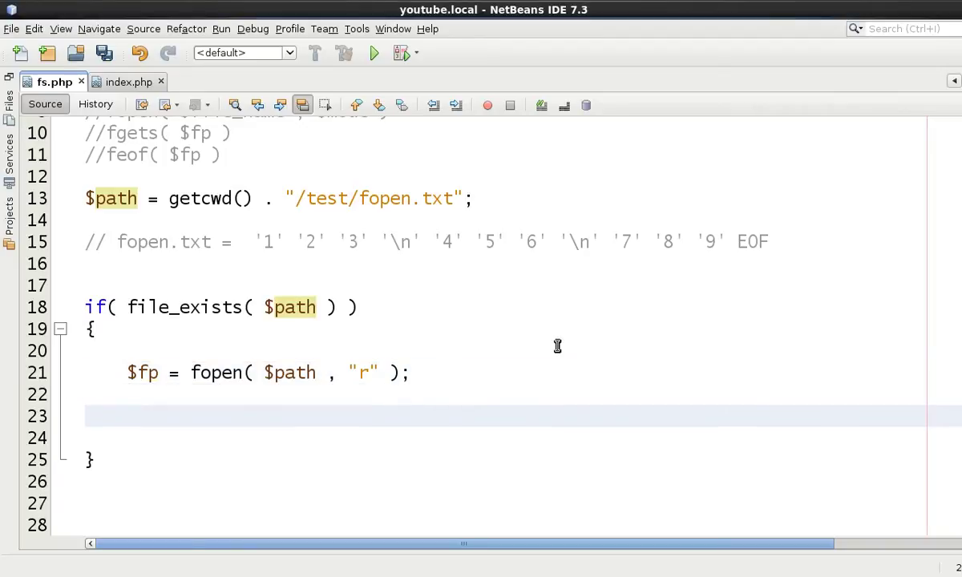
# Step: Add if( $fp ) { while( !feof( $fp ) ) { } fclose( $fp ); } inside the file_exists block
pyautogui.write('if(  )')
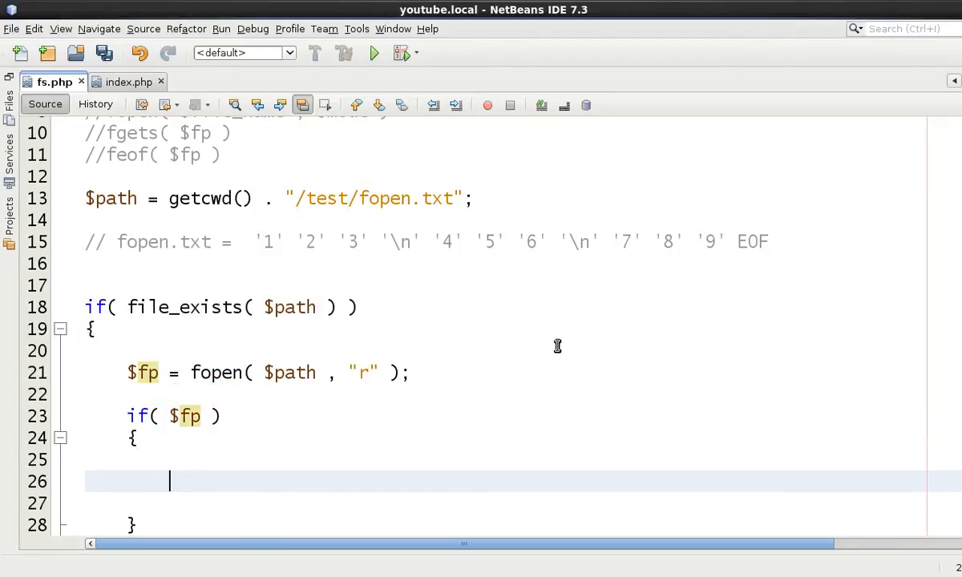
pyautogui.write('fclose( $fp );')
pyautogui.write('while(  )')
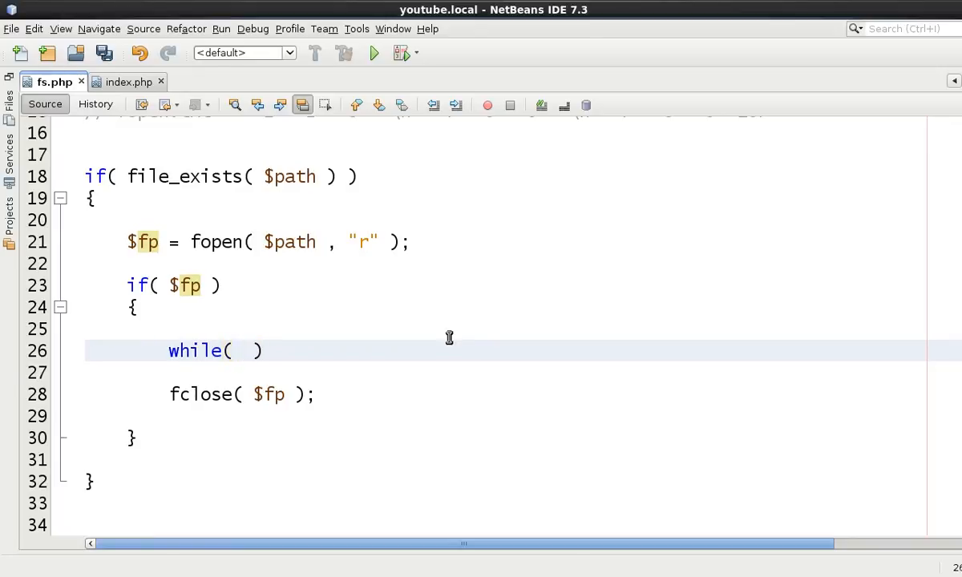
pyautogui.click(244, 350)
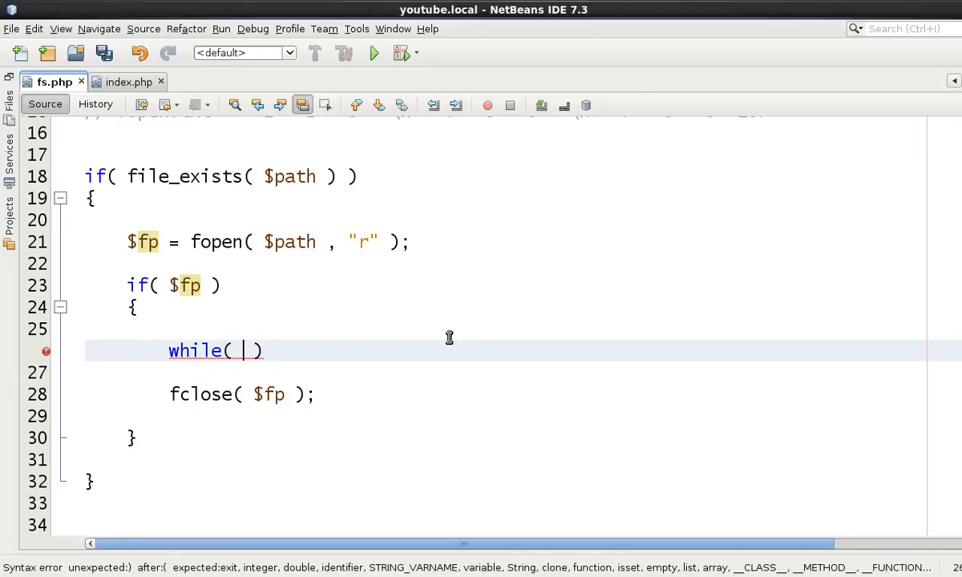
pyautogui.write('!feof(')
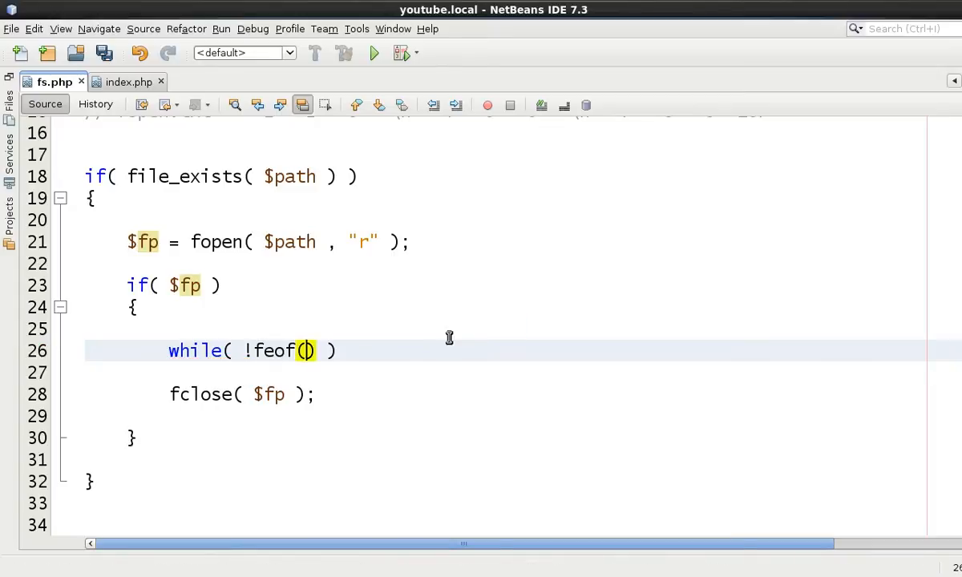
pyautogui.write('$fp')
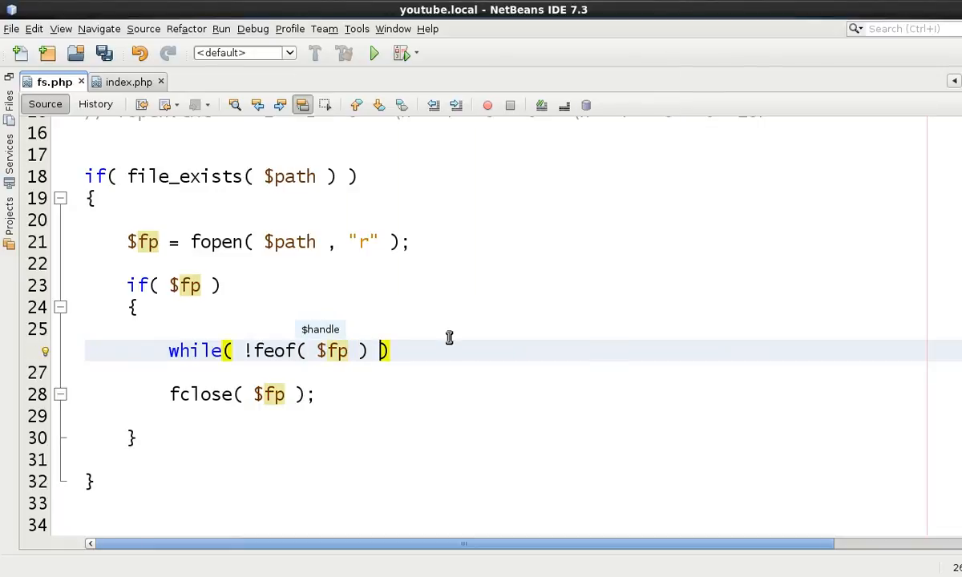
pyautogui.moveTo(332, 255)
pyautogui.write('{')
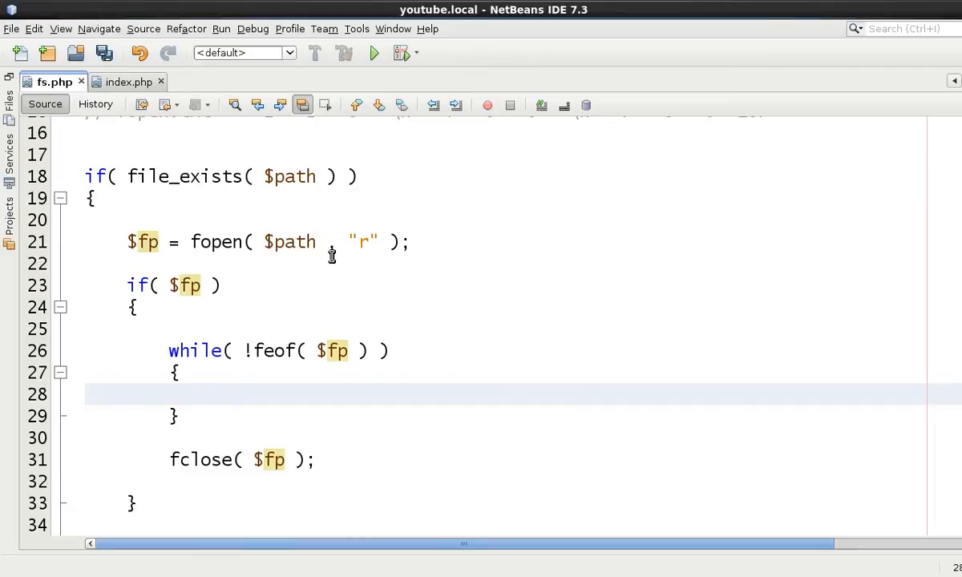
# Step: Inside the loop assign $line = fgets( $fp ); and echo $line;, then save fs.php
pyautogui.write('$line =')
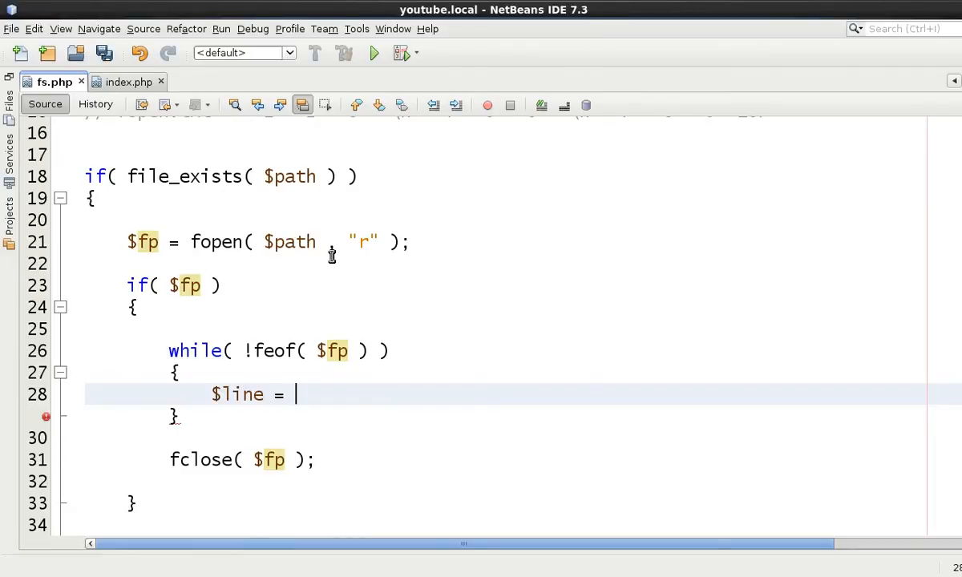
pyautogui.write('fgets(')
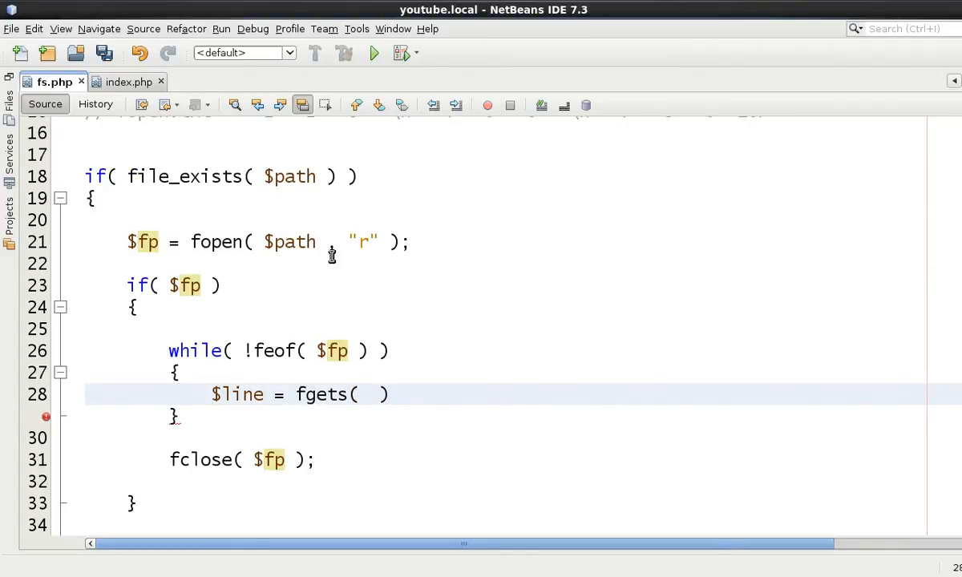
pyautogui.write('$fp')
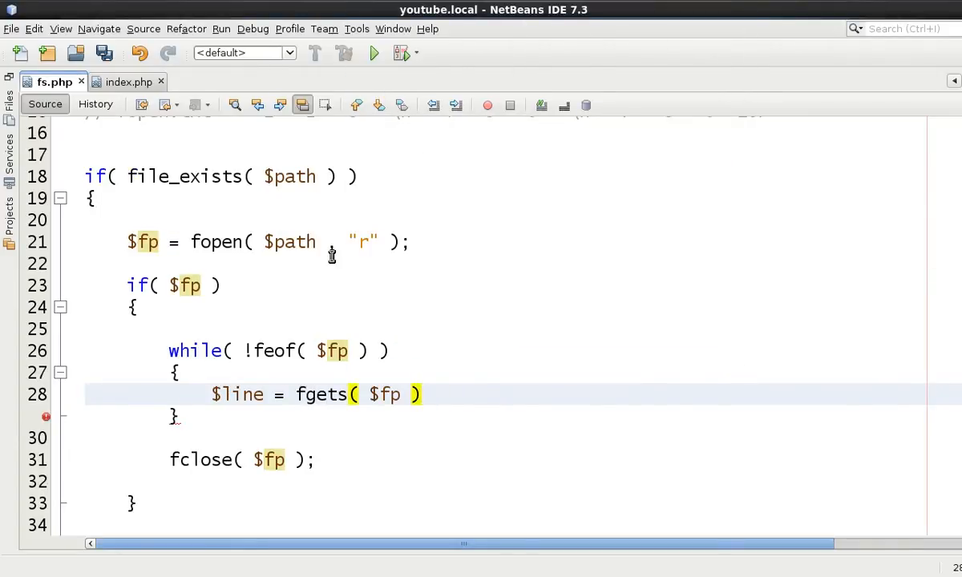
pyautogui.write(';')
pyautogui.write('echo $')
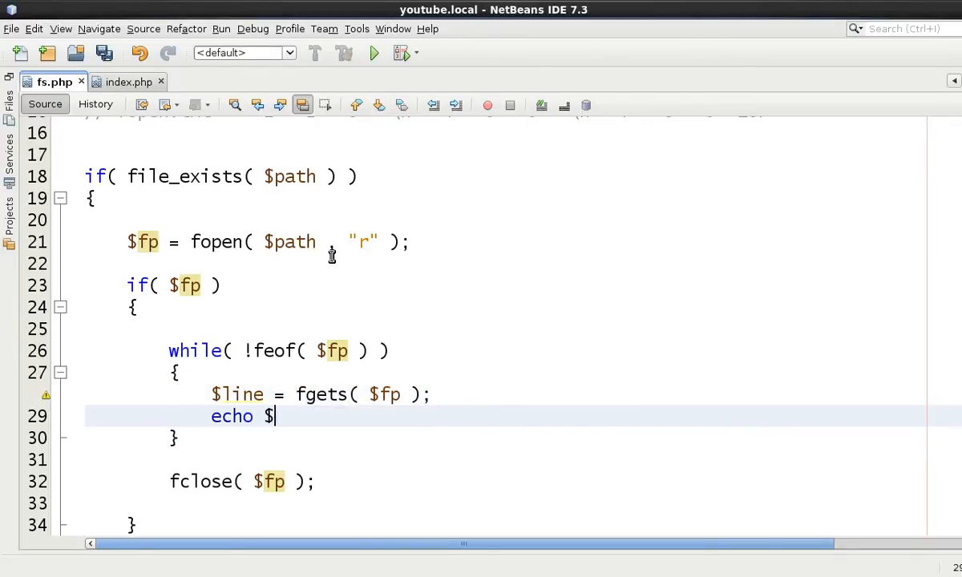
pyautogui.write('line;')
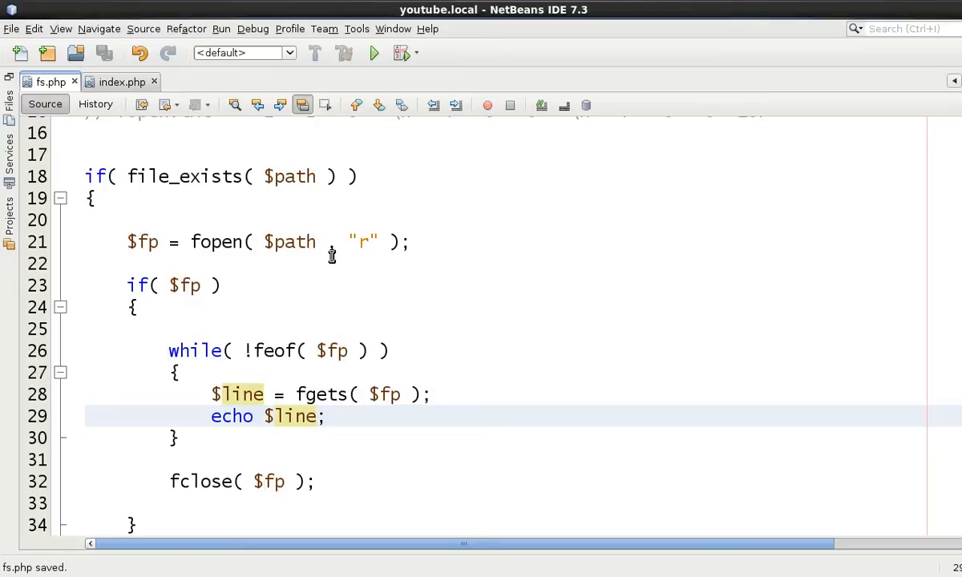
pyautogui.click(324, 417)
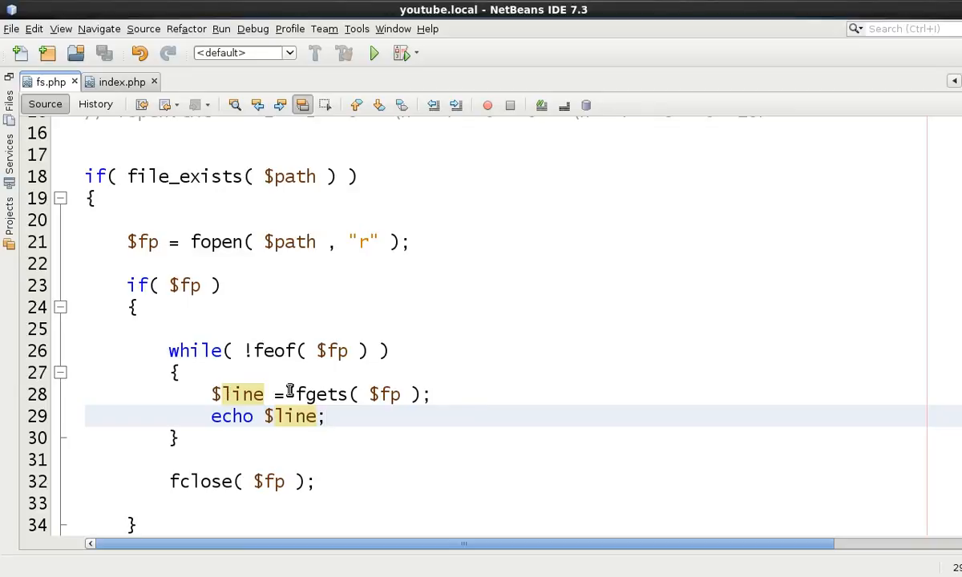
pyautogui.click(324, 416)
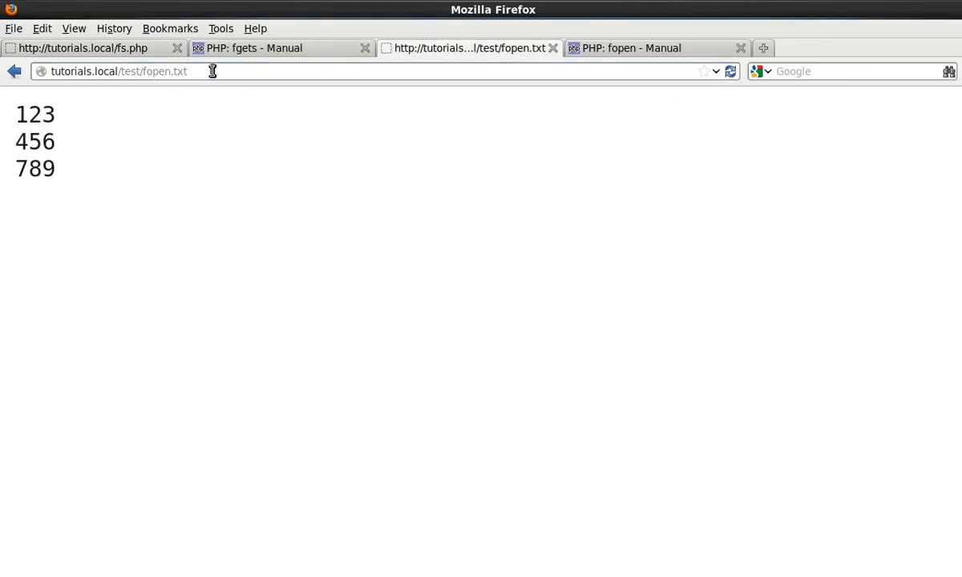
pyautogui.rightClick(202, 273)
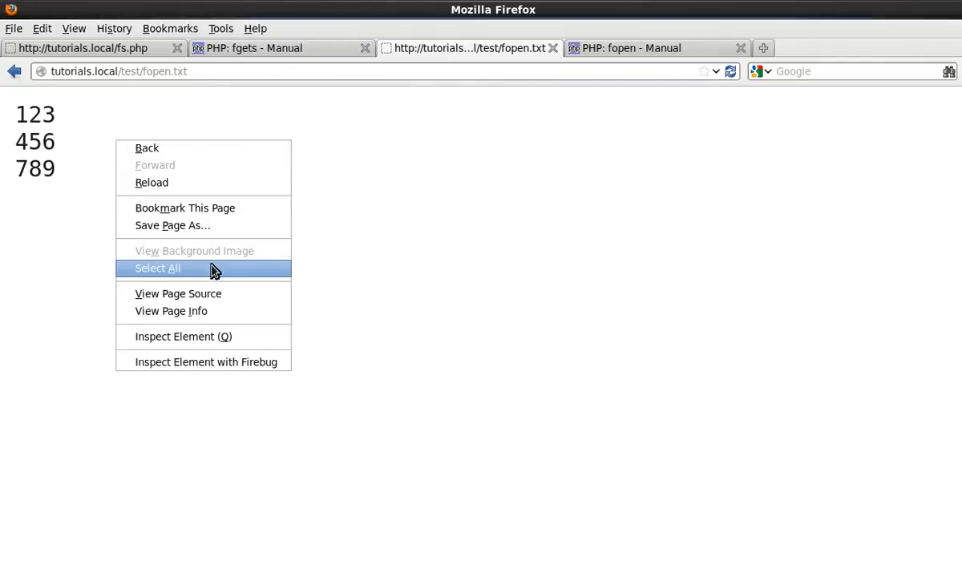
pyautogui.click(178, 294)
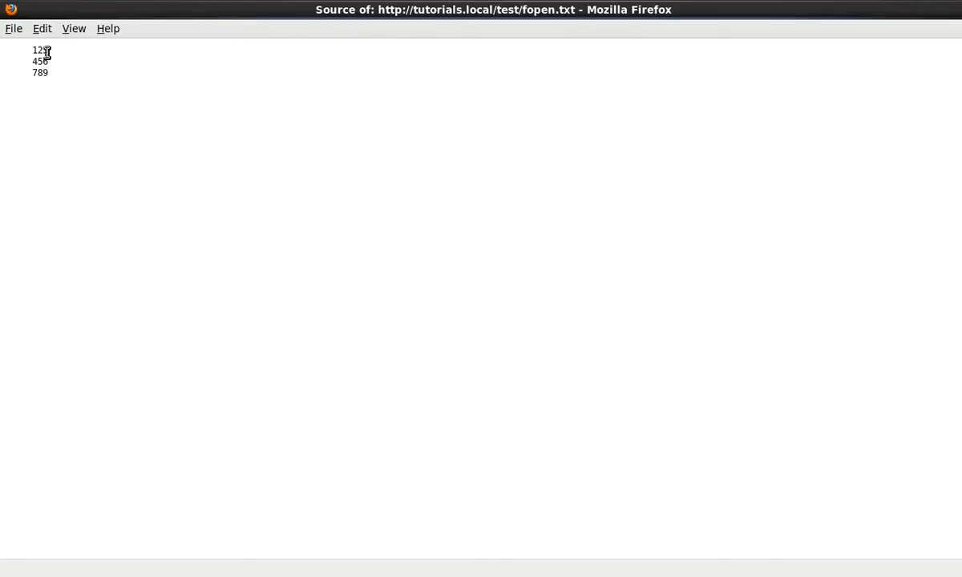
pyautogui.doubleClick(39, 50)
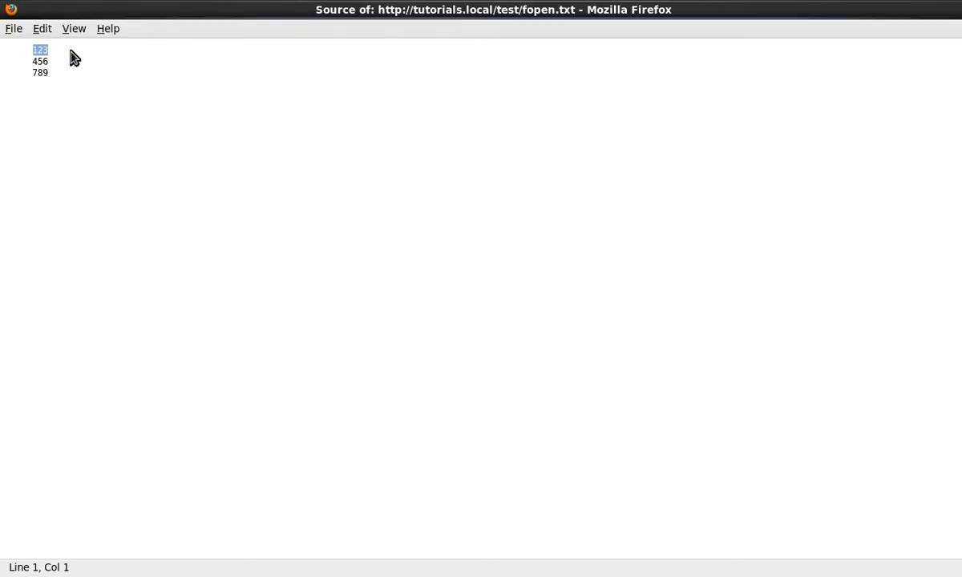
pyautogui.click(46, 50)
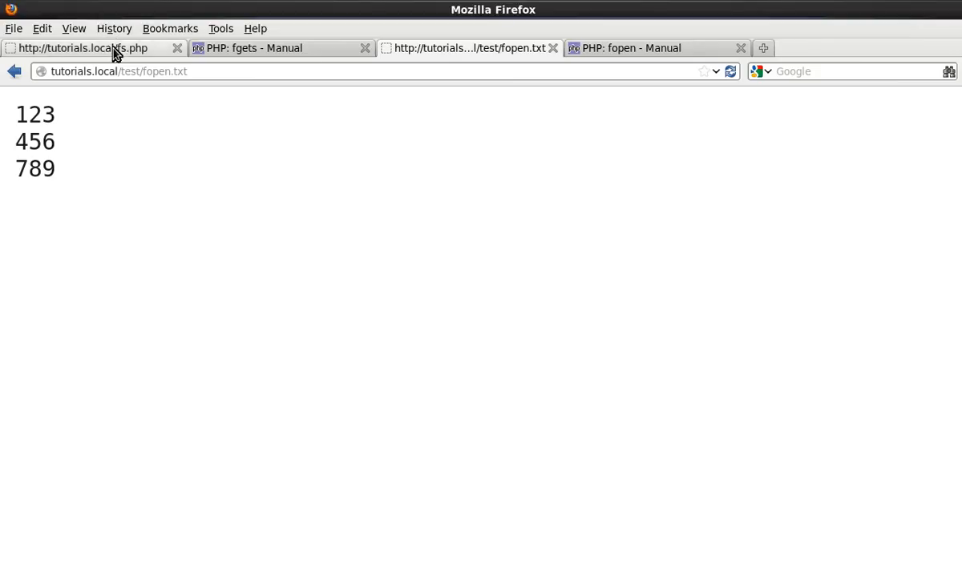
# Step: Switch to the fs.php page in Firefox showing 123 456 789 on one line
pyautogui.click(80, 48)
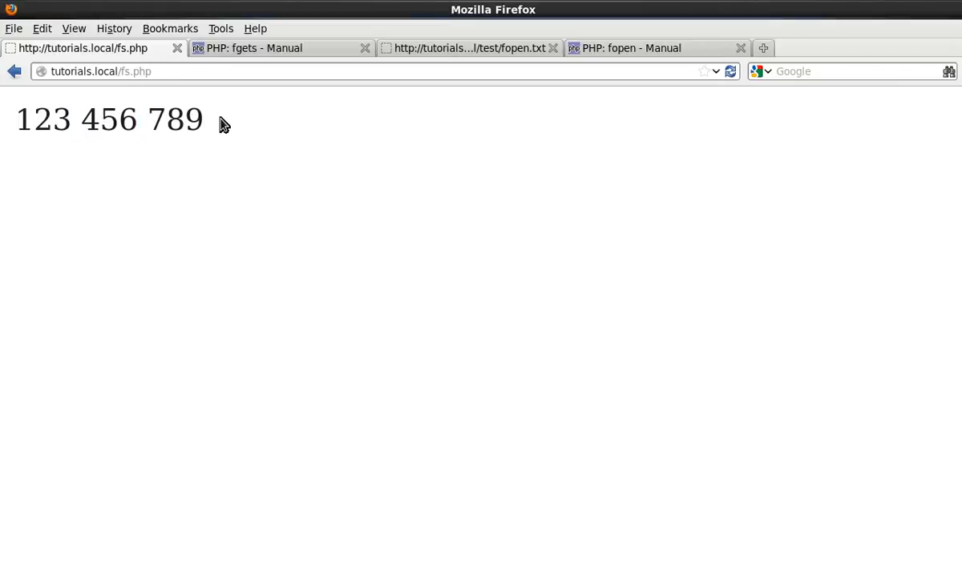
pyautogui.moveTo(250, 122)
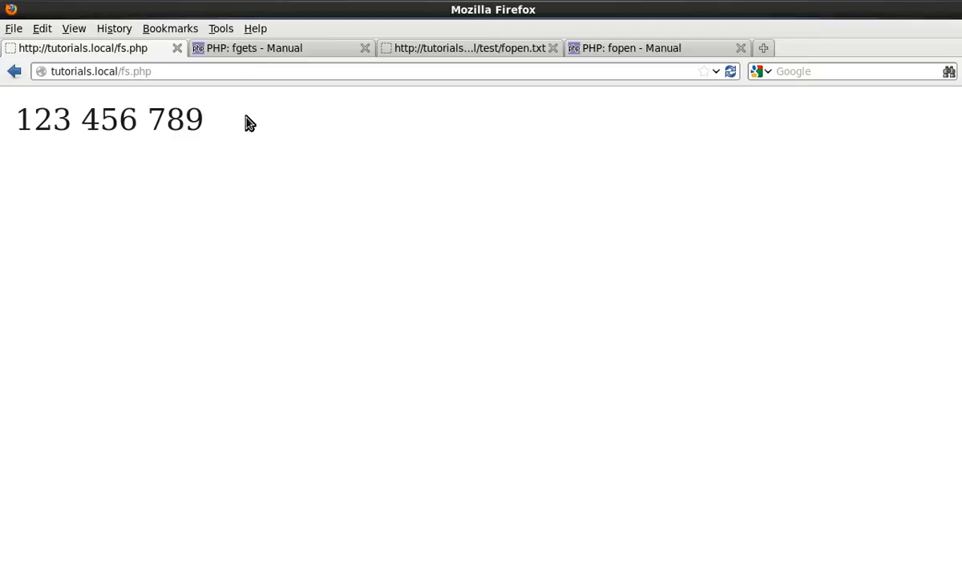
pyautogui.moveTo(202, 121)
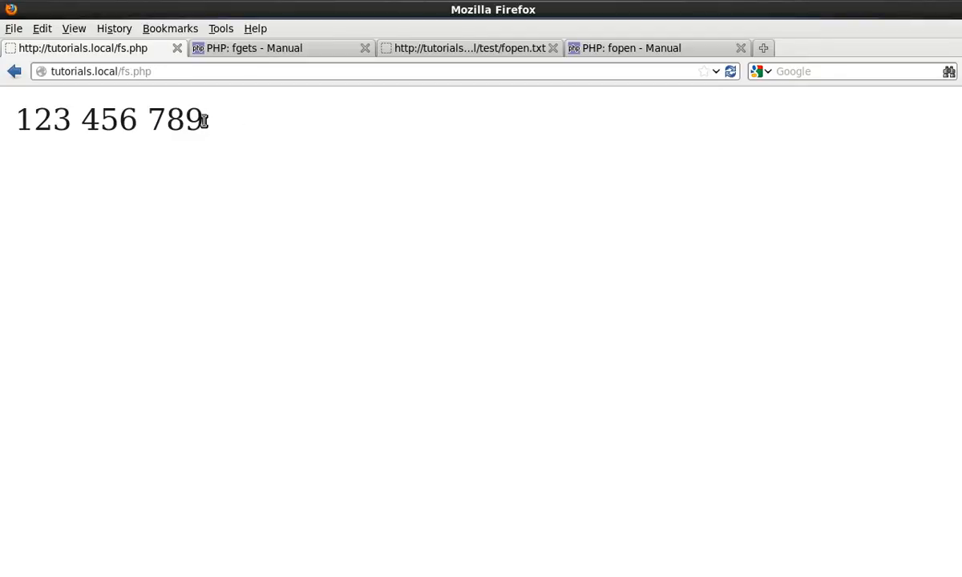
pyautogui.moveTo(208, 128)
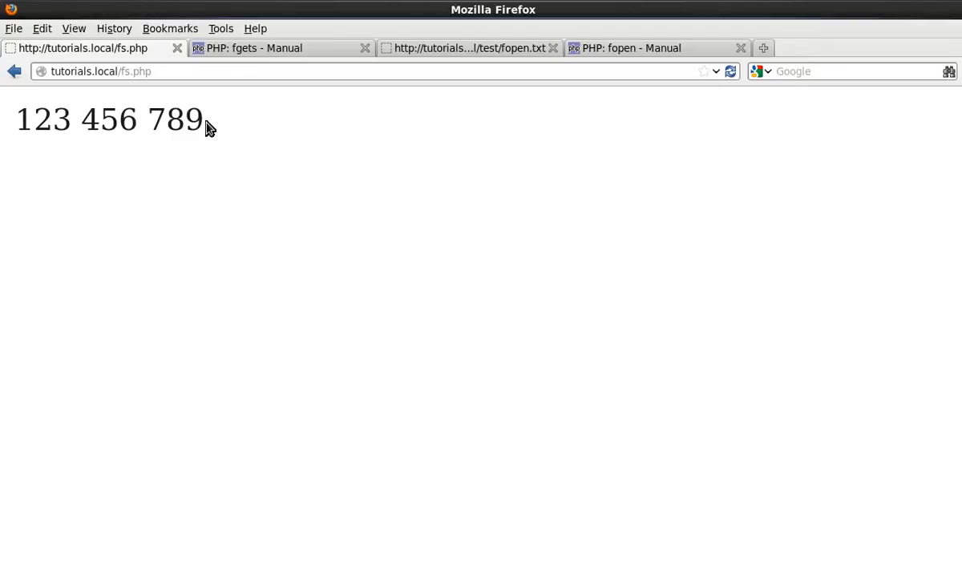
pyautogui.moveTo(193, 128)
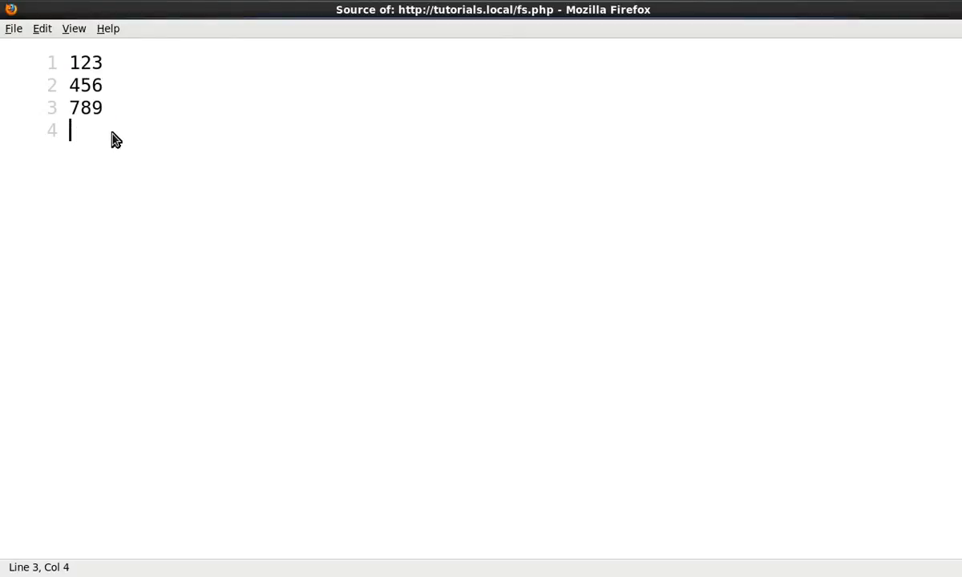
pyautogui.moveTo(80, 165)
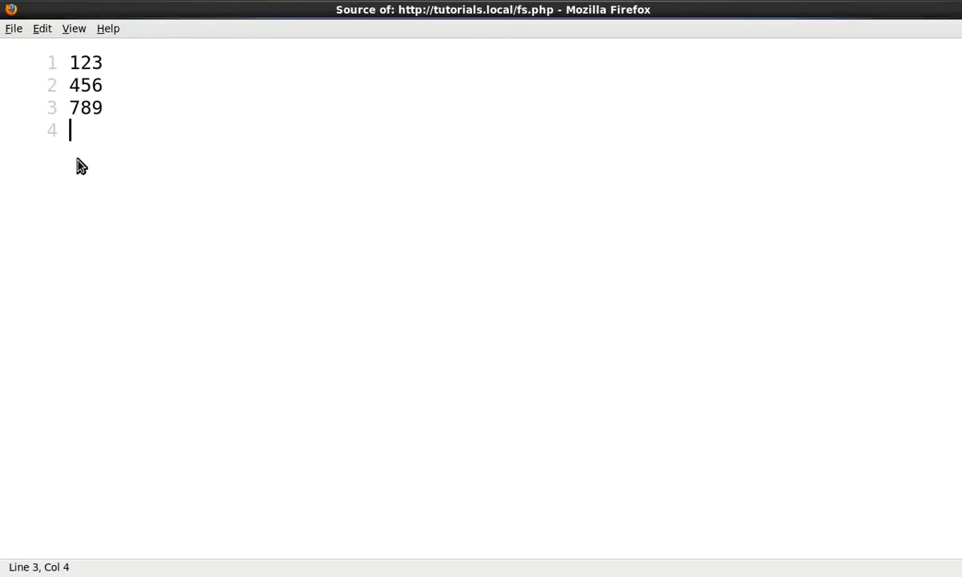
pyautogui.moveTo(102, 112)
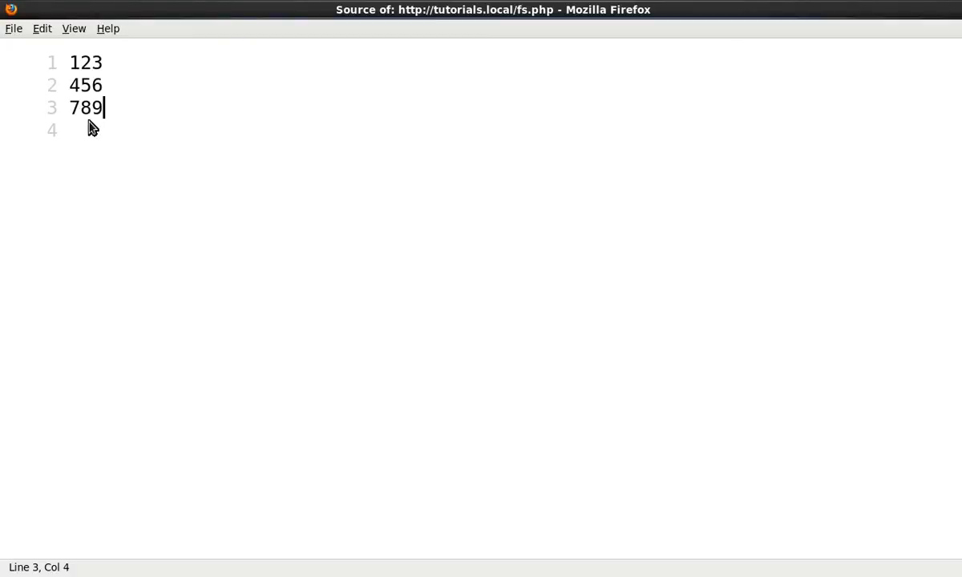
pyautogui.moveTo(208, 129)
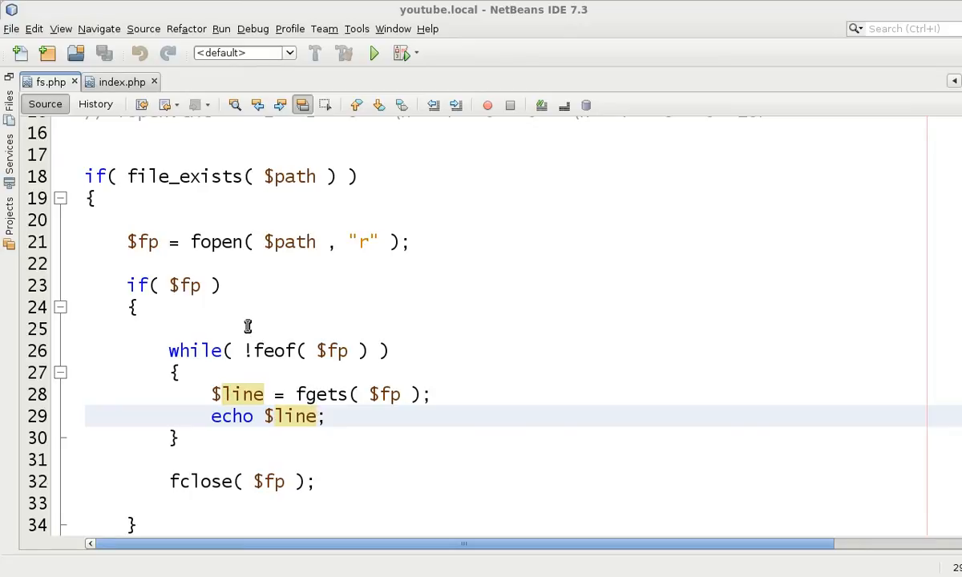
pyautogui.moveTo(264, 414)
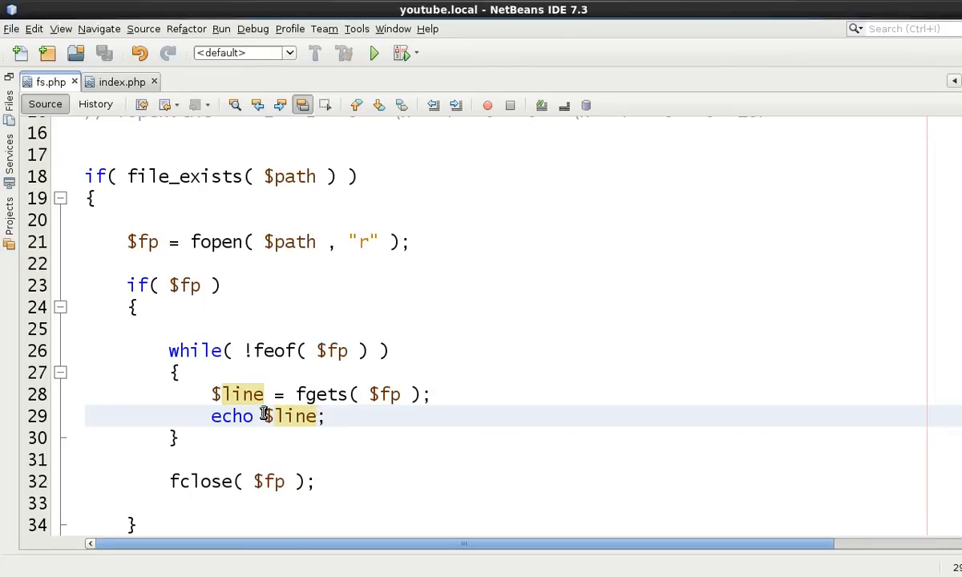
# Step: Wrap the echoed $line in trim() and reload fs.php in Firefox to see 123456789
pyautogui.write('trim(')
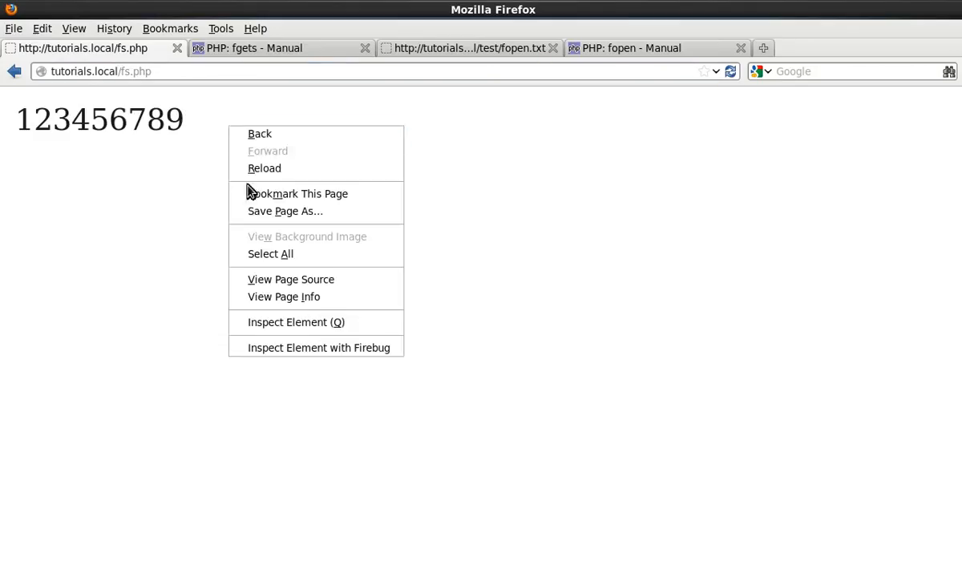
pyautogui.click(292, 279)
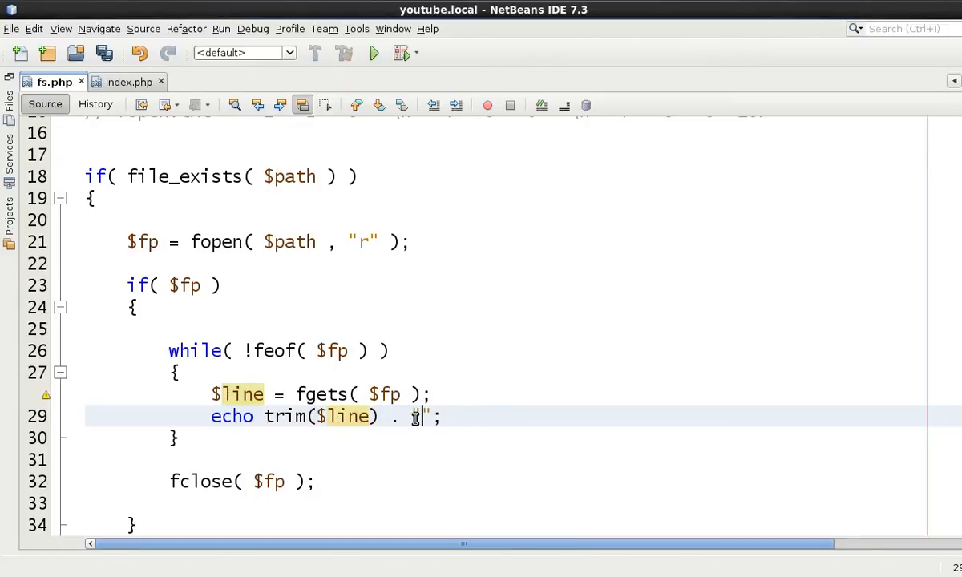
# Step: Complete the echo as trim($line) . "<br>"; and add an empty line above it
pyautogui.write('"<br>"')
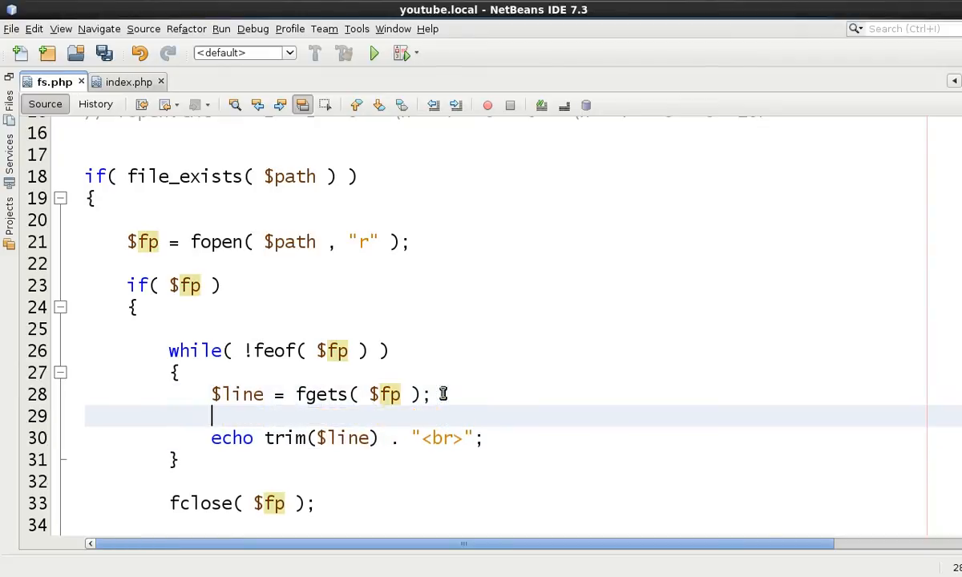
pyautogui.write('if()')
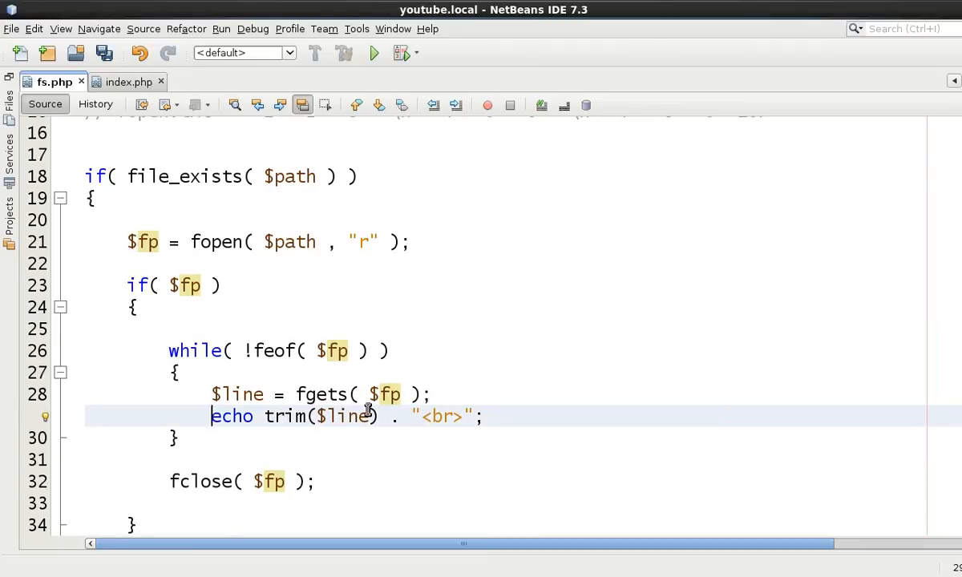
pyautogui.moveTo(480, 417)
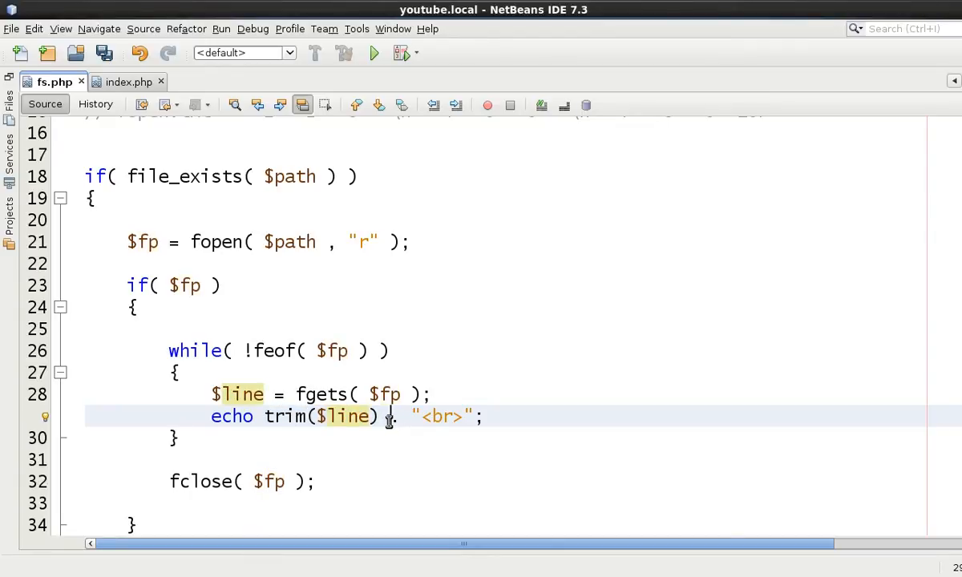
pyautogui.press('Return')
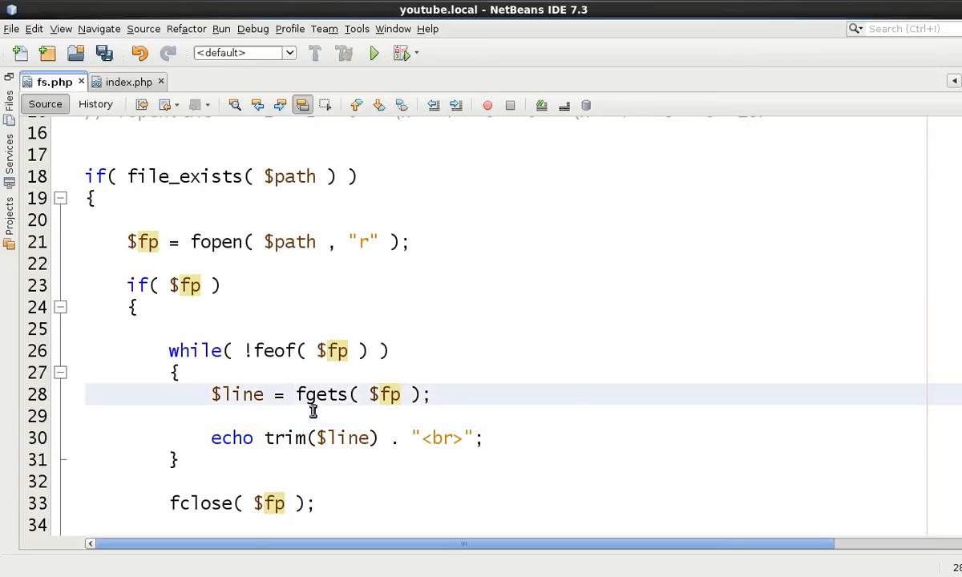
# Step: Assign trim(fgets($fp)) to $line and echo $line . "<br>"; only inside if( !empty( $line ) )
pyautogui.write('trim(')
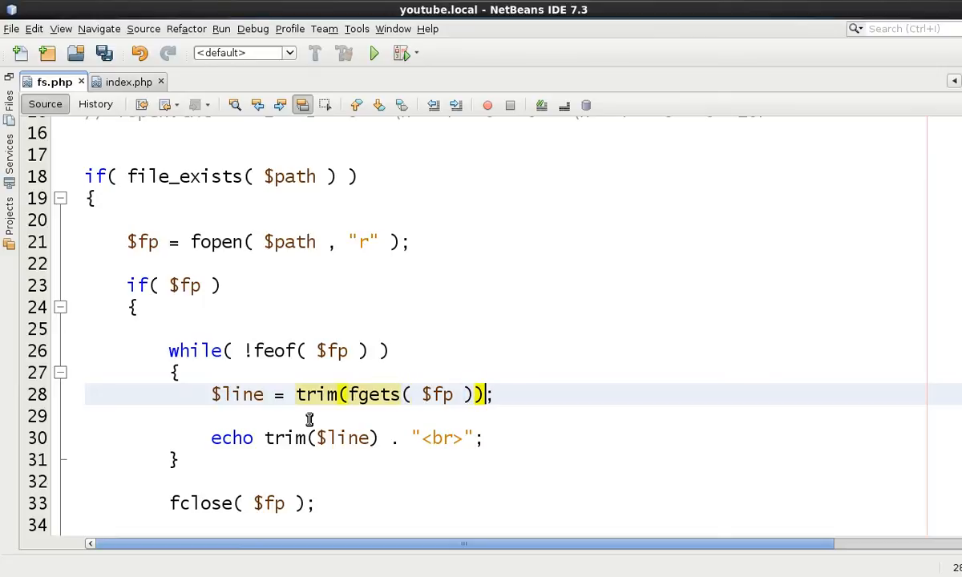
pyautogui.click(240, 415)
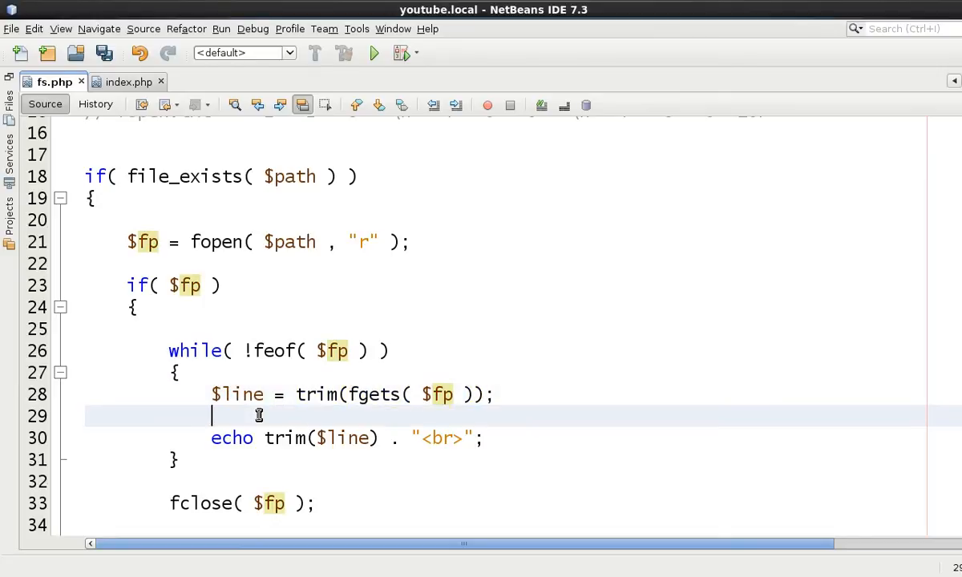
pyautogui.write('if( em )')
pyautogui.write('{')
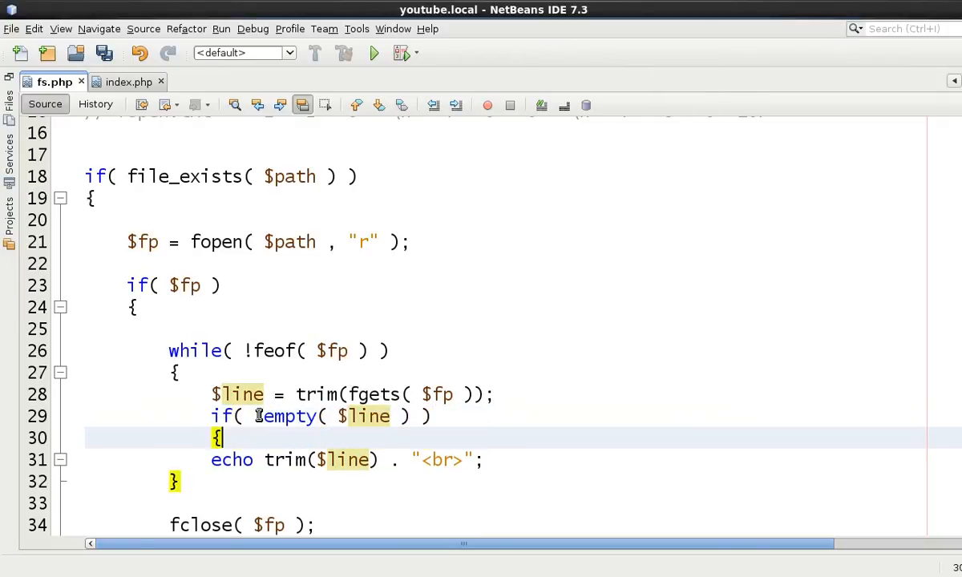
pyautogui.write('echo 4line')
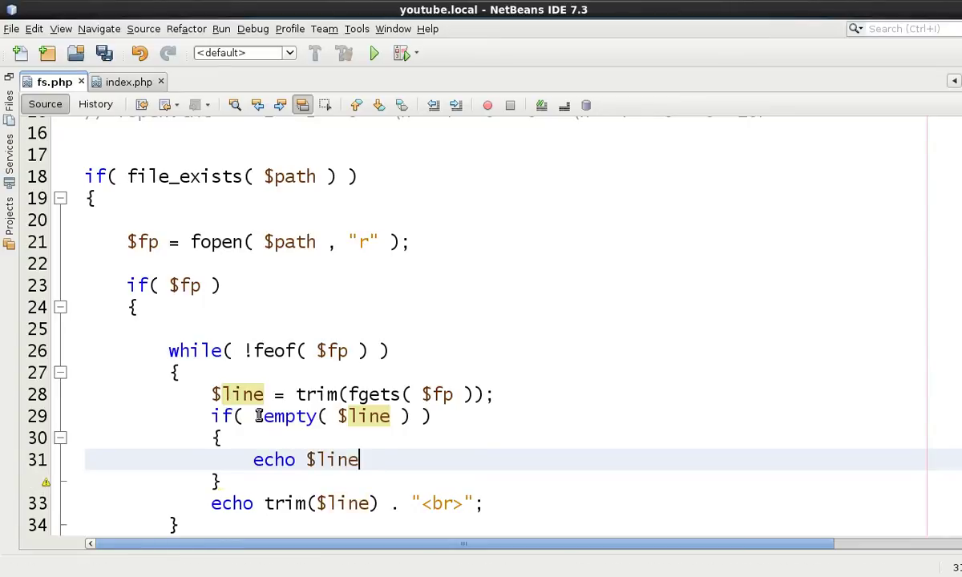
pyautogui.write('. "<br>"')
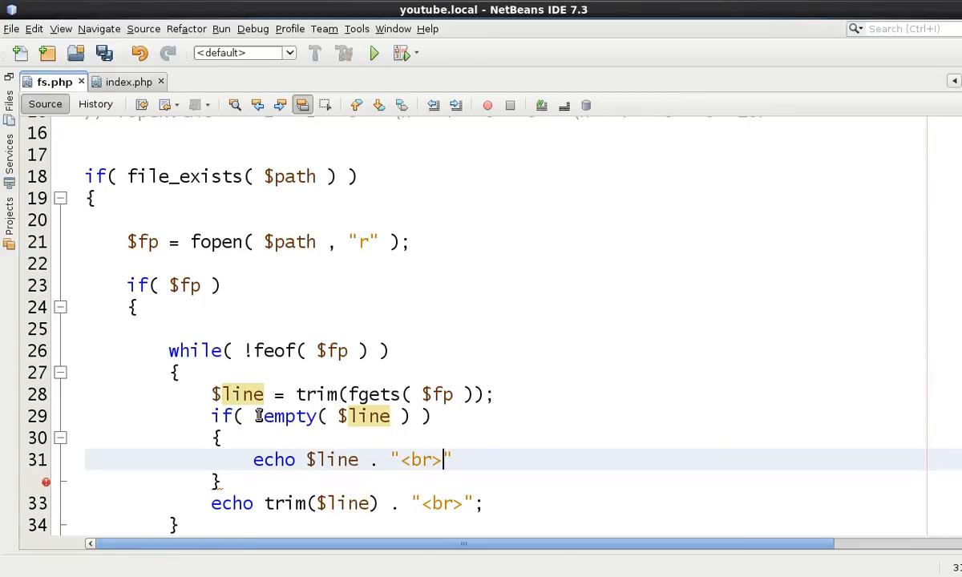
pyautogui.write(';')
pyautogui.click(523, 415)
pyautogui.write('!')
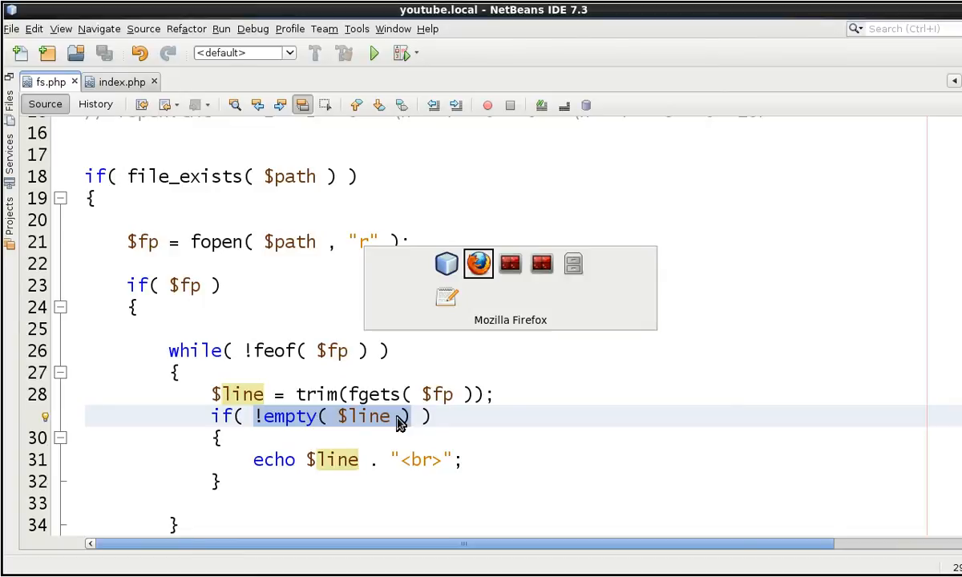
# Step: Check the 123 / 456 / 789 output in Firefox and view the page source
pyautogui.click(477, 263)
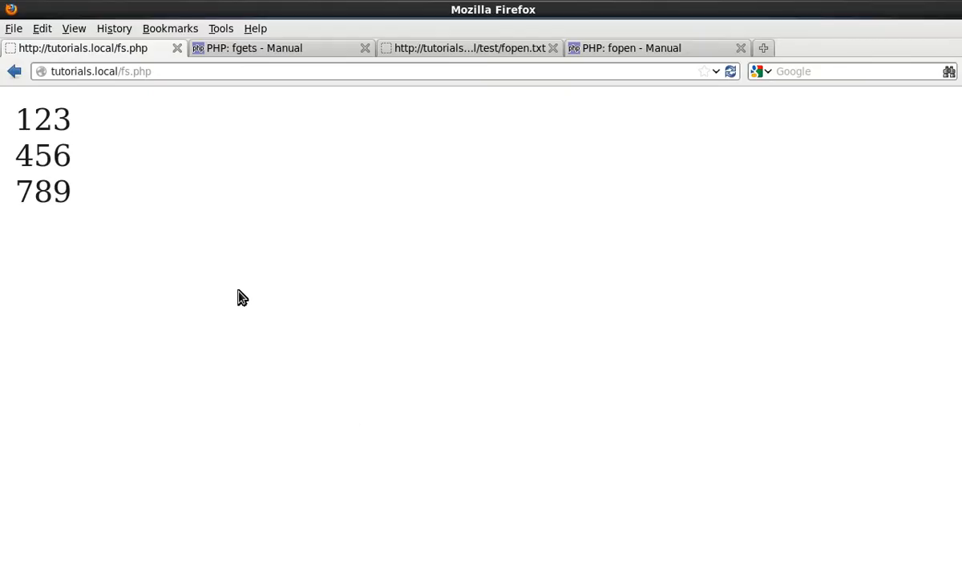
pyautogui.rightClick(243, 296)
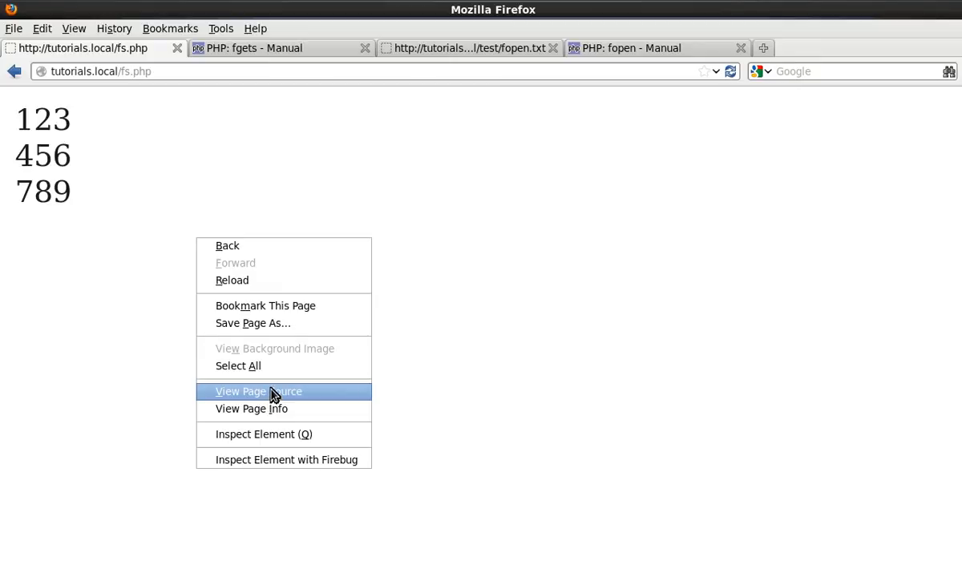
pyautogui.click(260, 391)
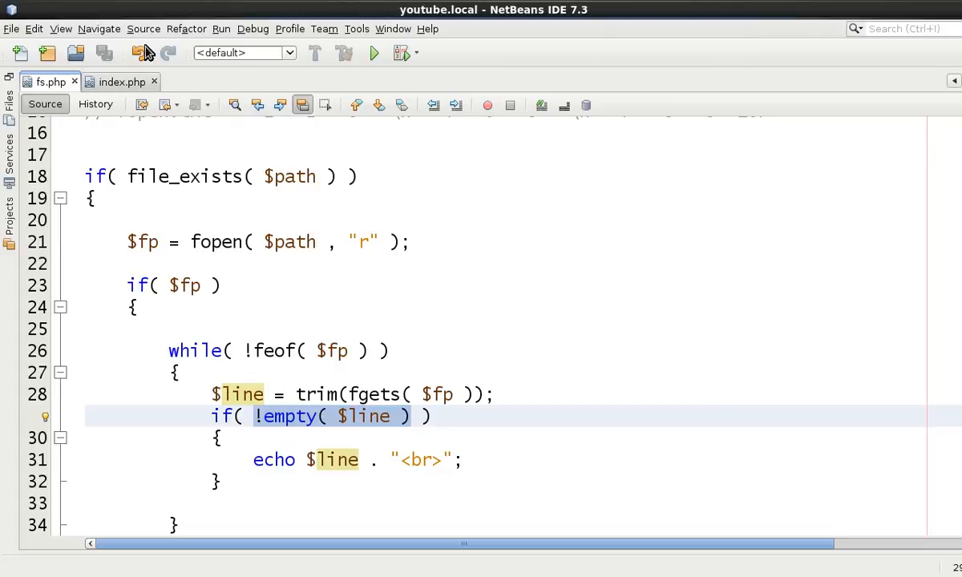
# Step: Select the if( !empty( $line ) ) block with its echo for deletion from the loop
pyautogui.click(410, 416)
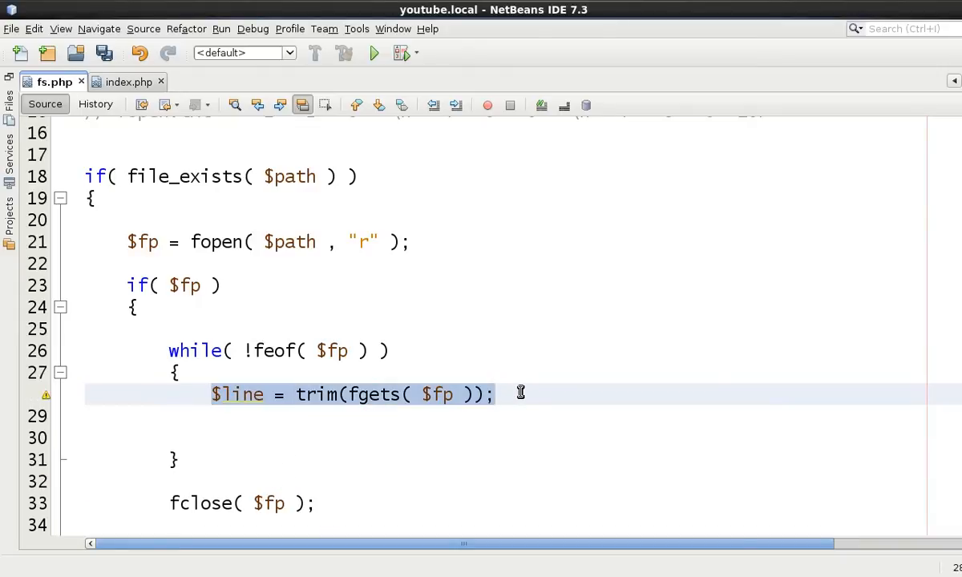
# Step: Remove the $line = trim(fgets($fp)); line, leaving the while loop body empty with the caret inside it
pyautogui.press('Delete')
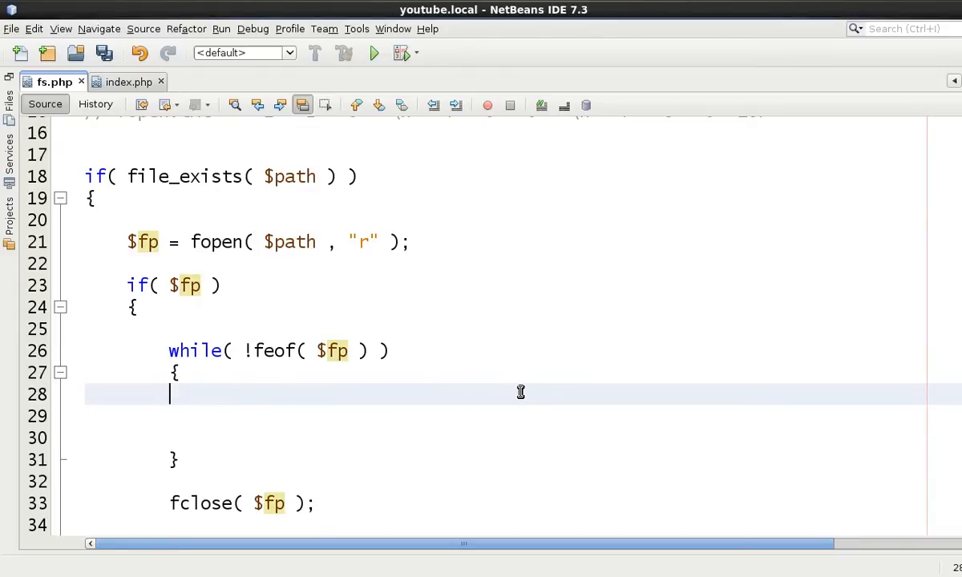
pyautogui.scroll(3)
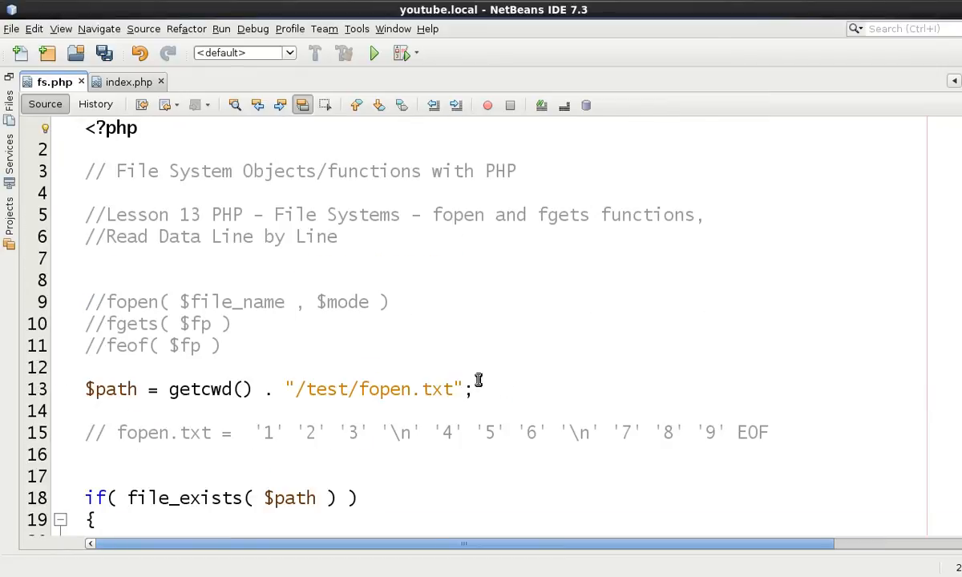
pyautogui.scroll(-3)
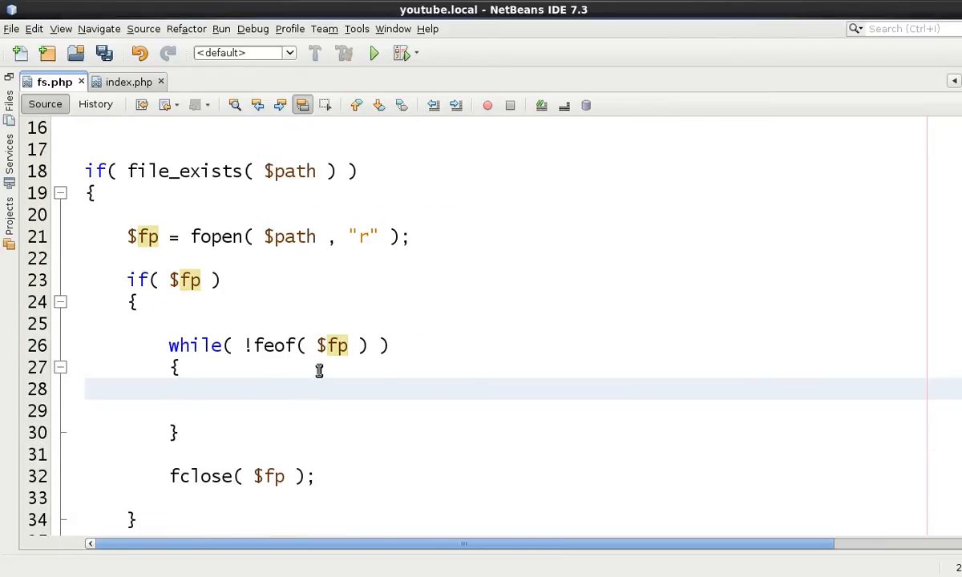
pyautogui.scroll(3)
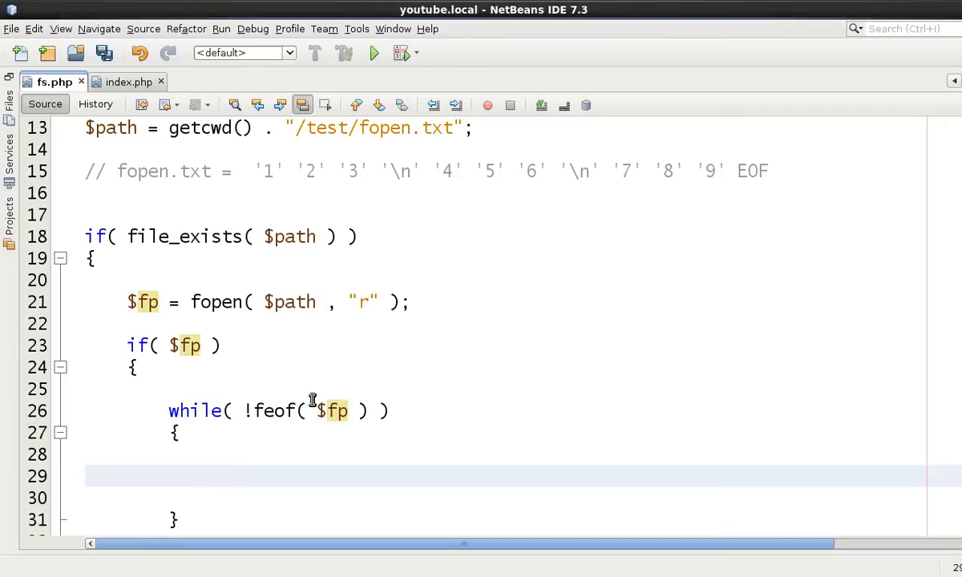
pyautogui.click(211, 474)
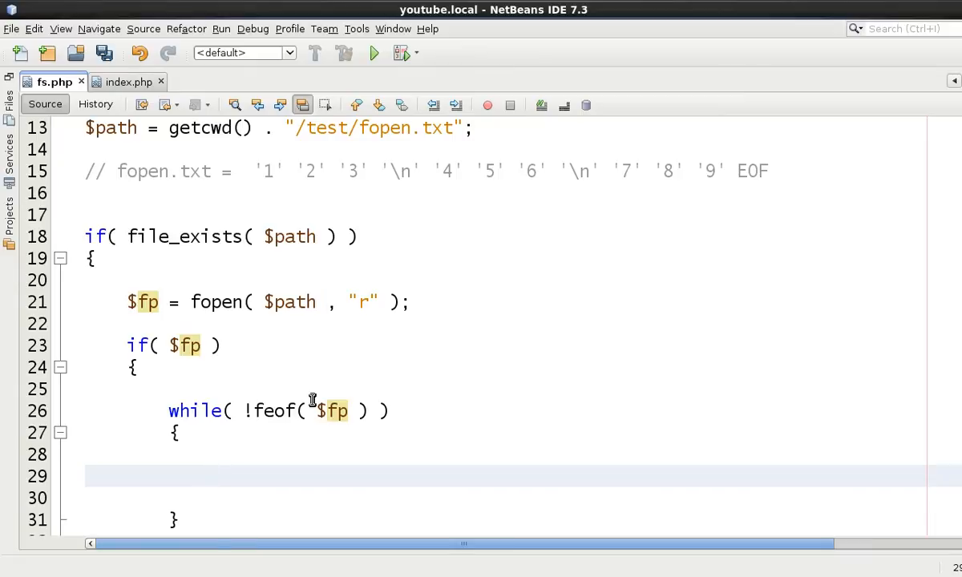
pyautogui.click(211, 475)
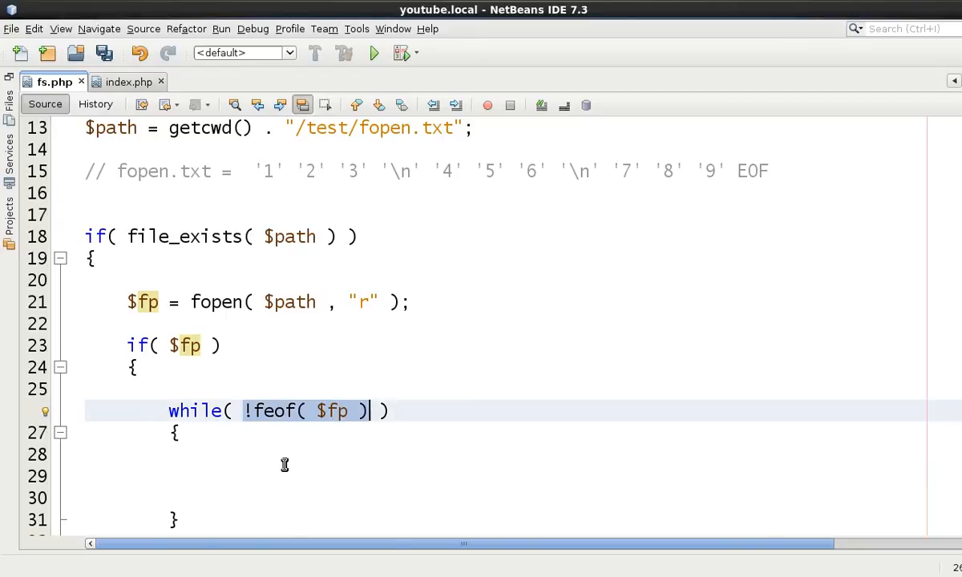
pyautogui.click(231, 476)
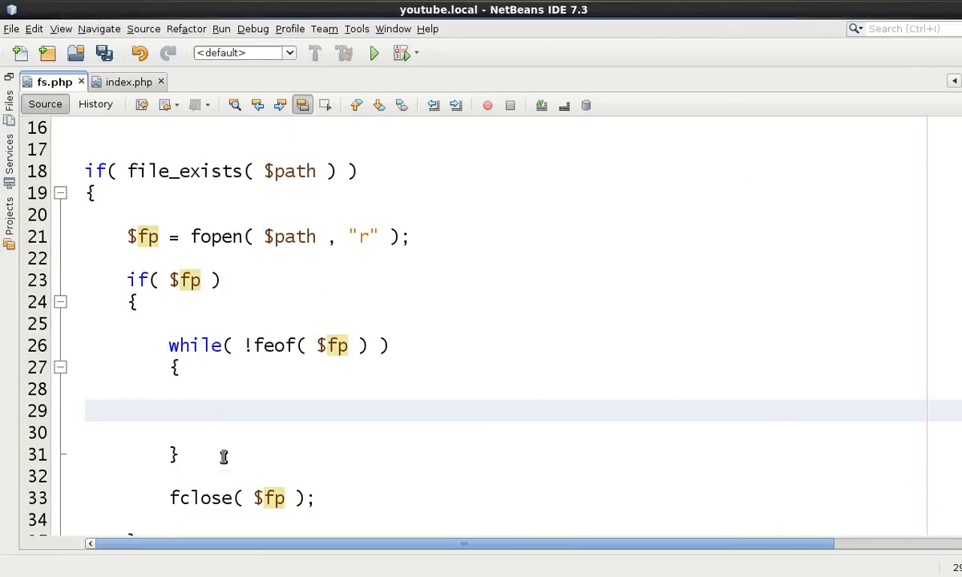
# Step: Start the loop line as $buffer = instead of the partial $lin variable
pyautogui.write('$lin')
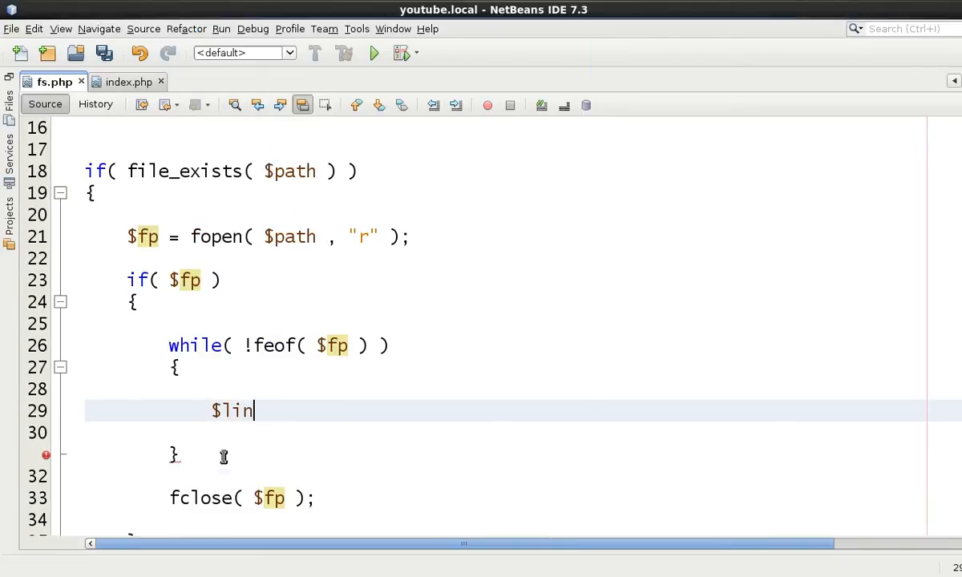
pyautogui.press('BackSpace')
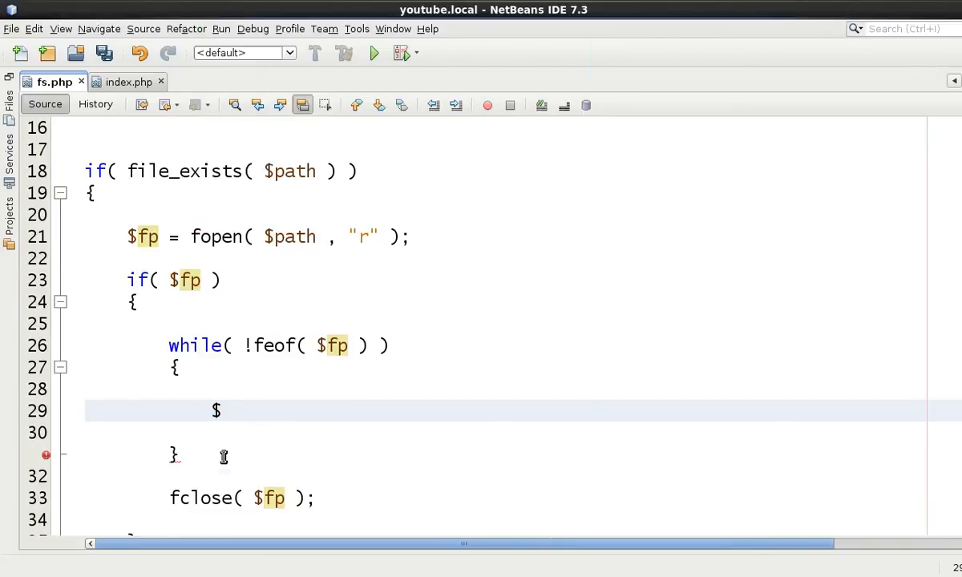
pyautogui.write('buffer')
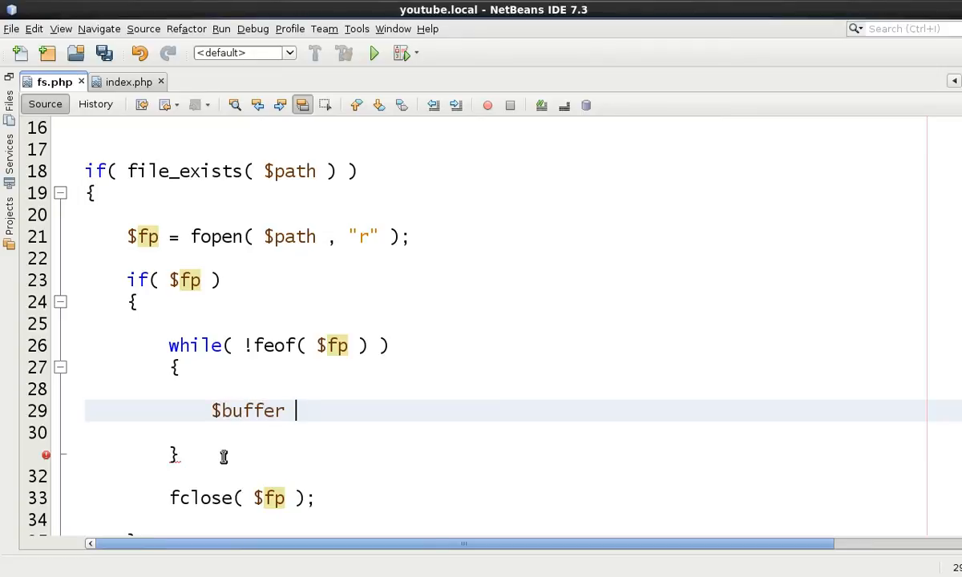
pyautogui.write('=')
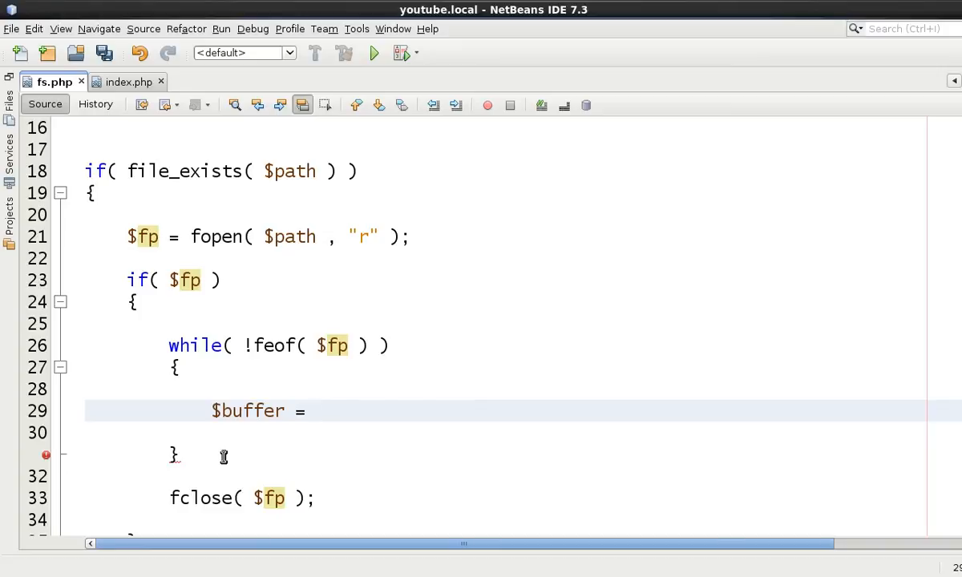
pyautogui.click(318, 410)
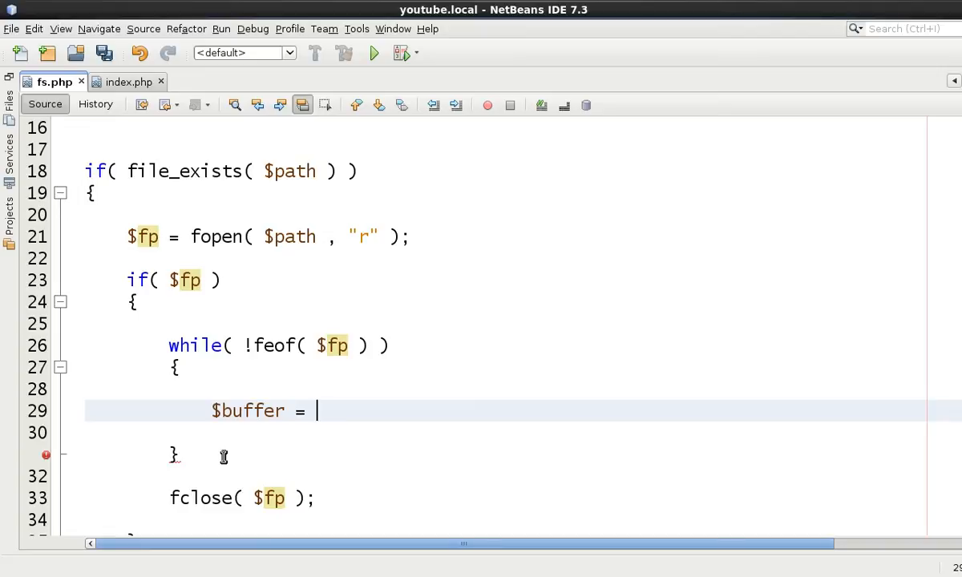
# Step: Continue with fgets( $fp , ) and position the caret for the length argument
pyautogui.write('fgets')
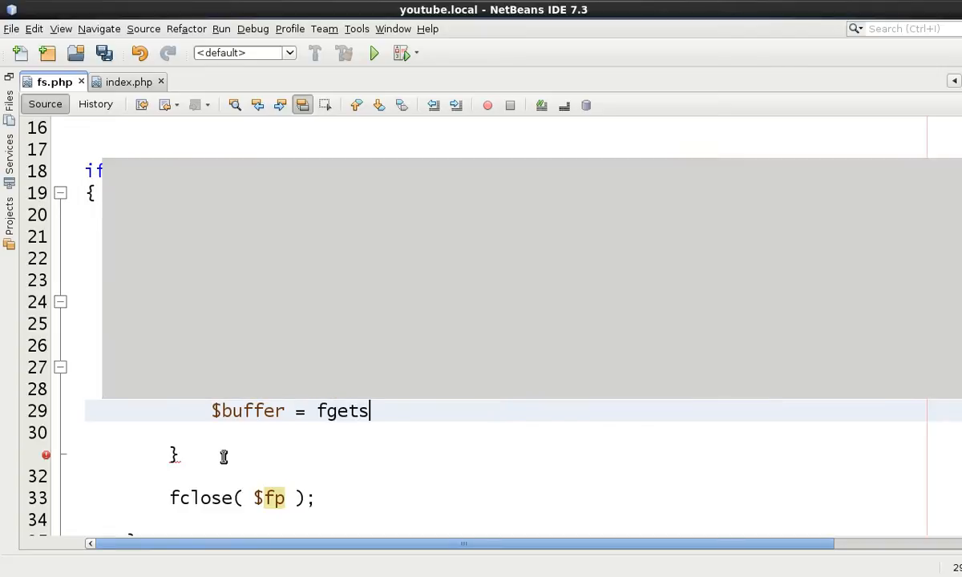
pyautogui.write('(  $')
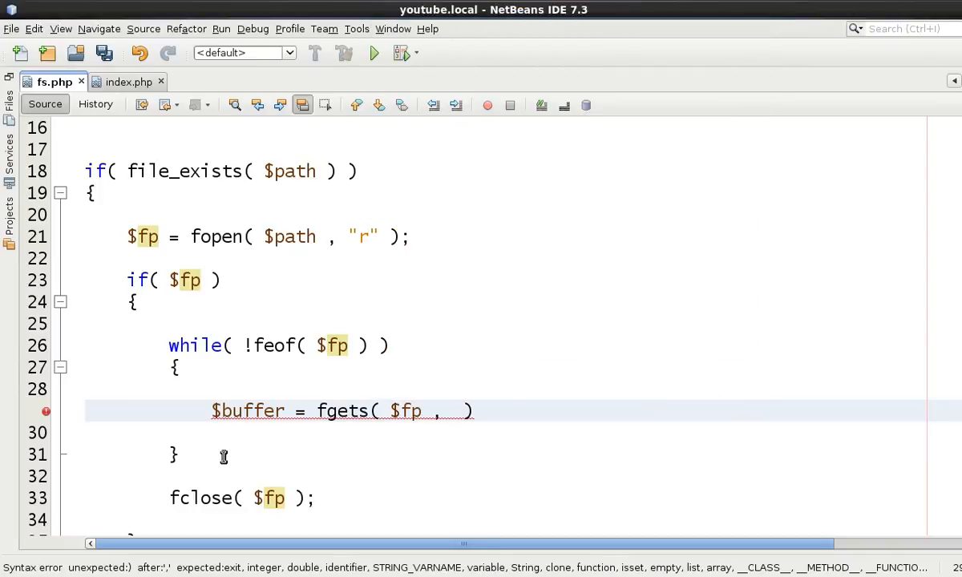
pyautogui.click(452, 410)
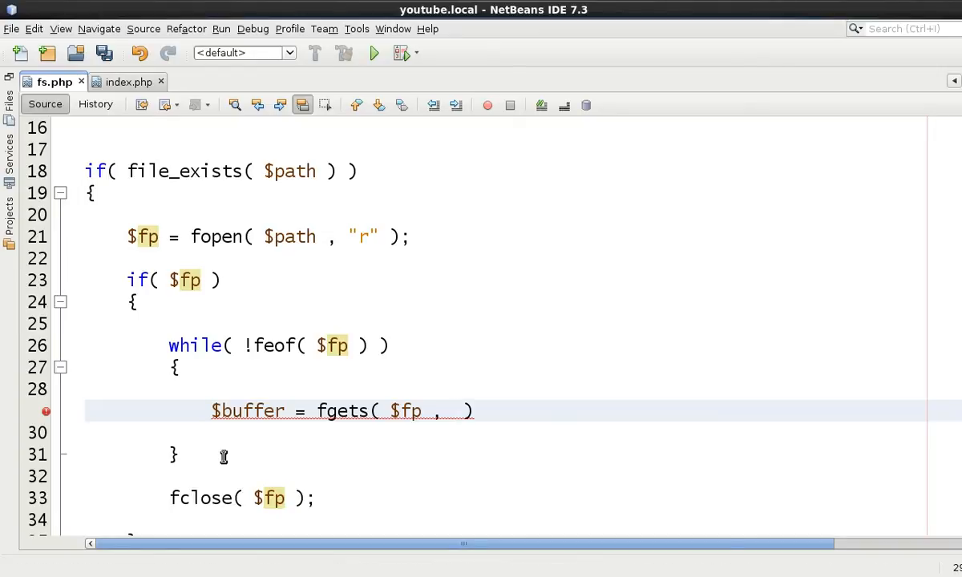
pyautogui.click(452, 410)
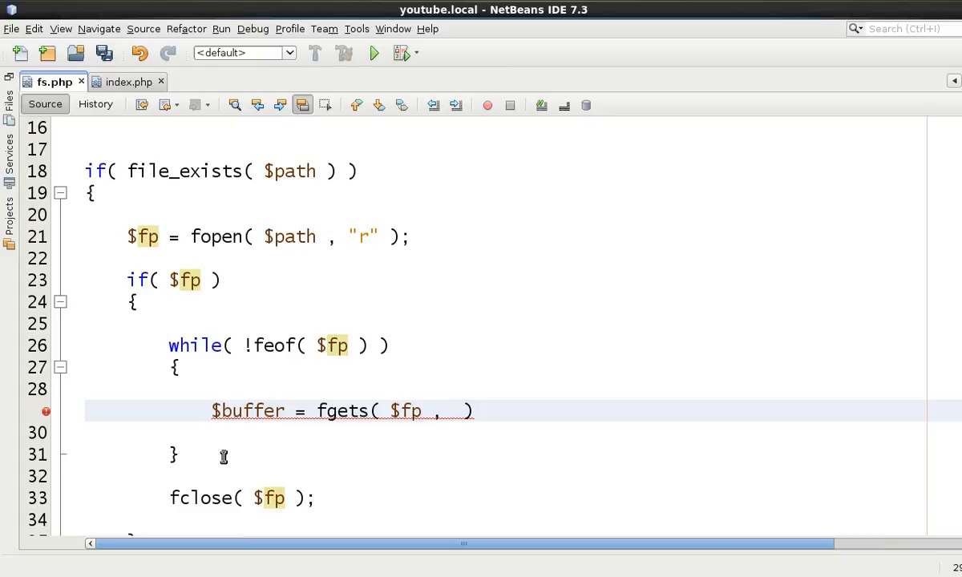
pyautogui.click(452, 410)
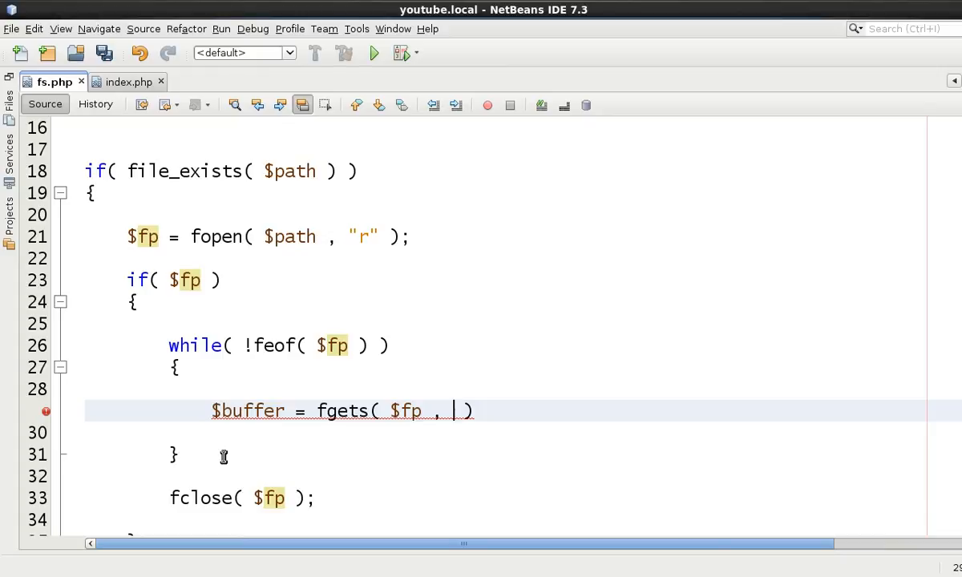
# Step: Review the '1' '2' '3' values in the fopen.txt contents comment to choose the fgets length of 2
pyautogui.scroll(3)
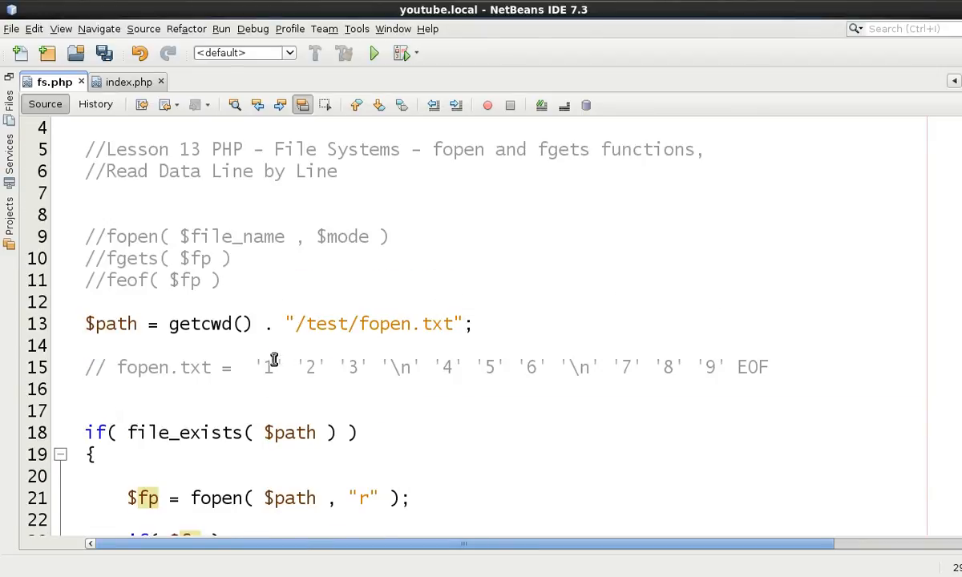
pyautogui.moveTo(391, 367)
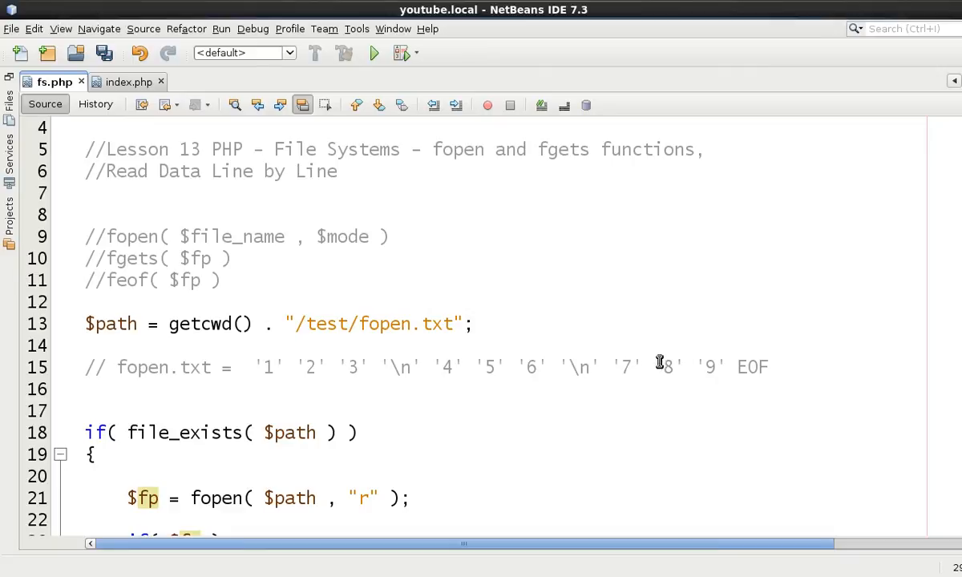
pyautogui.moveTo(388, 365)
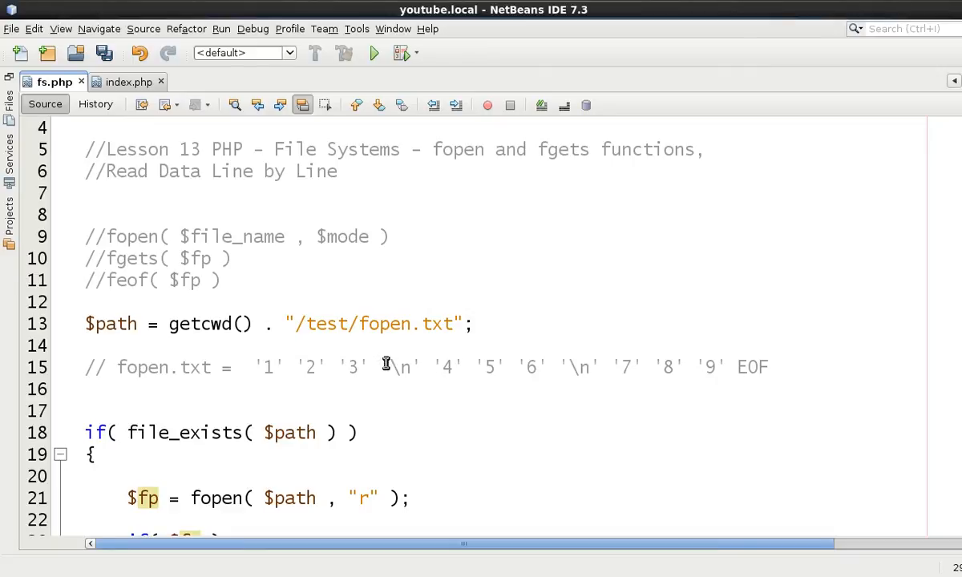
pyautogui.doubleClick(398, 366)
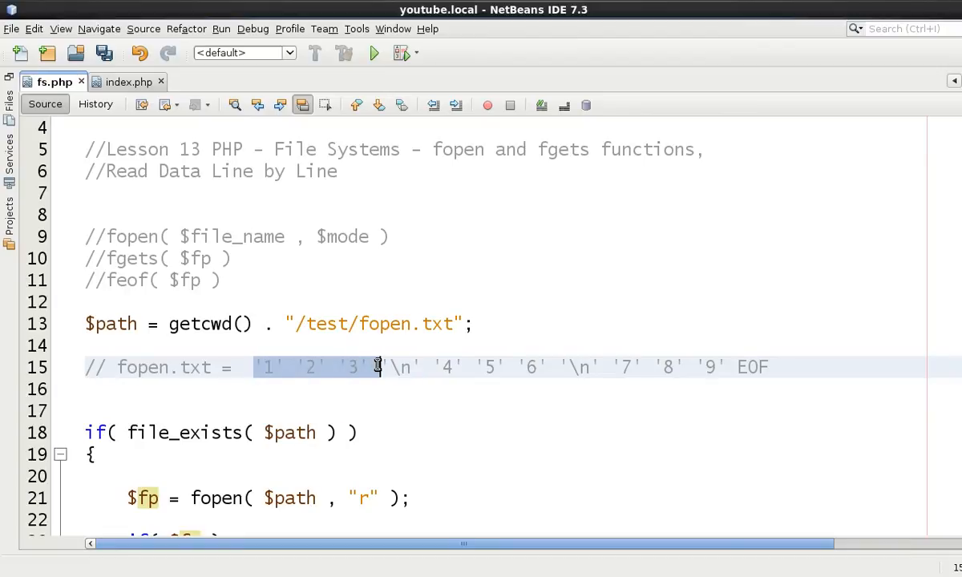
pyautogui.moveTo(372, 376)
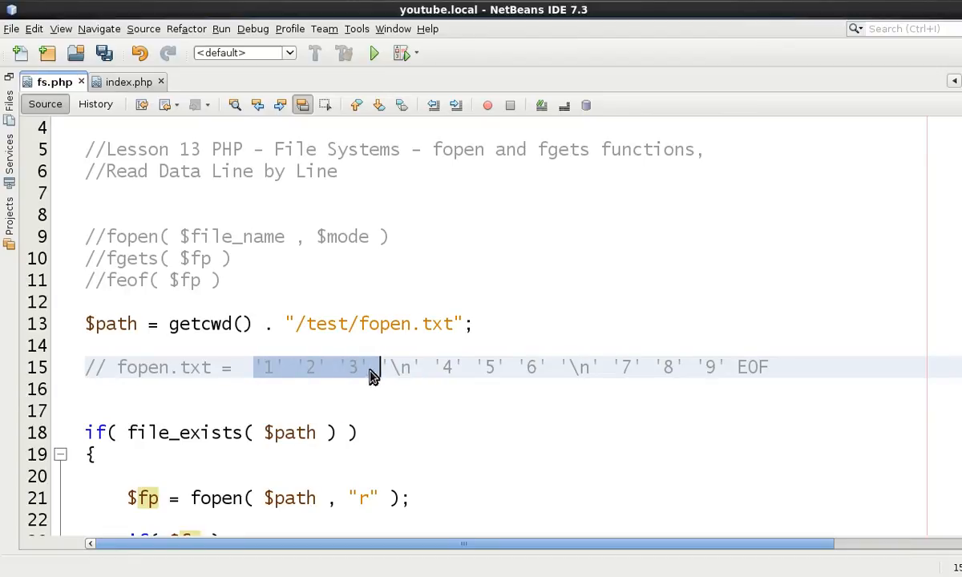
pyautogui.click(365, 366)
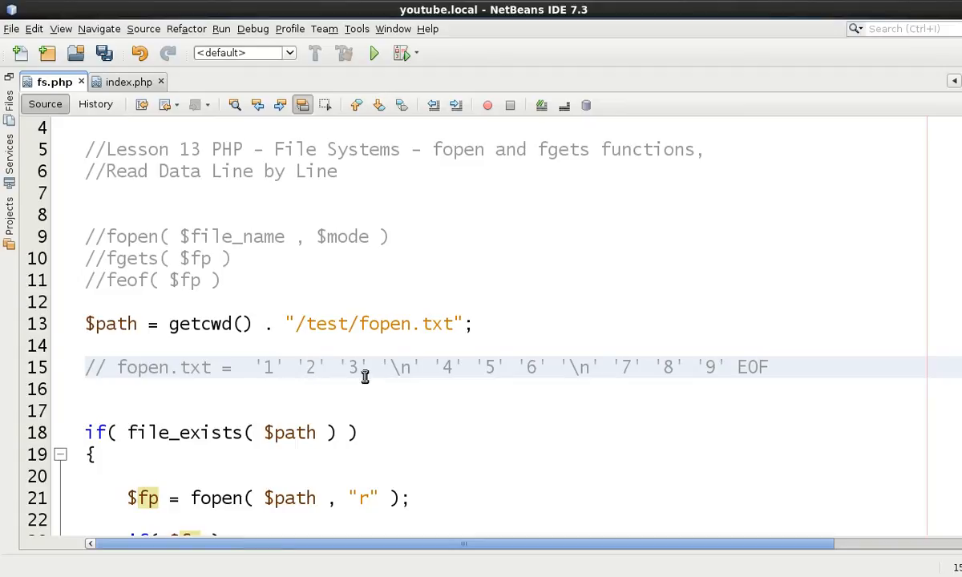
pyautogui.click(255, 367)
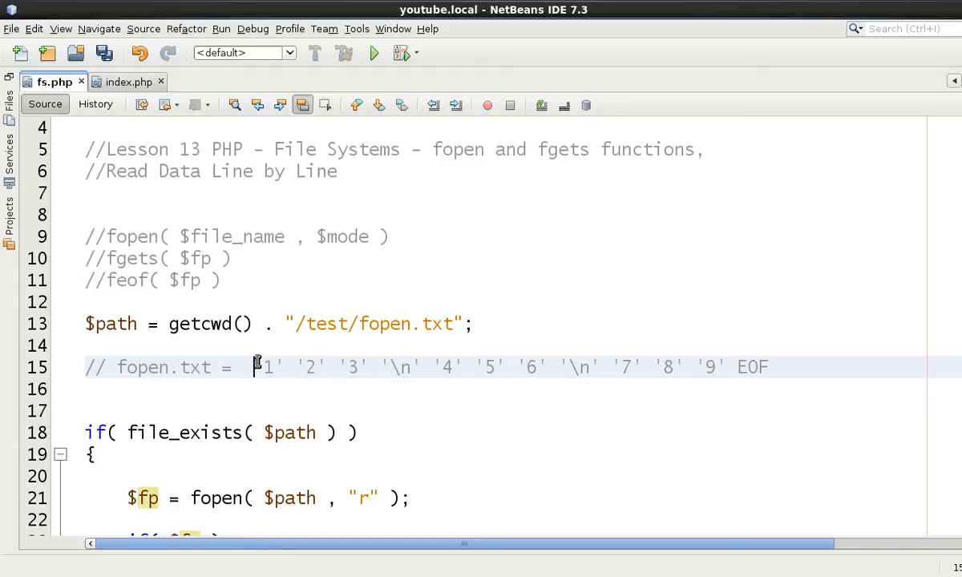
pyautogui.moveTo(255, 365); pyautogui.dragTo(367, 365)
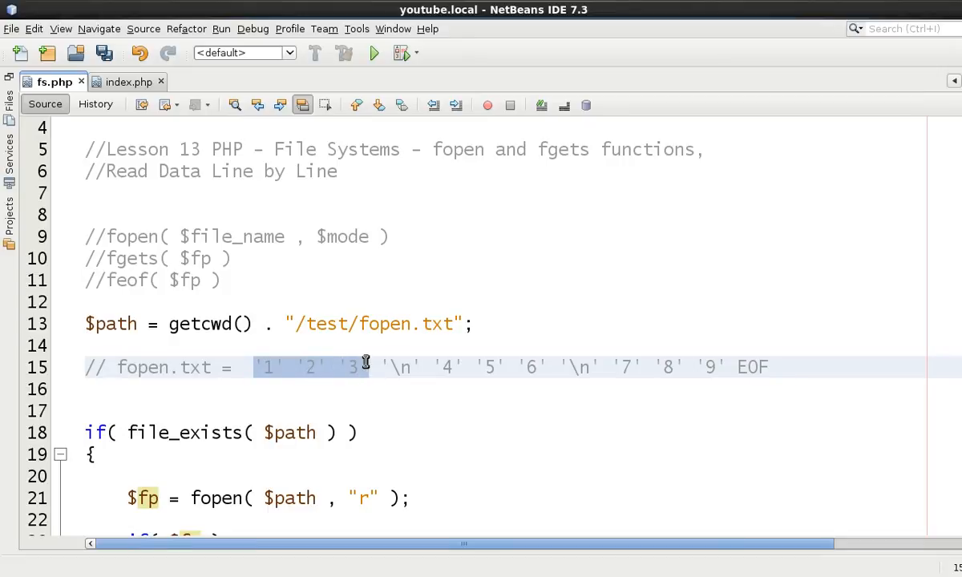
pyautogui.moveTo(396, 409)
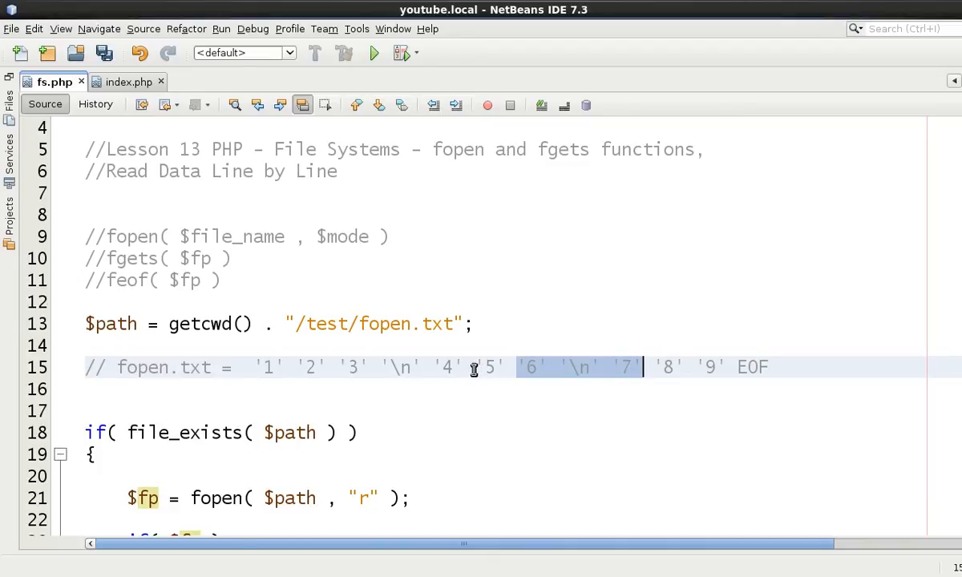
pyautogui.scroll(-3)
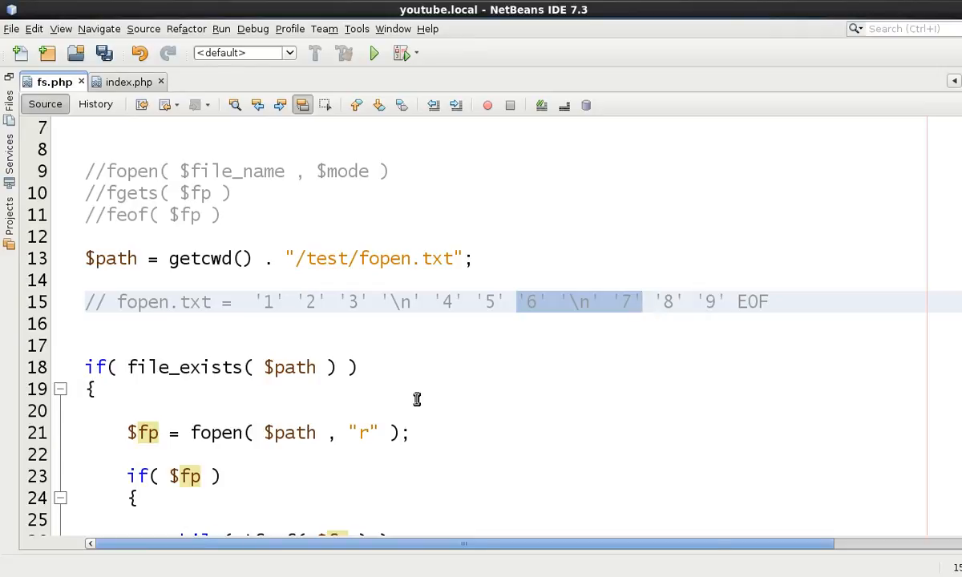
pyautogui.scroll(-3)
pyautogui.write('$buffer = fgets( $fp , 2 ')
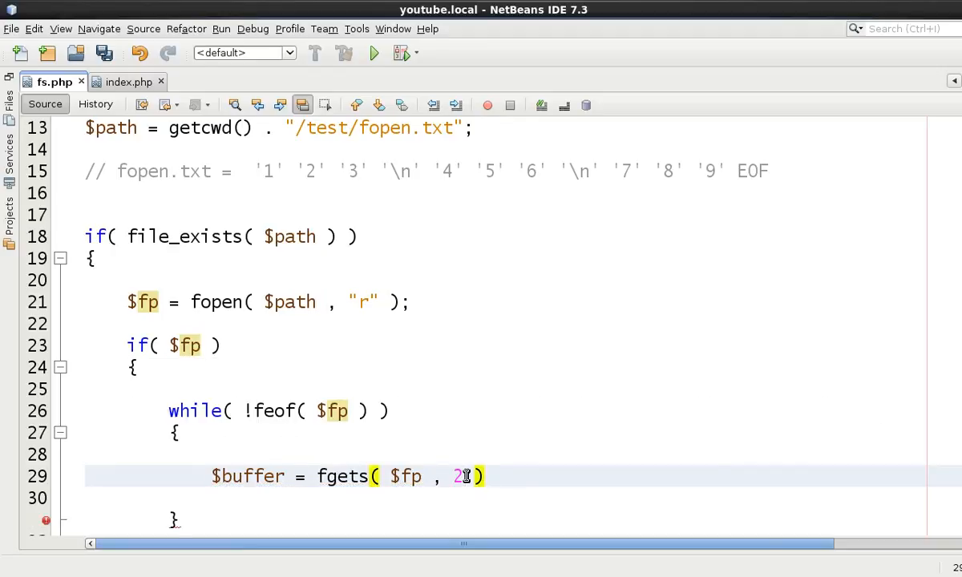
# Step: Finish the fgets line and add if($buffer == "\n") { echo "<br>"; } else { echo $buffer; }
pyautogui.write(';')
pyautogui.click(522, 499)
pyautogui.write('if(  ')
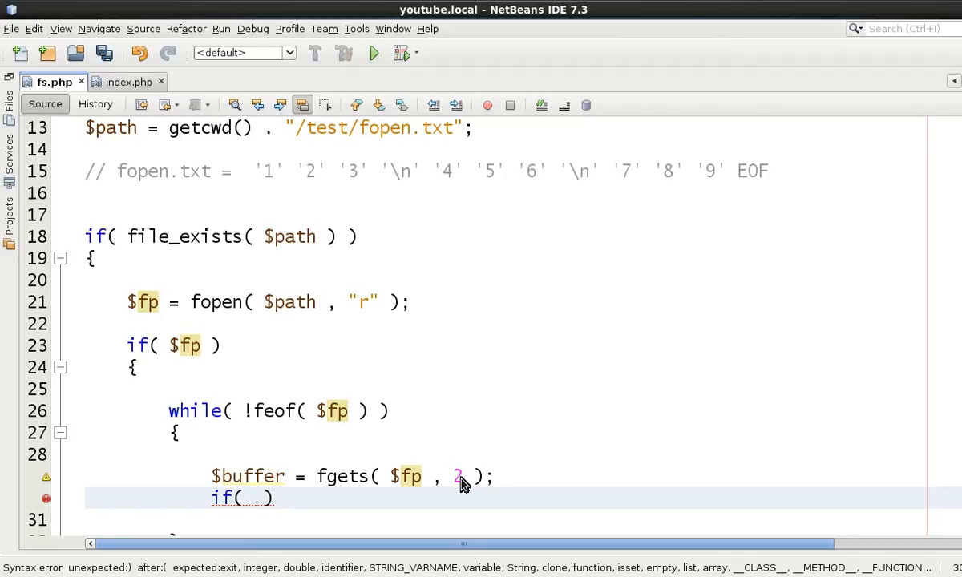
pyautogui.write('$buffer == "\\n')
pyautogui.write('echo')
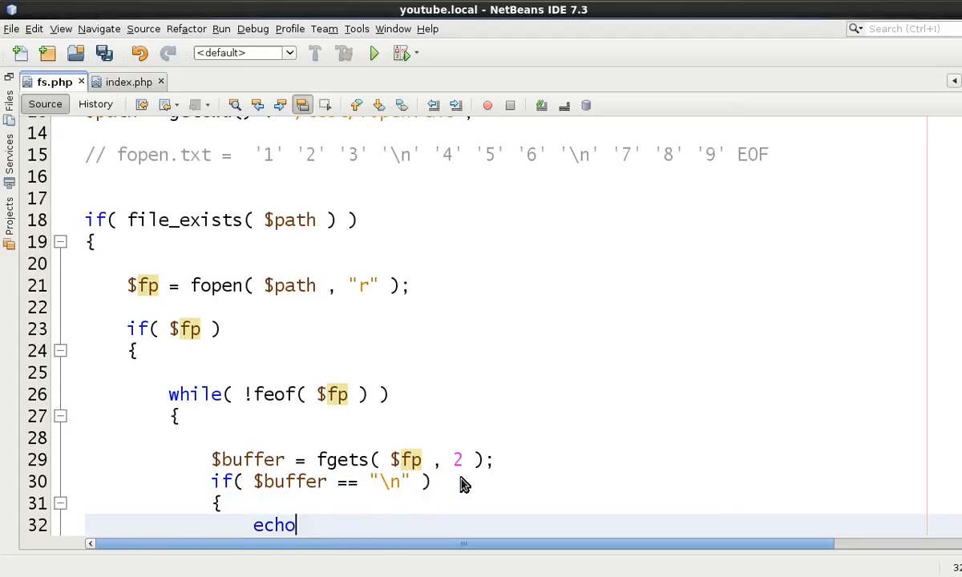
pyautogui.write('"<br>";')
pyautogui.write('echo')
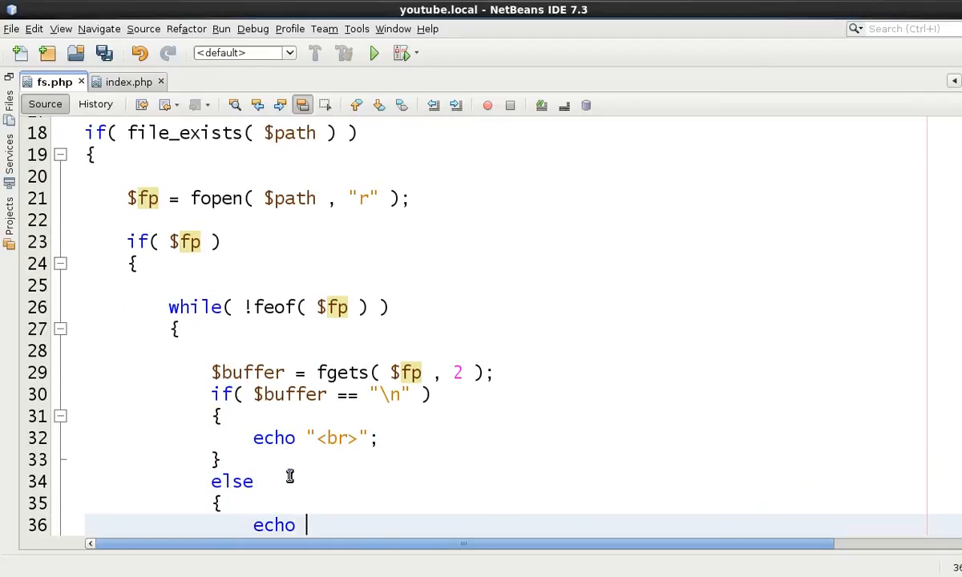
pyautogui.write('$buffer')
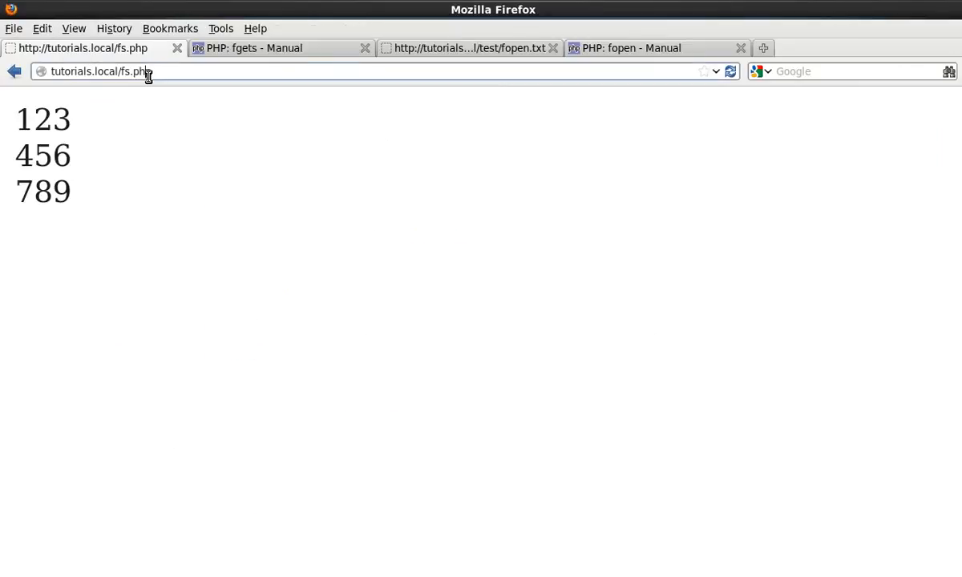
# Step: Reload tutorials.local/fs.php in Firefox to see 123, 456, 789 on separate lines
pyautogui.rightClick(232, 211)
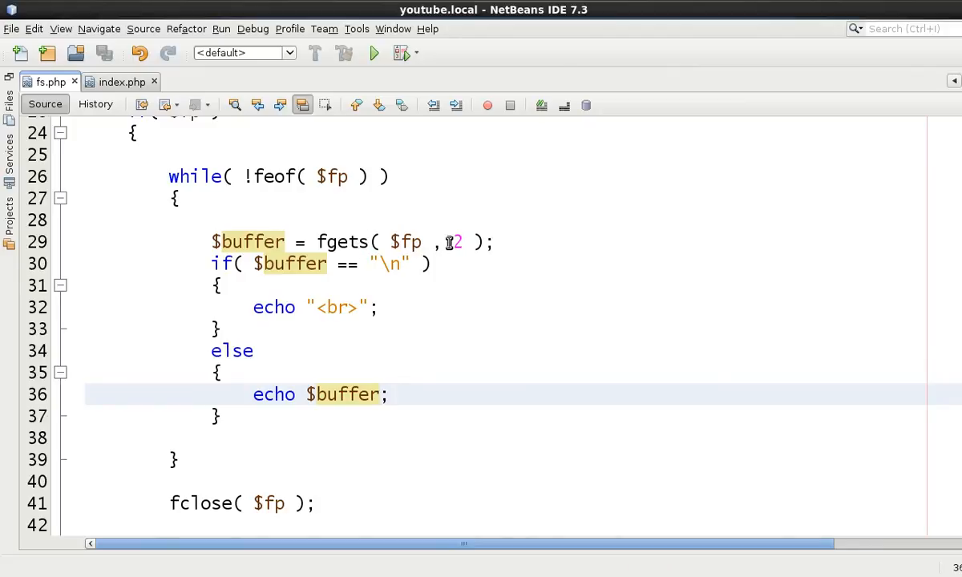
# Step: Change the fgets call to $buffer = fgets( $fp , 3 )
pyautogui.click(456, 242)
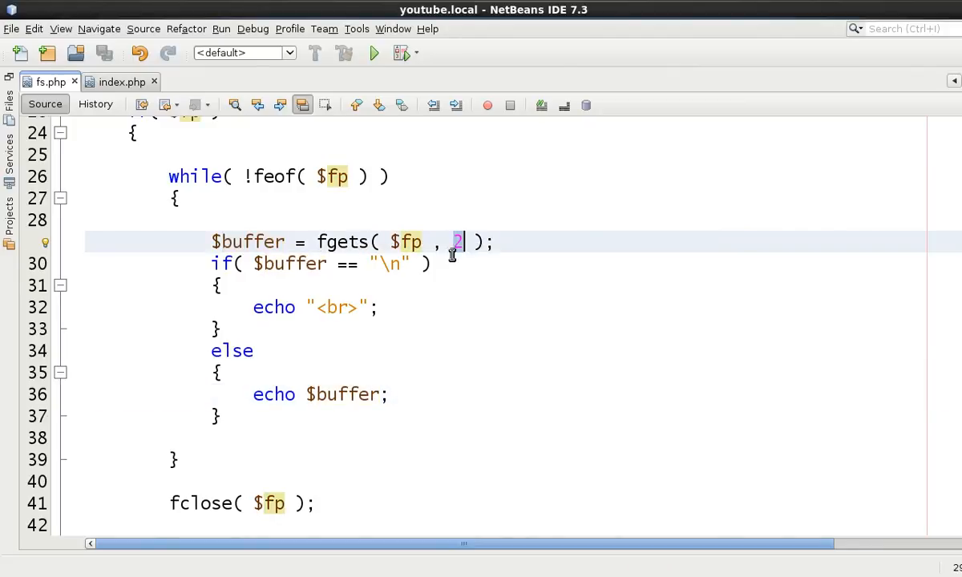
pyautogui.scroll(3)
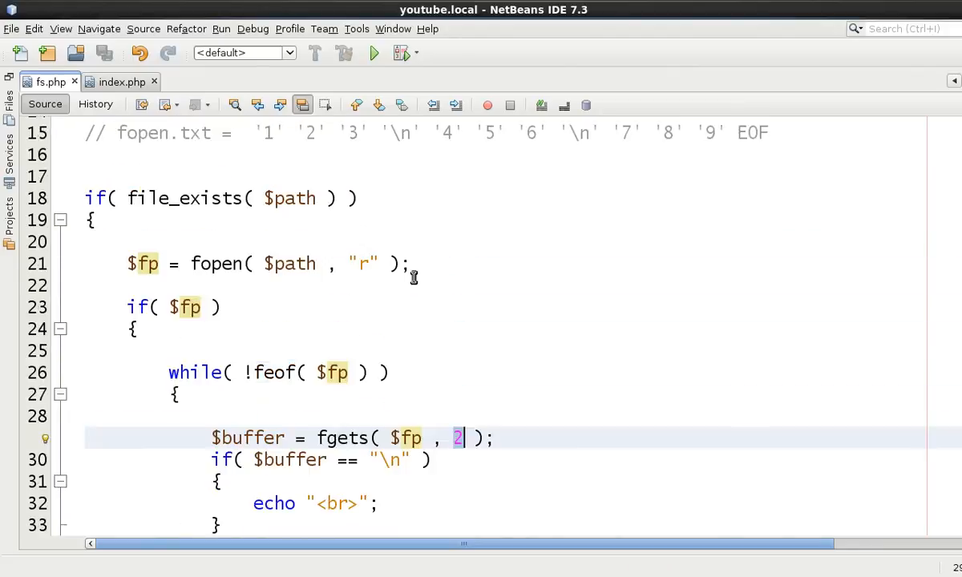
pyautogui.moveTo(420, 321)
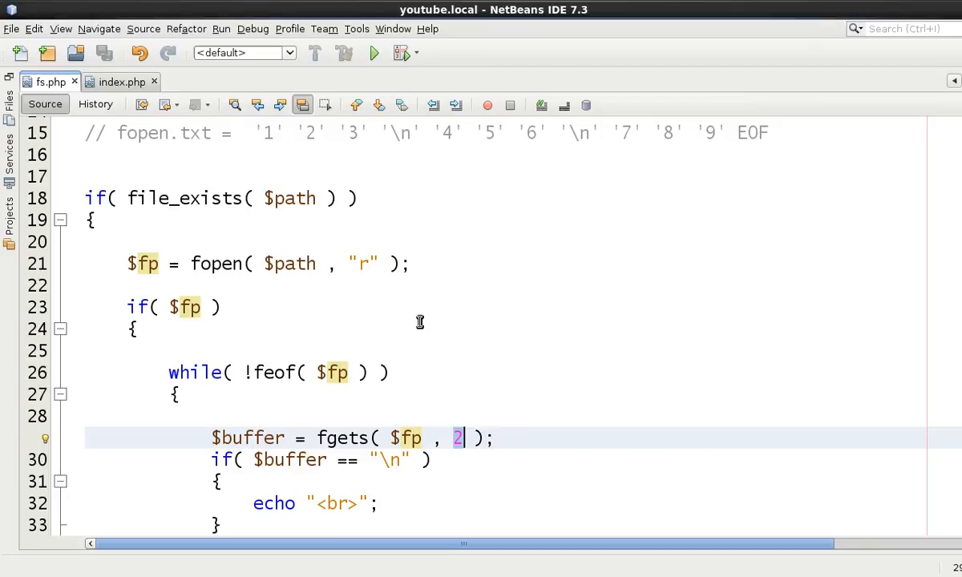
pyautogui.scroll(-3)
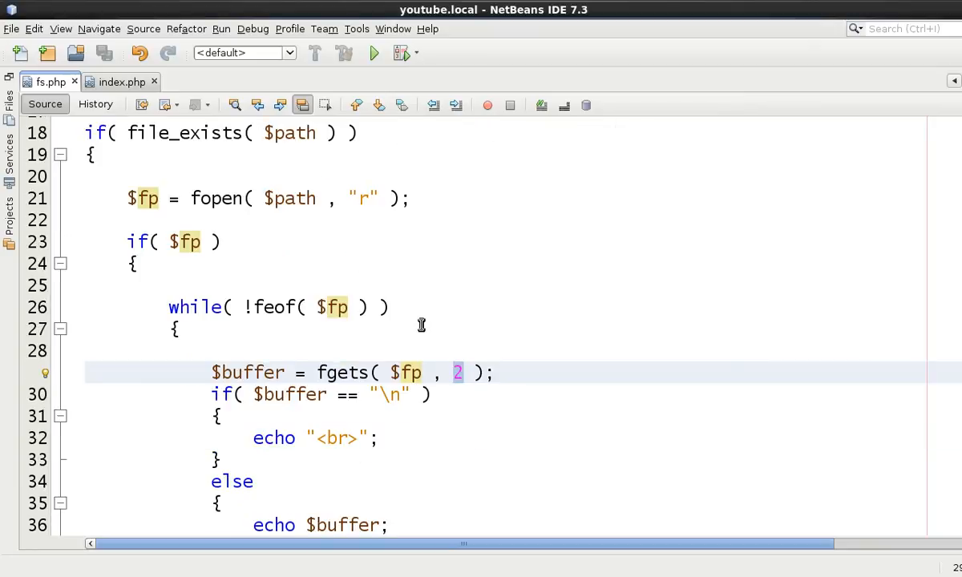
pyautogui.write('3')
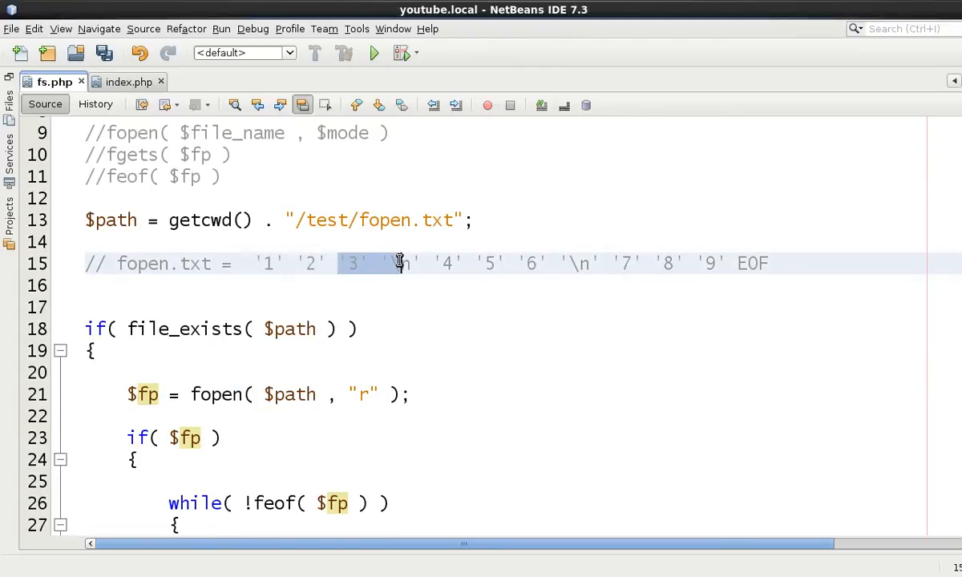
pyautogui.moveTo(394, 273)
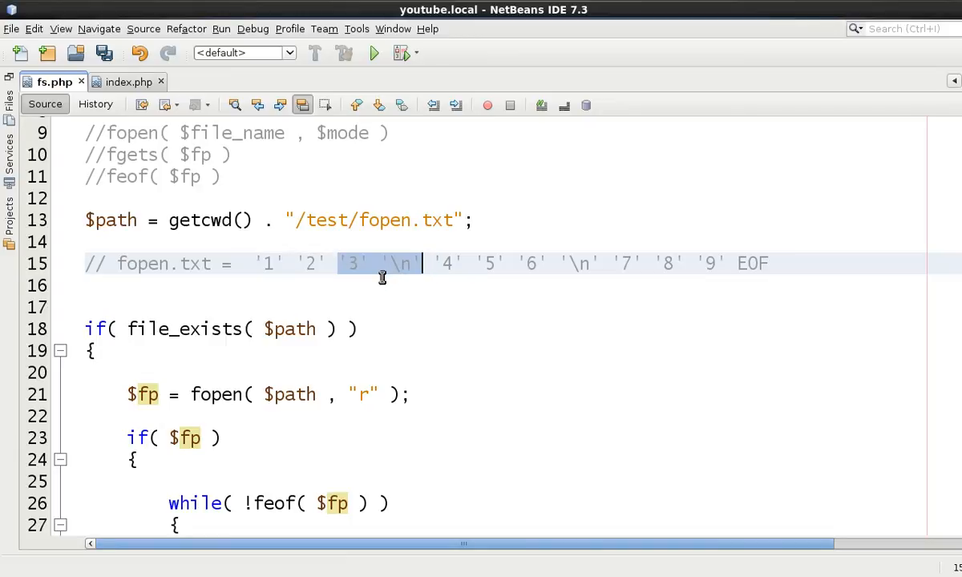
pyautogui.scroll(-3)
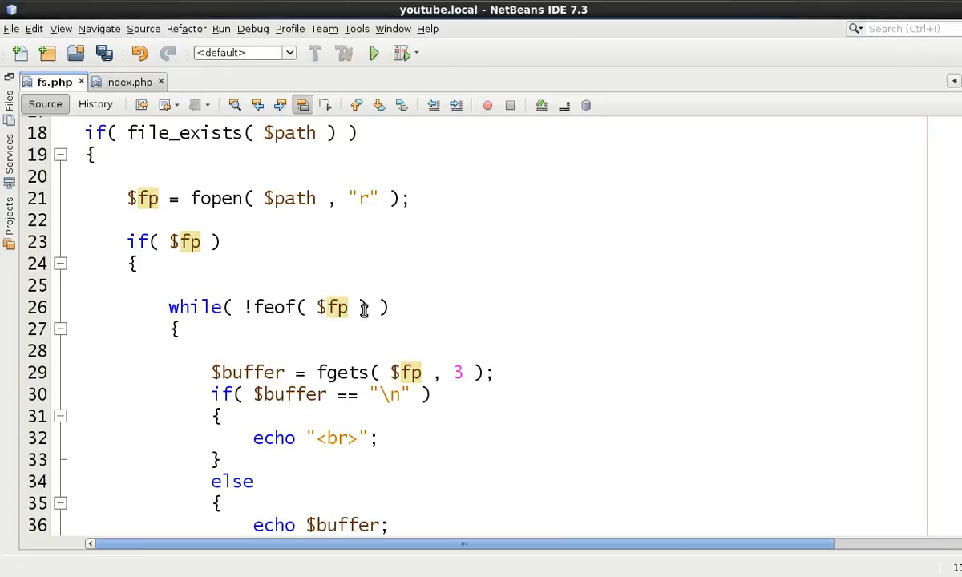
pyautogui.moveTo(407, 292)
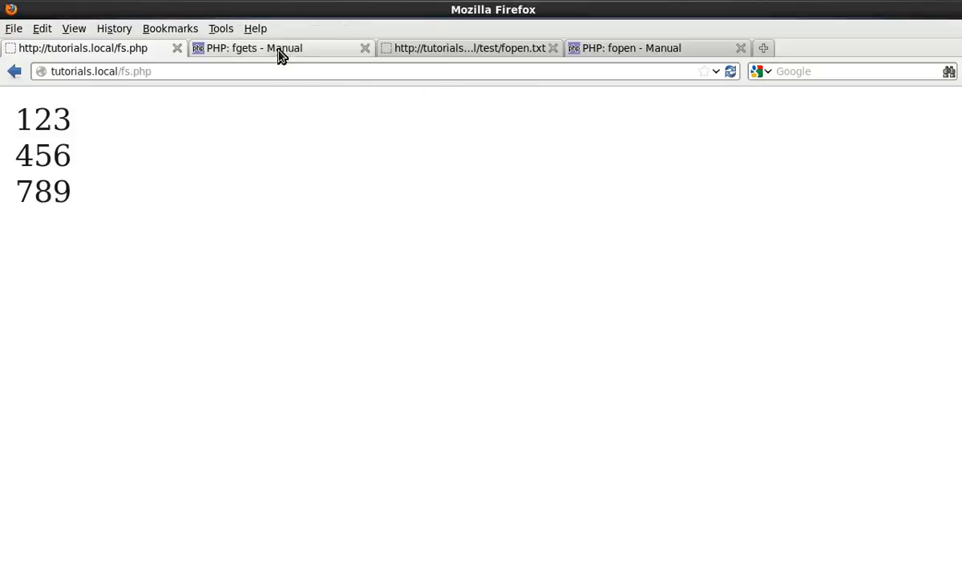
# Step: Read the fgets manual's length parameter and Return Values sections in Firefox
pyautogui.click(272, 48)
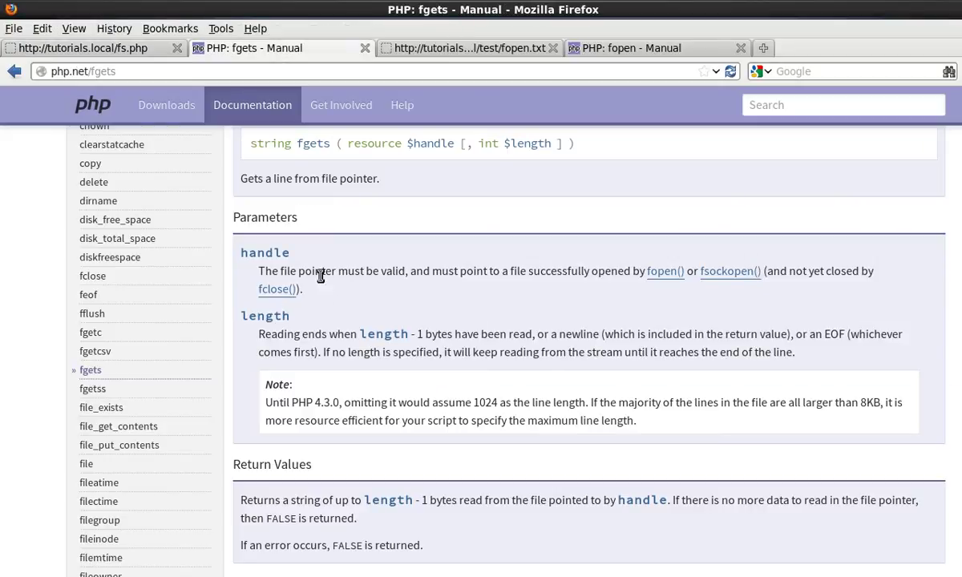
pyautogui.moveTo(303, 366)
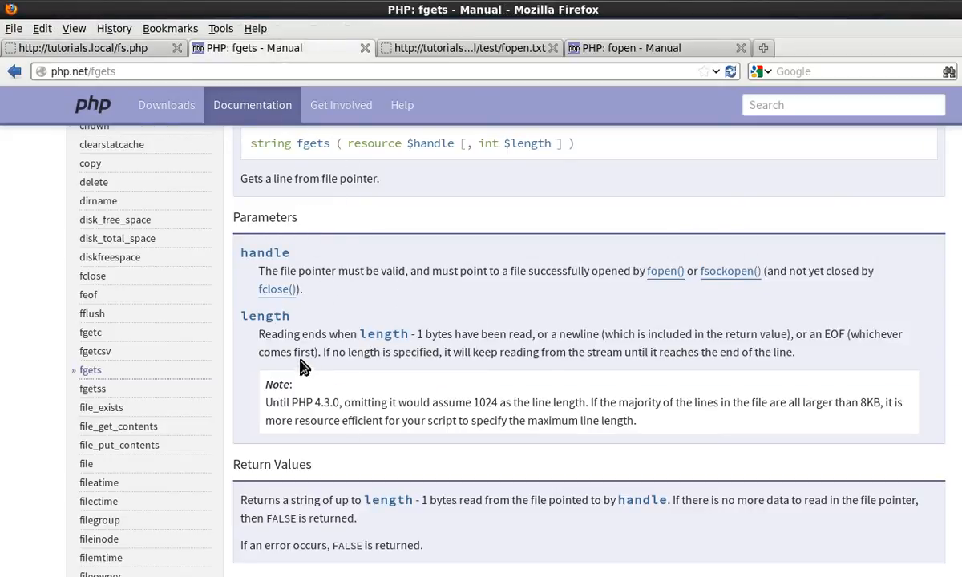
pyautogui.moveTo(261, 334)
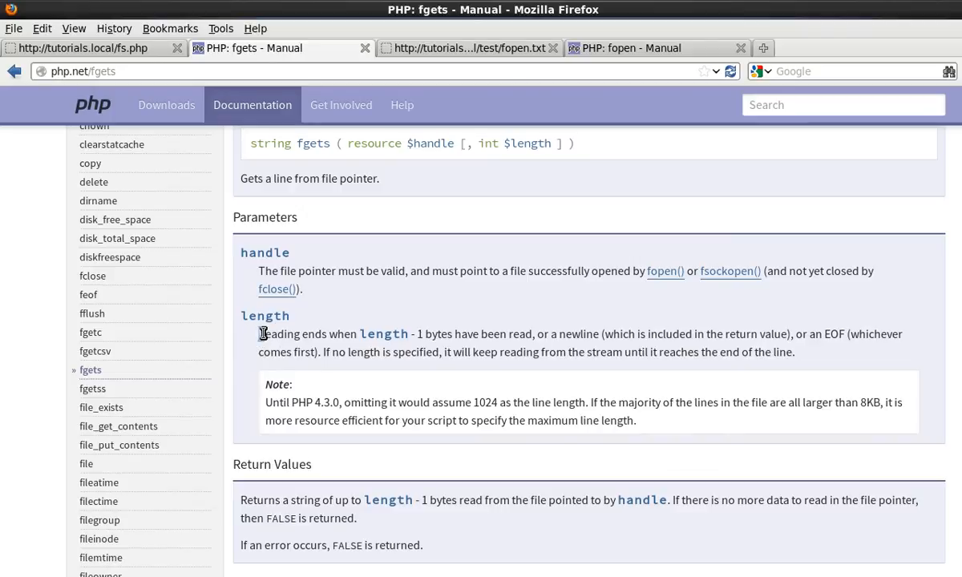
pyautogui.scroll(-3)
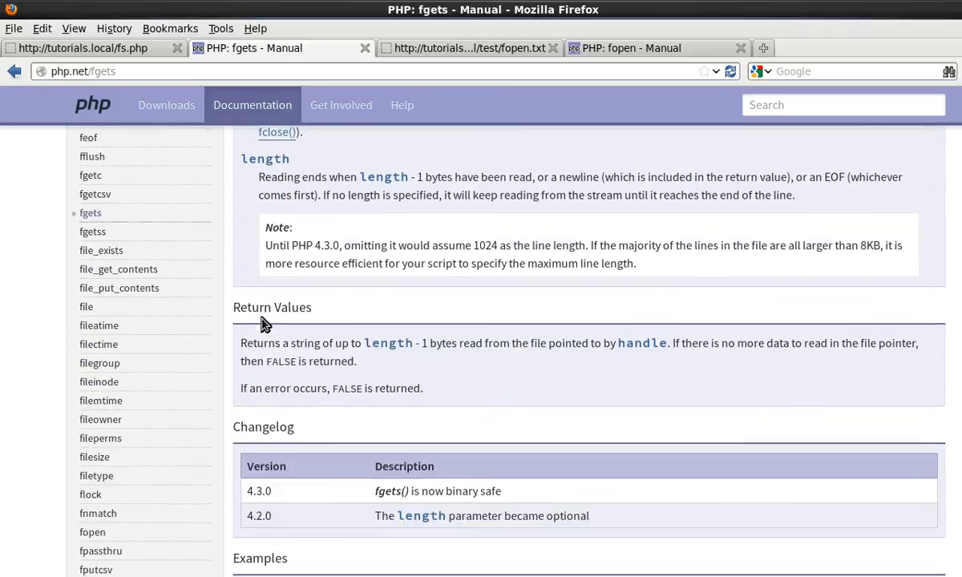
pyautogui.scroll(3)
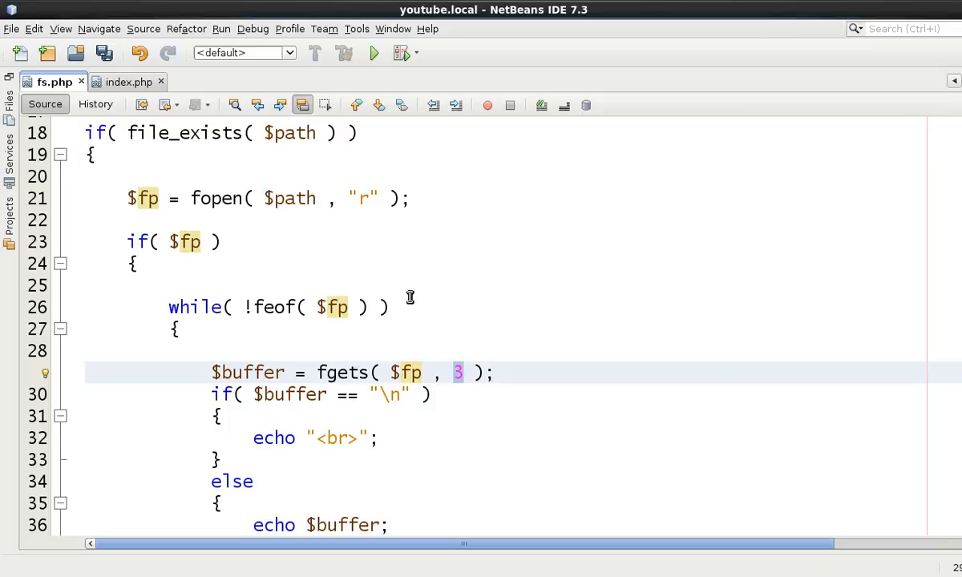
pyautogui.moveTo(410, 296)
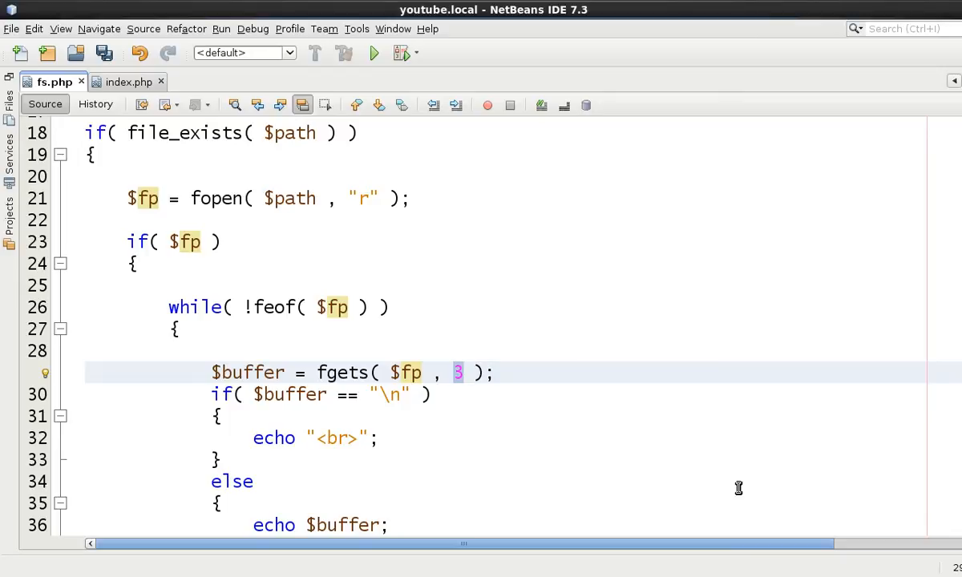
pyautogui.scroll(-3)
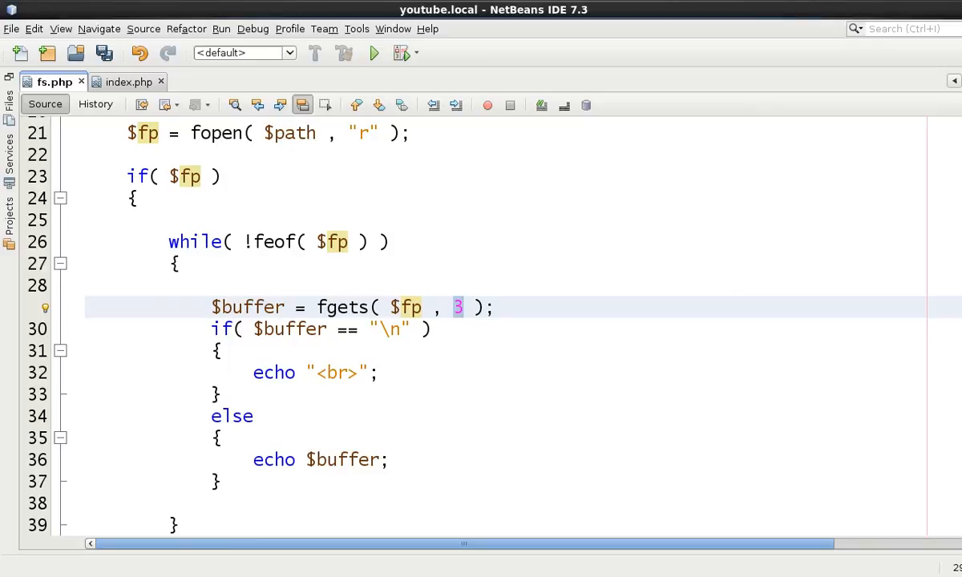
pyautogui.click(463, 307)
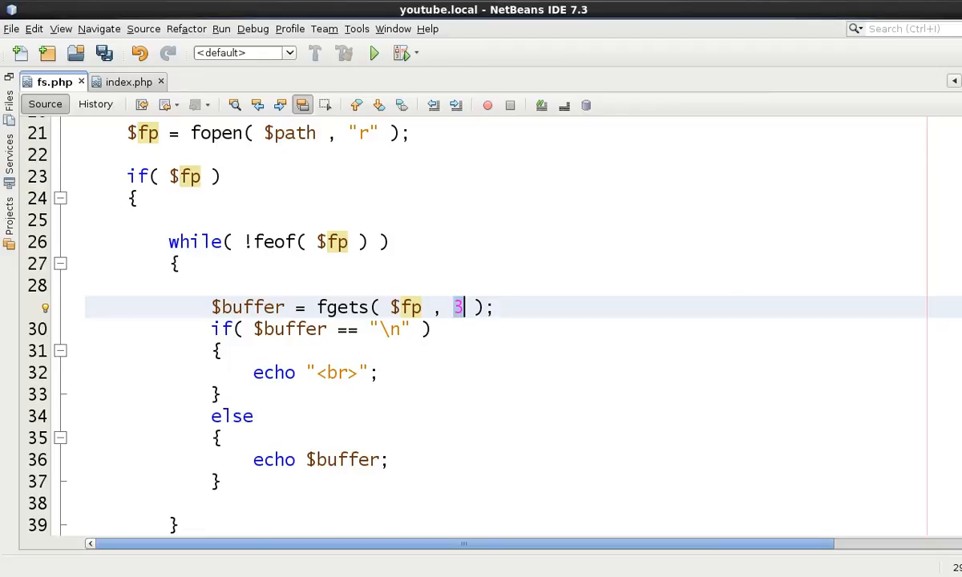
pyautogui.moveTo(337, 312)
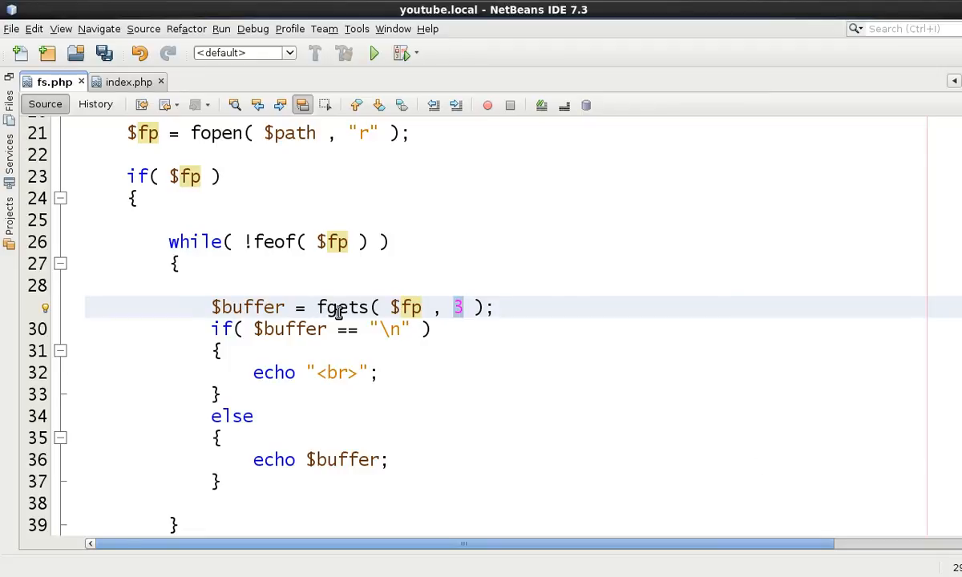
pyautogui.click(463, 308)
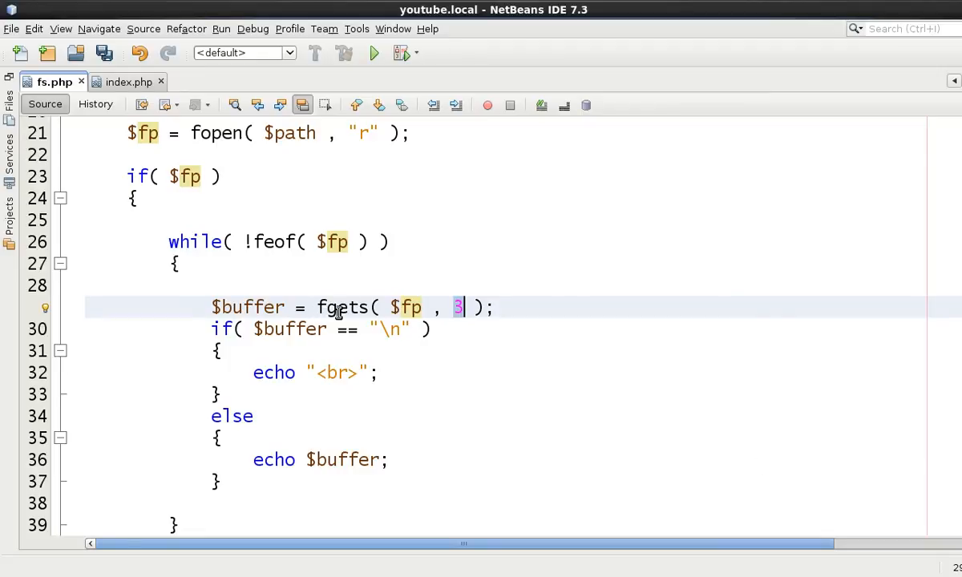